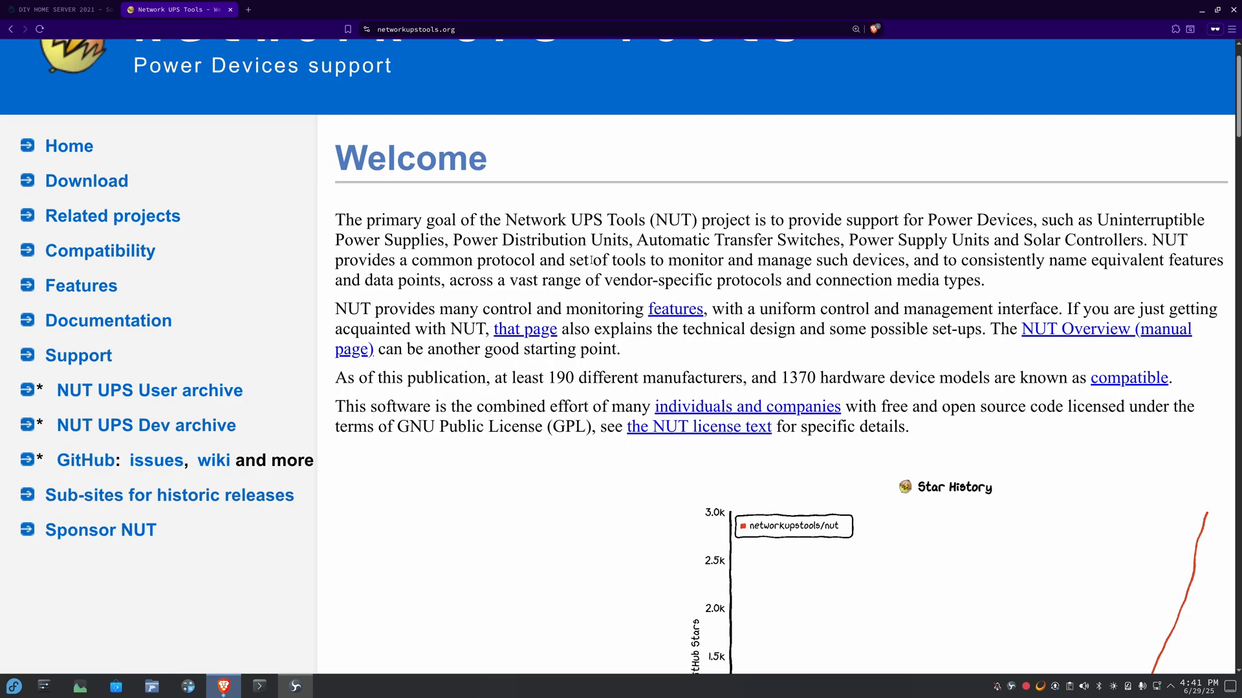
mouse_move(809, 212)
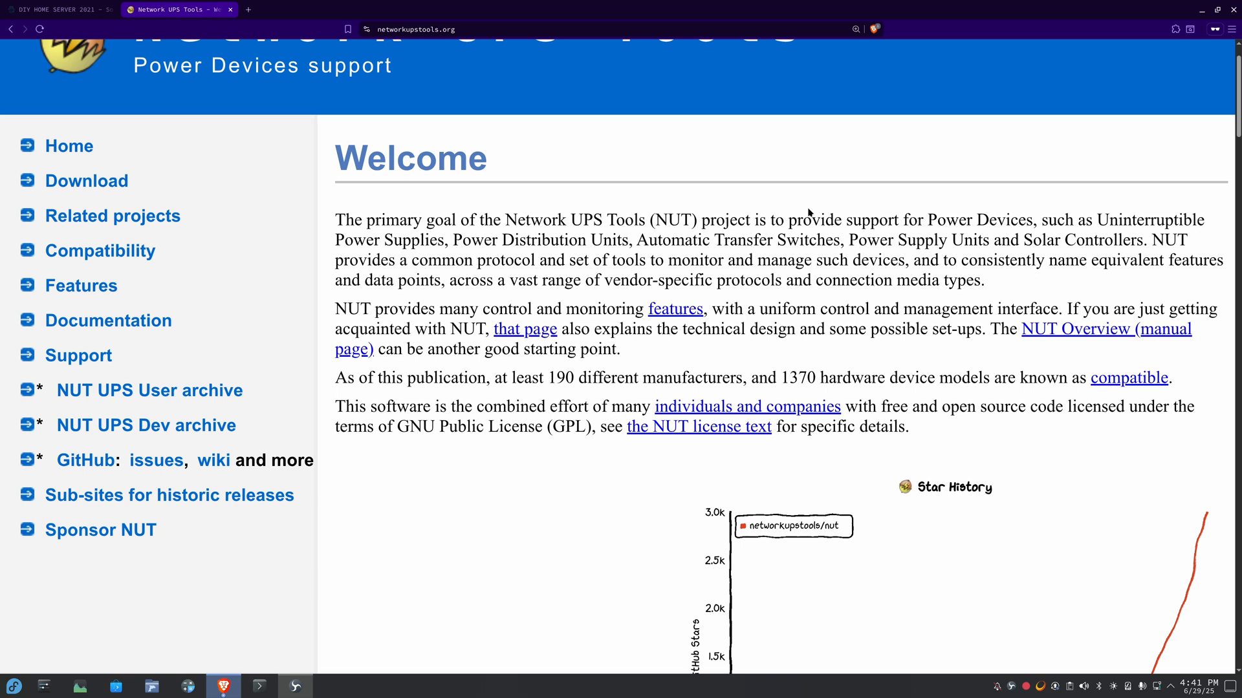
mouse_move(780, 211)
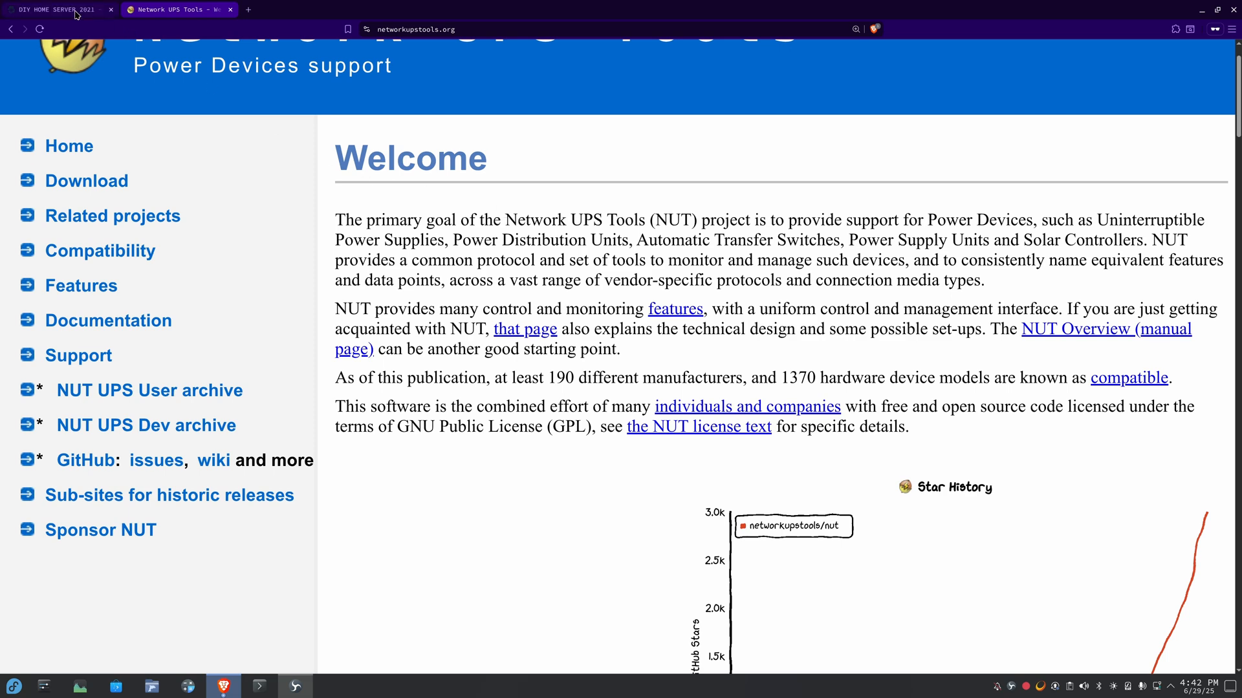
- Scroll the Kreaweb DIY Home Server 2021 guide to section 3, NUT Installation, with its lsusb commands
left_click(56, 9)
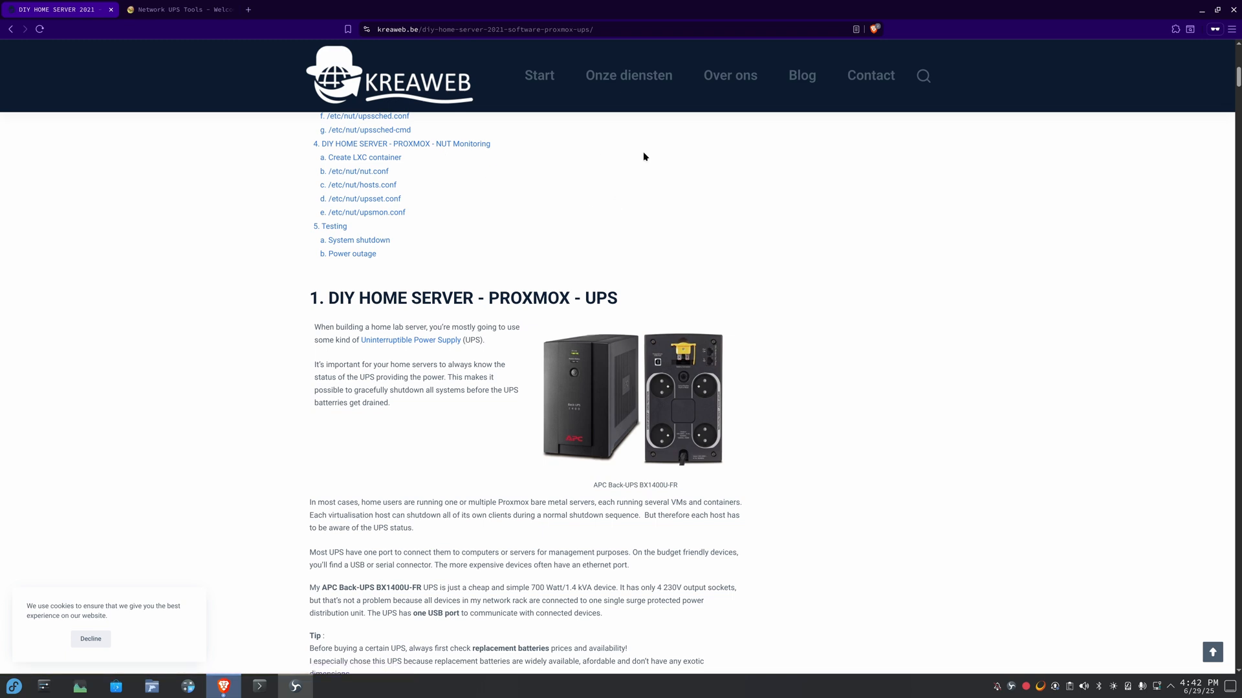
mouse_move(673, 189)
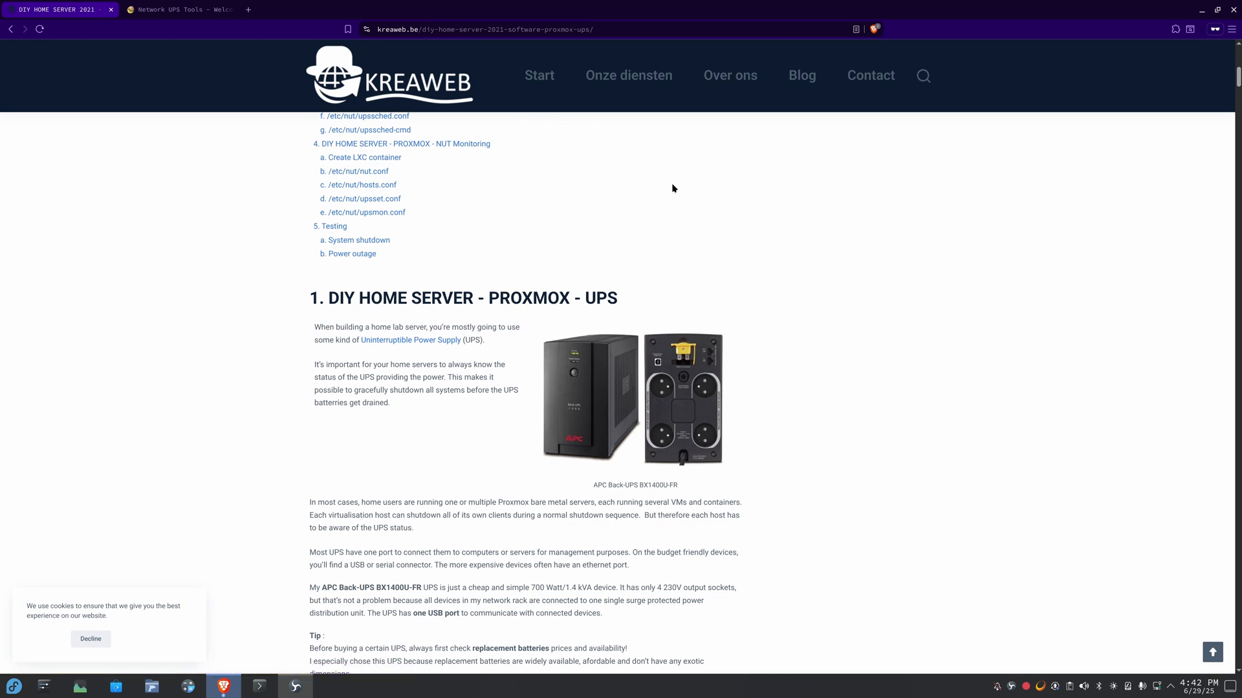
scroll("down", 3)
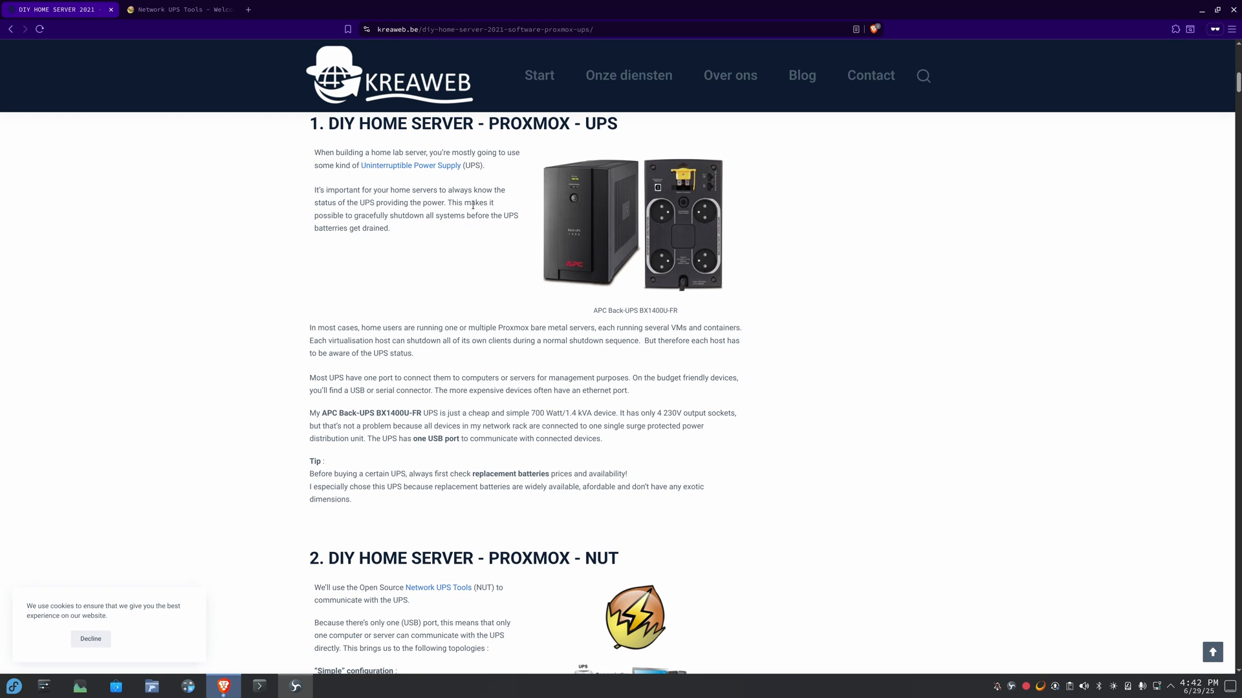
scroll("down", 3)
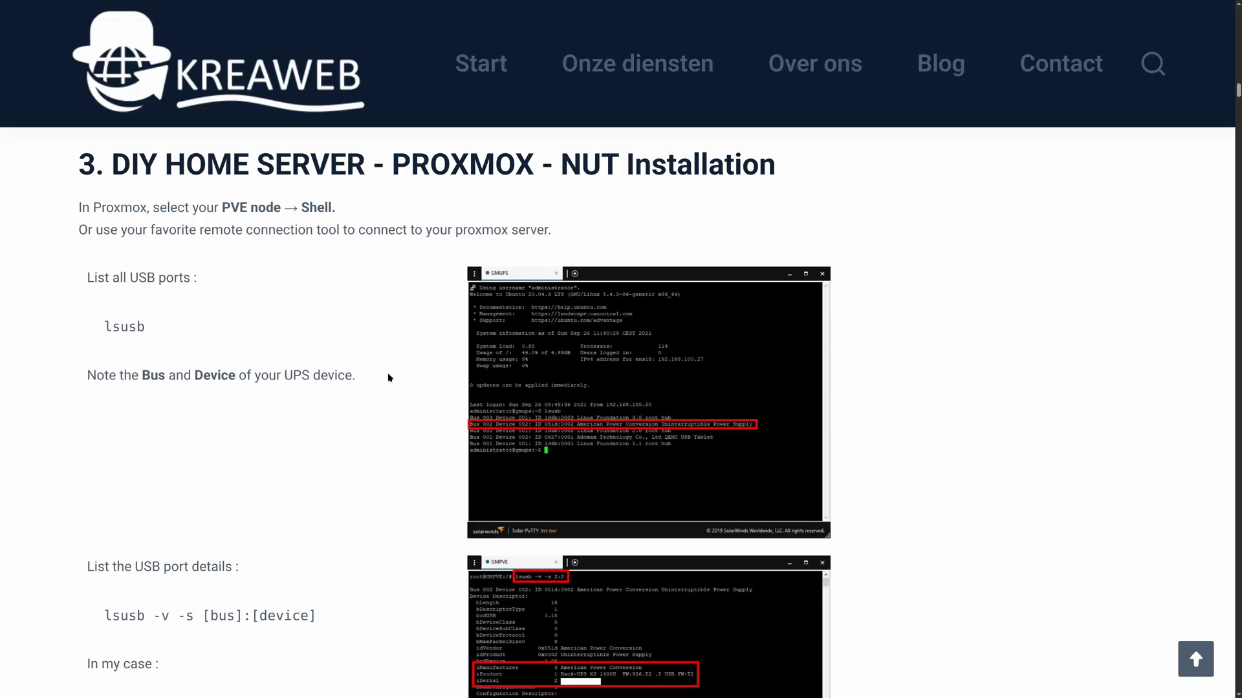
mouse_move(409, 366)
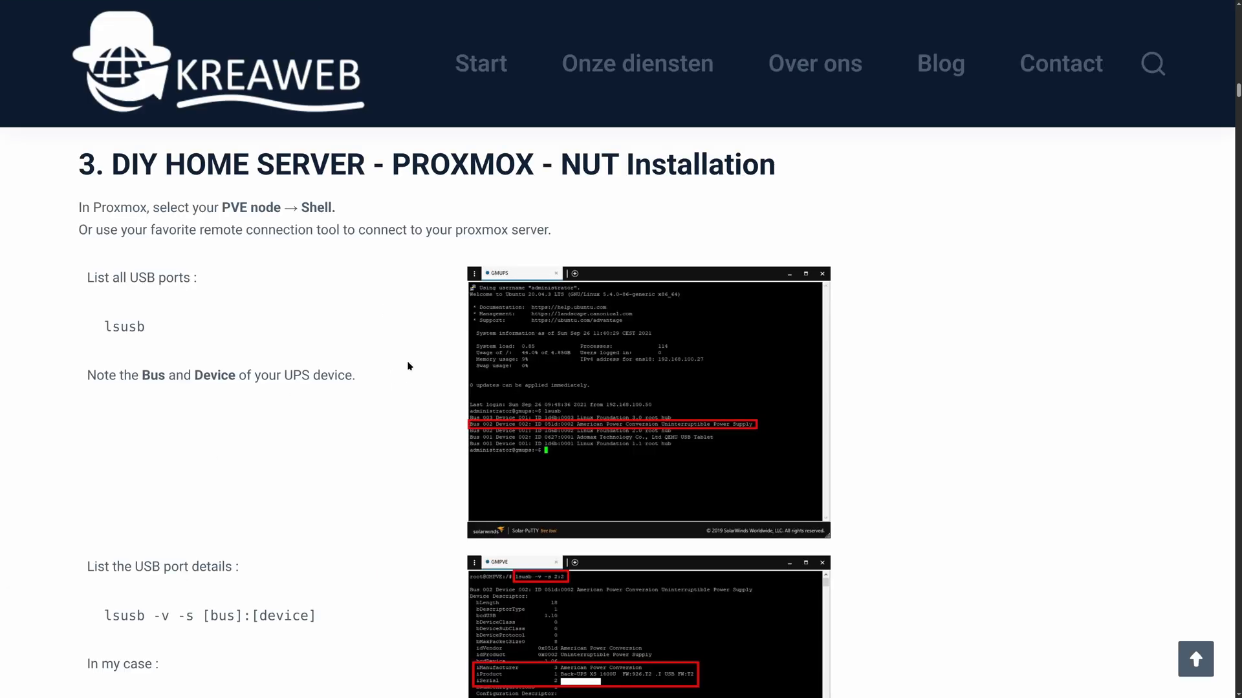
mouse_move(396, 359)
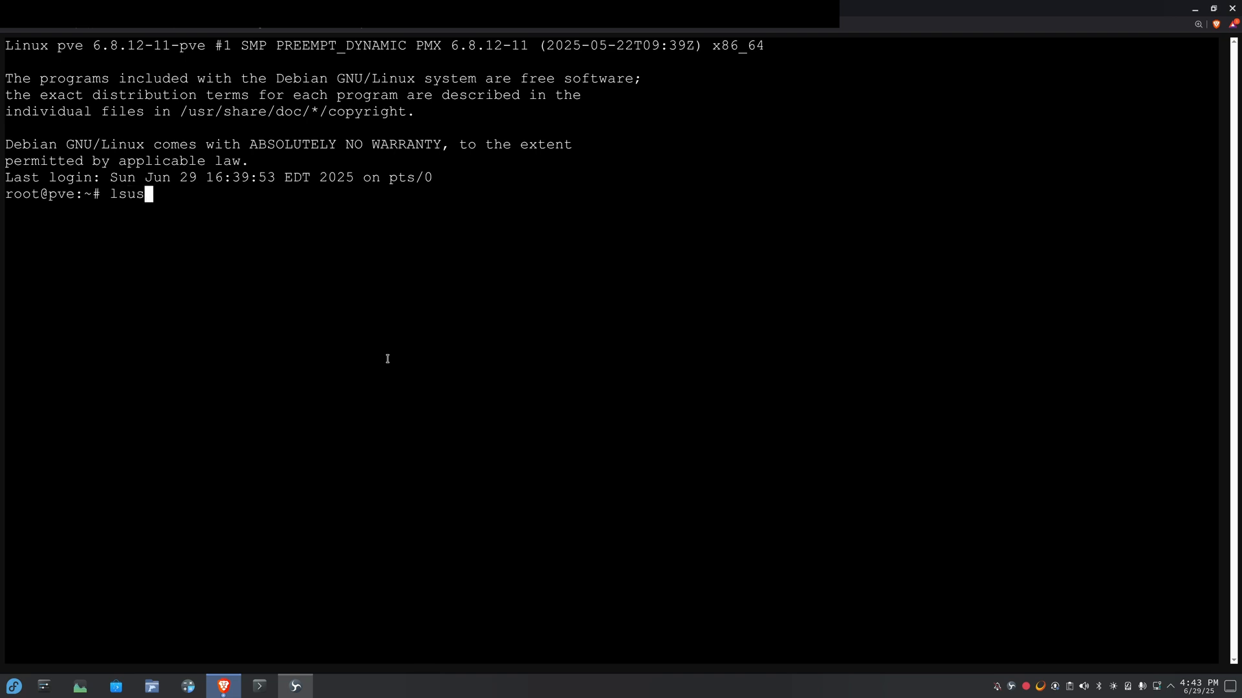
- Run lsusb, then lsusb -v -s 1:8 for the Cyber Power UPS's full USB details
key("Return")
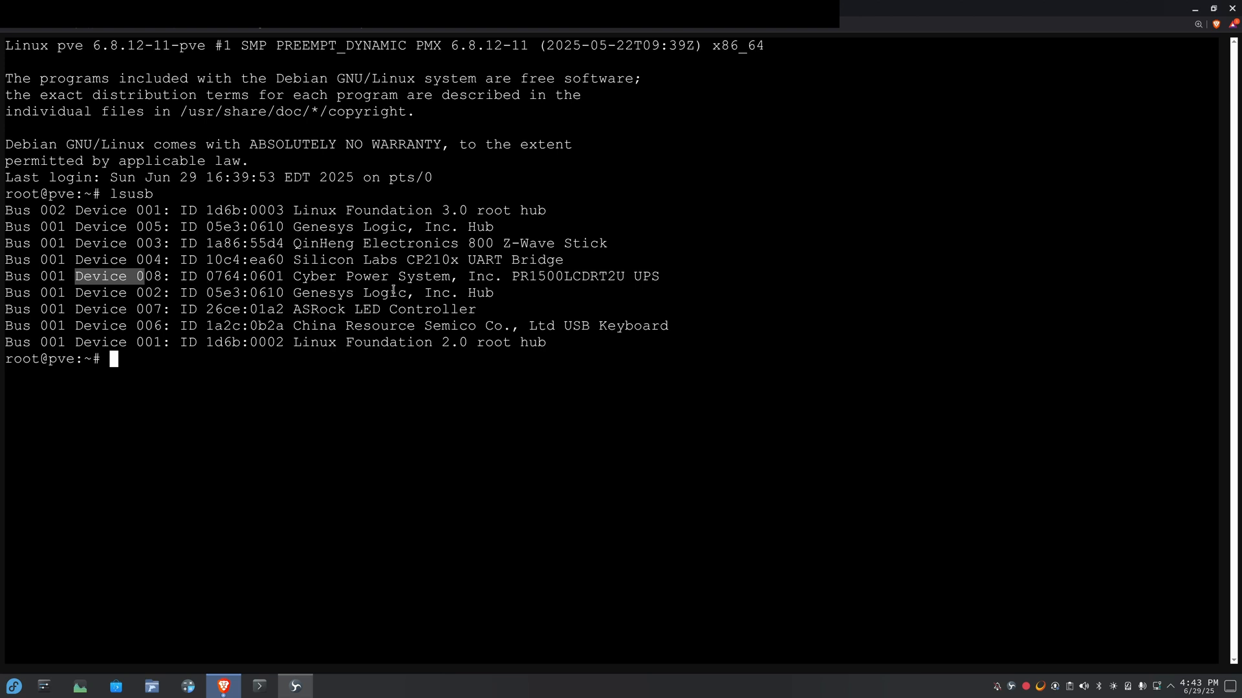
type("lsusb -")
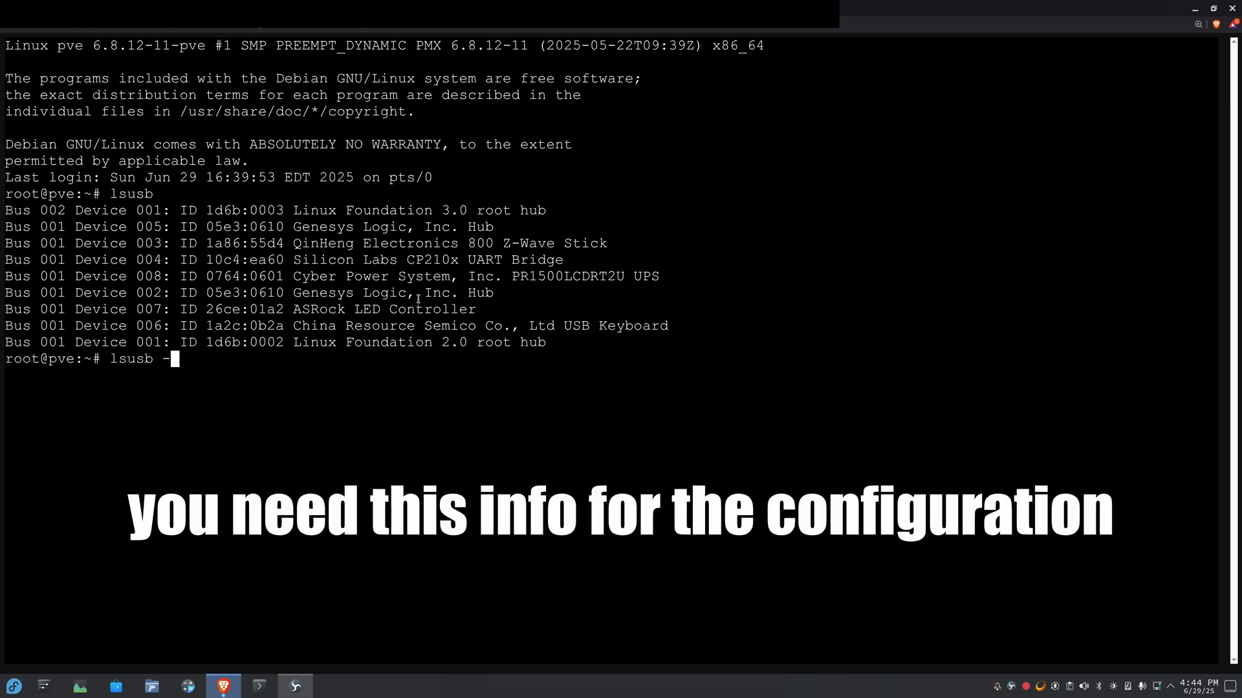
type("v -s")
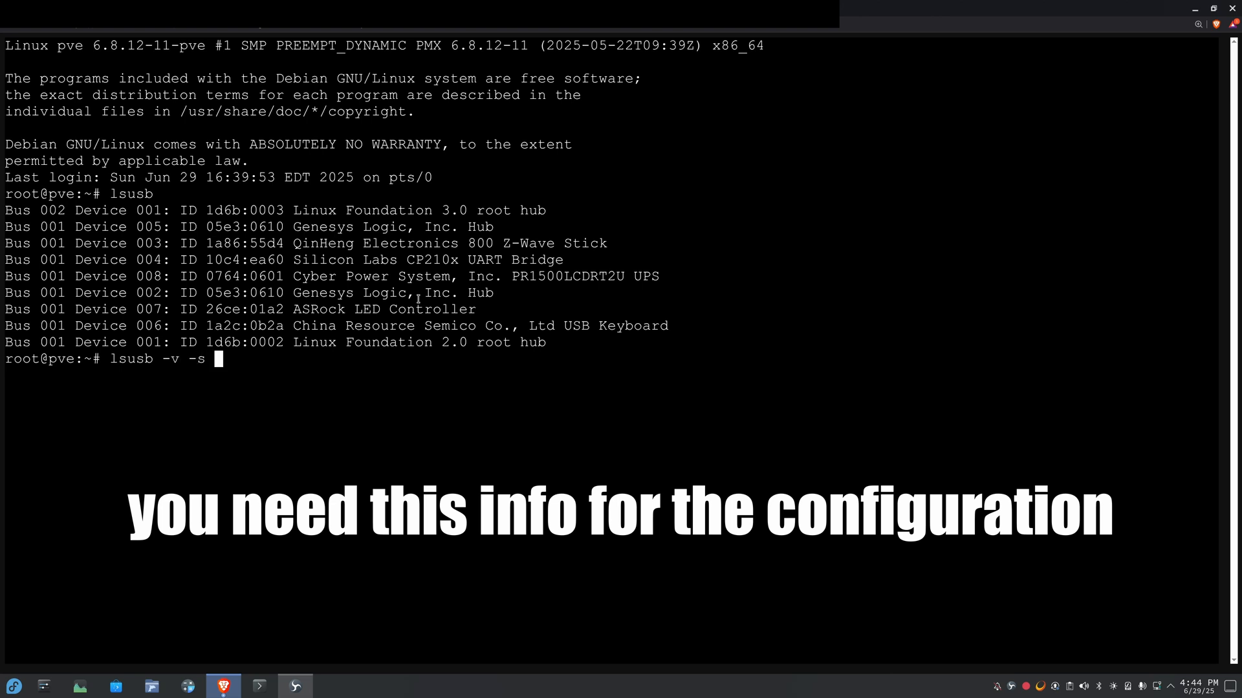
type("1:8")
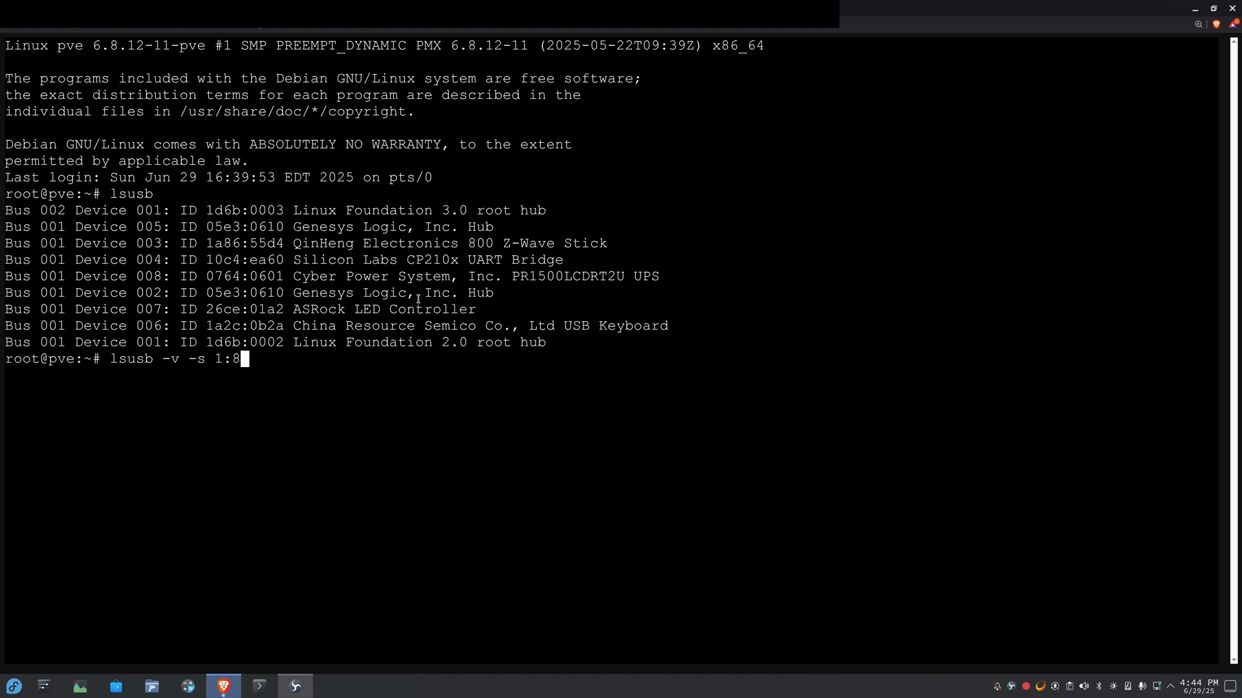
key("Return")
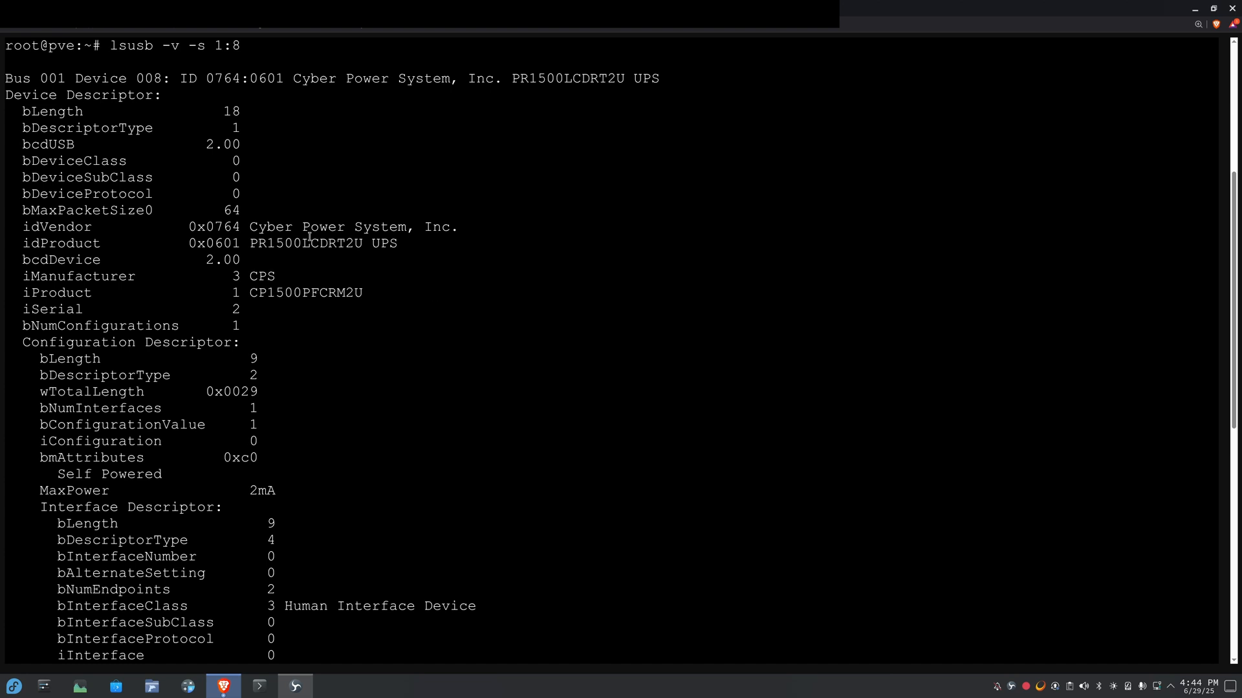
- Mark the product name PR1500LCDRT2U UPS and model CP1500PFCRM2U in the output
left_click_drag(248, 228, 399, 228)
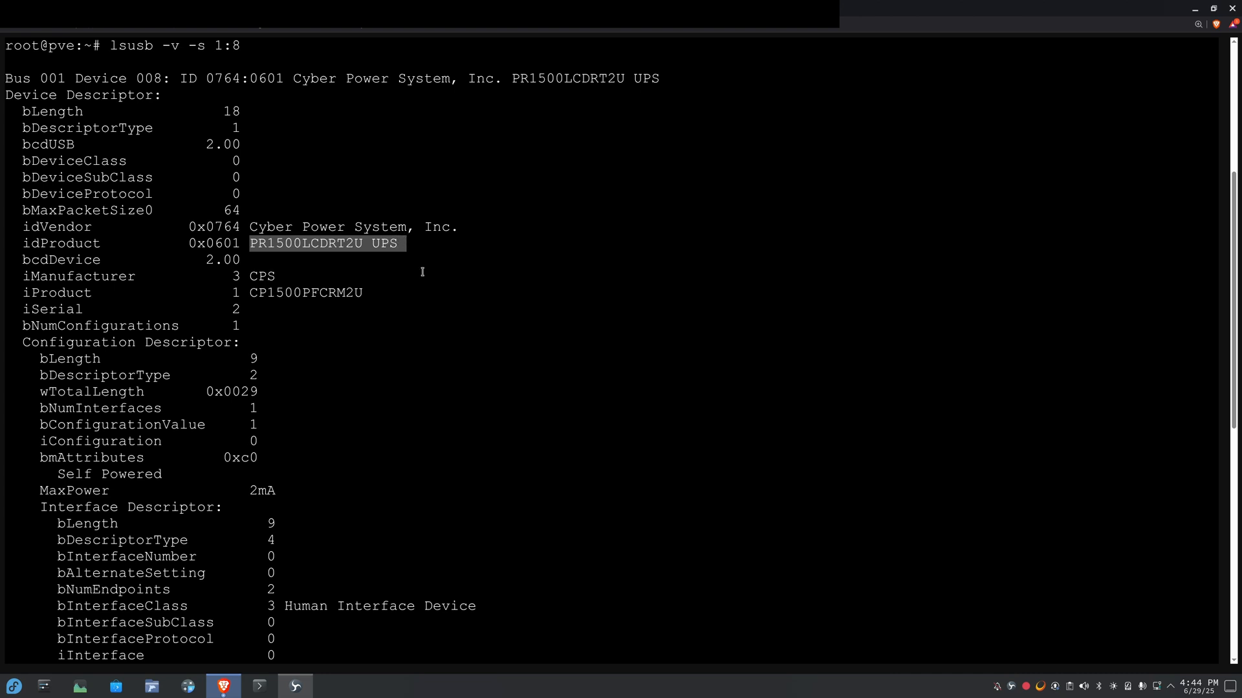
double_click(304, 292)
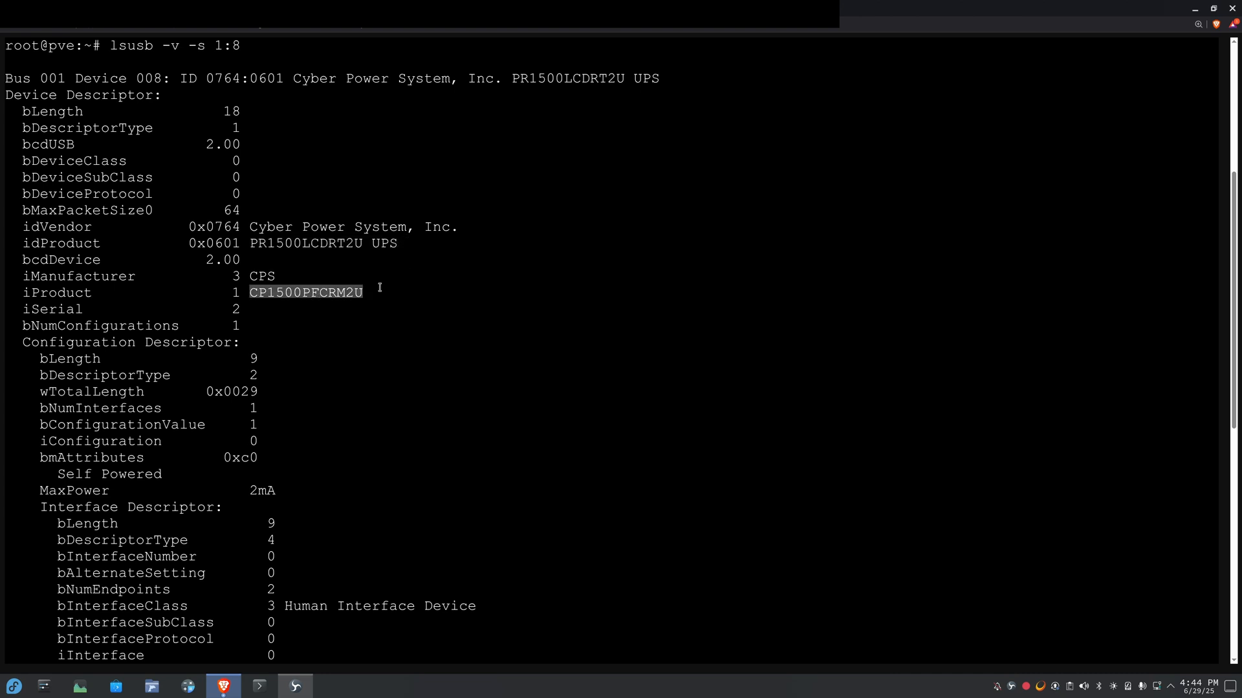
mouse_move(363, 282)
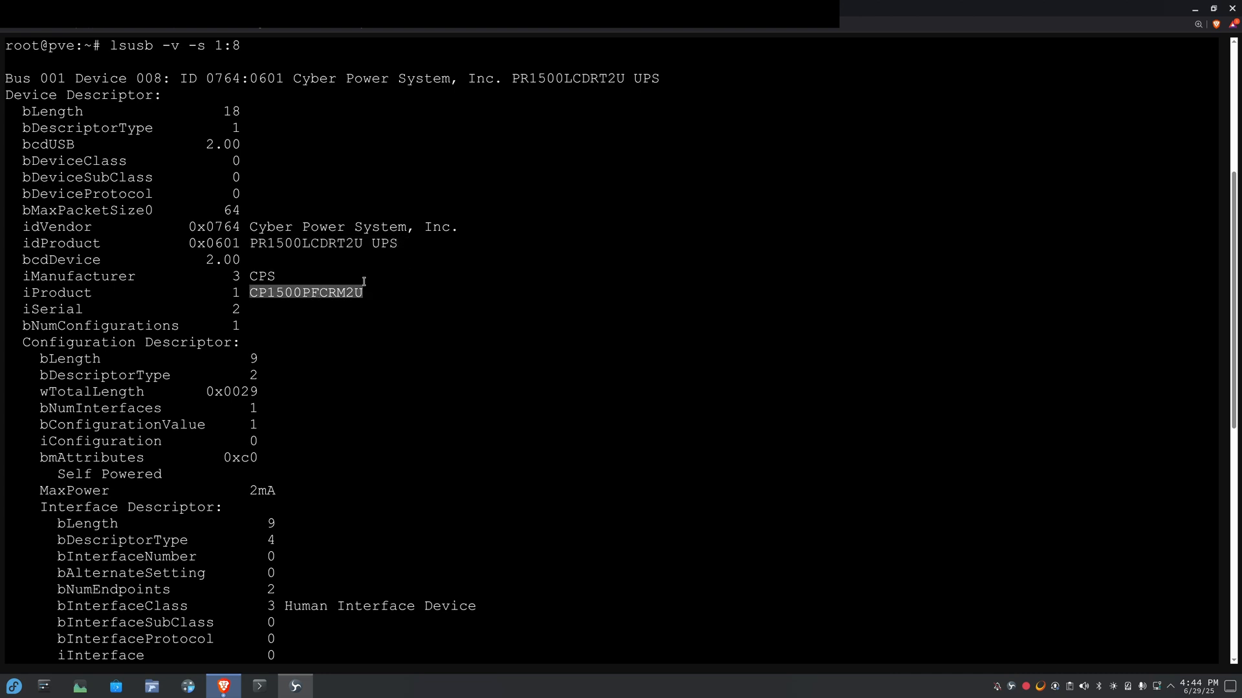
scroll("down", 3)
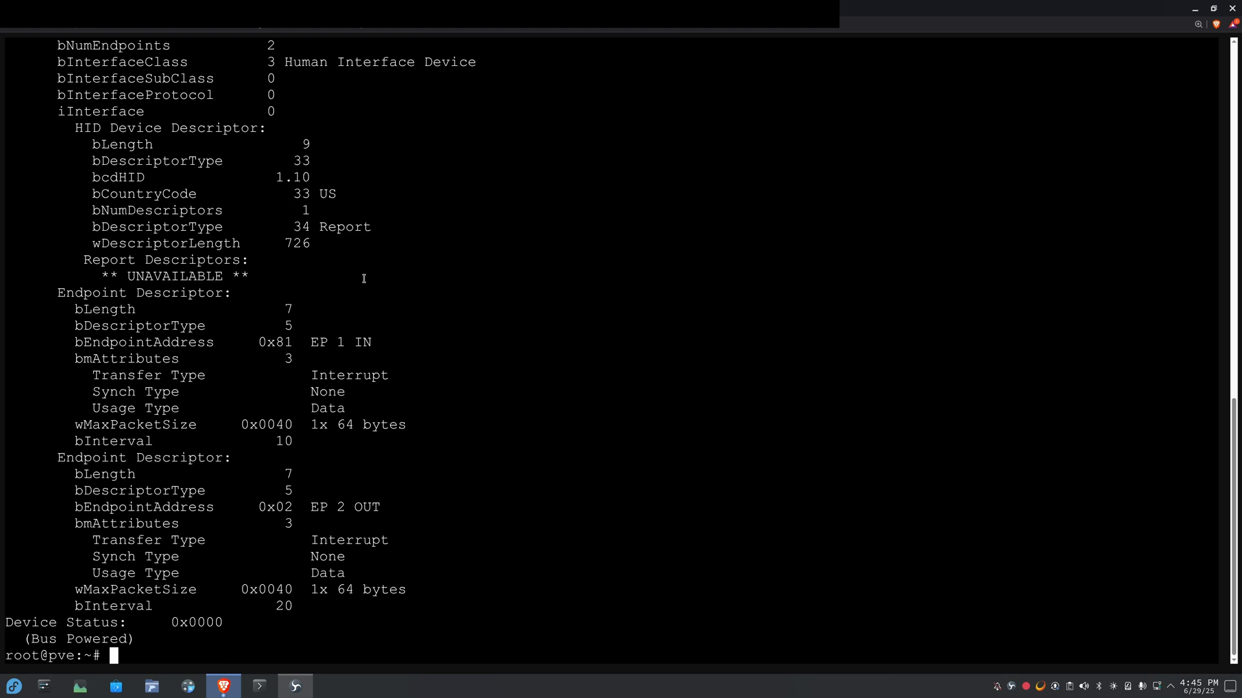
mouse_move(367, 538)
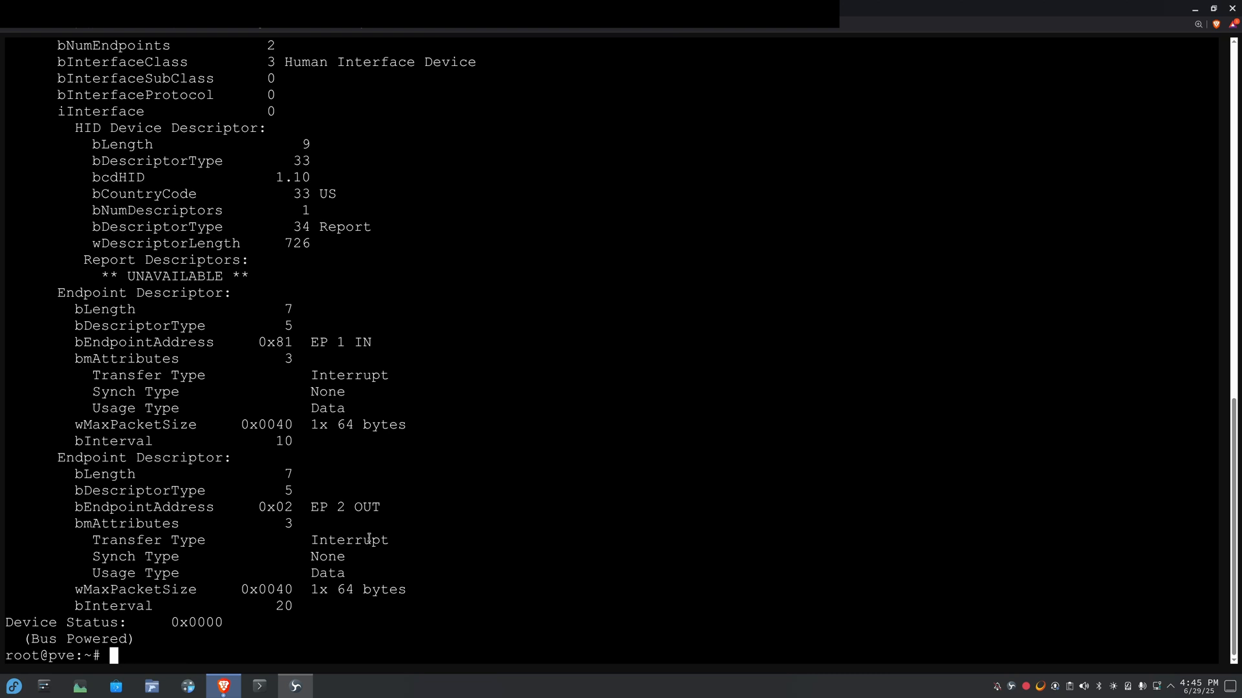
- Install NUT with apt and detect the UPS using nut-scanner -U
type("apt")
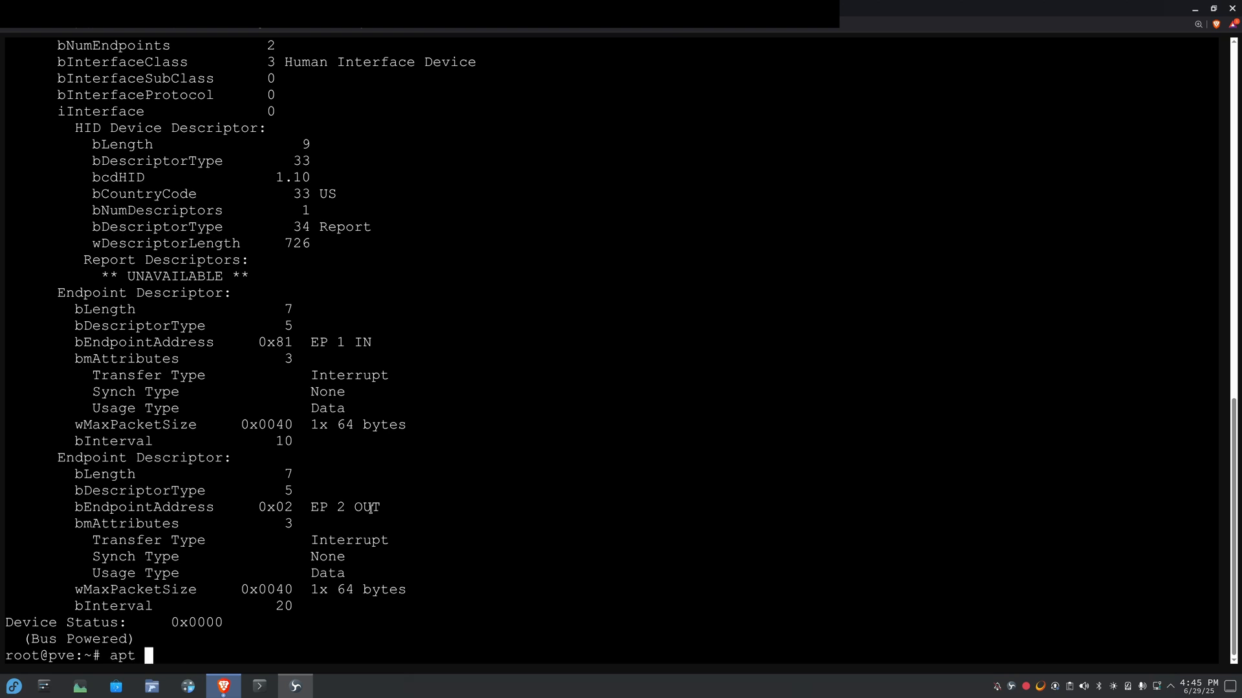
type("install nut")
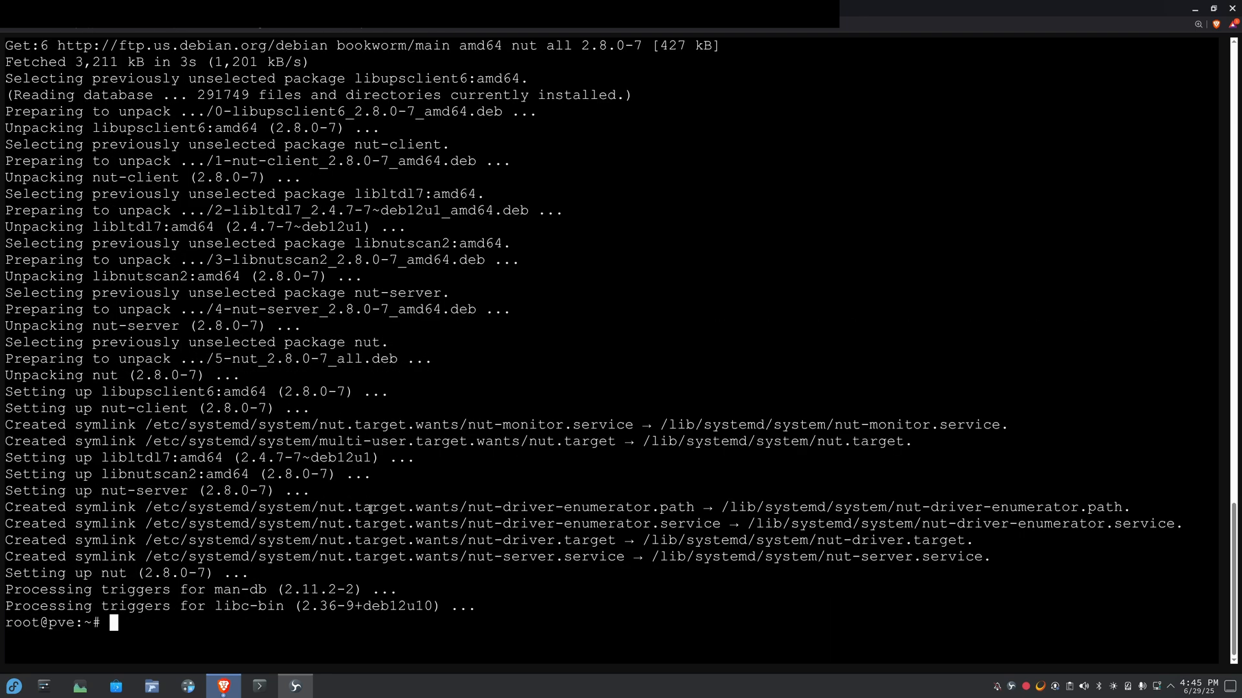
type("nut")
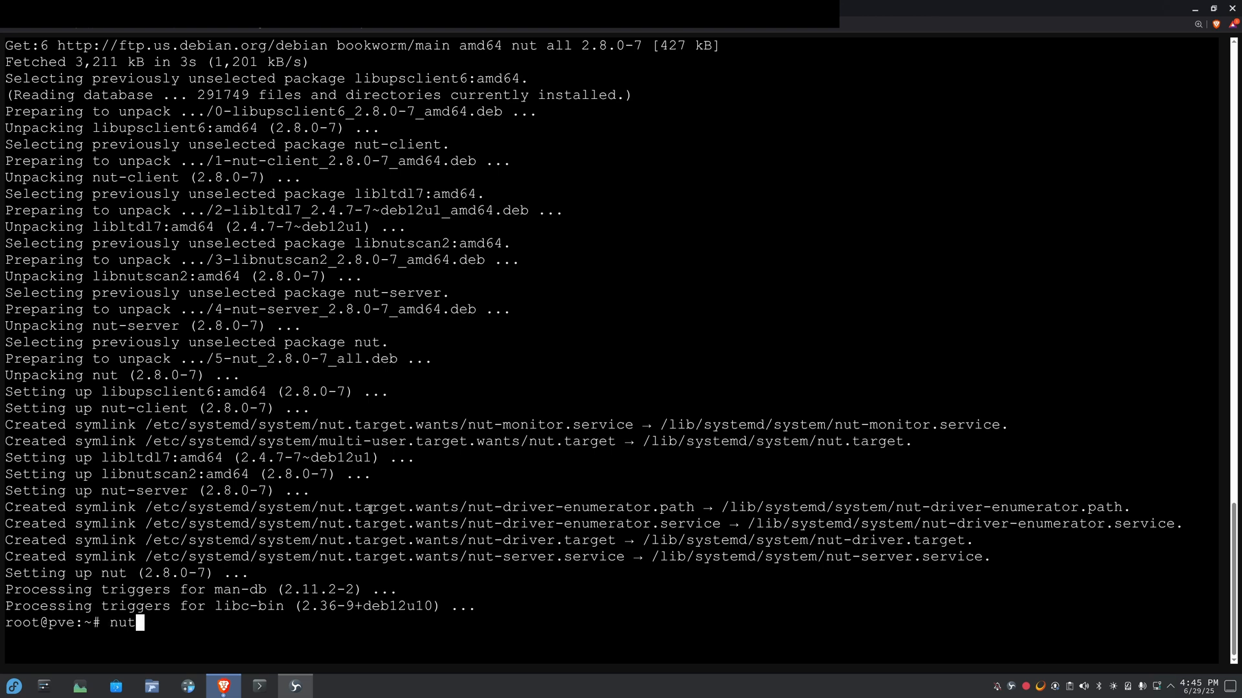
type("-scanner -U")
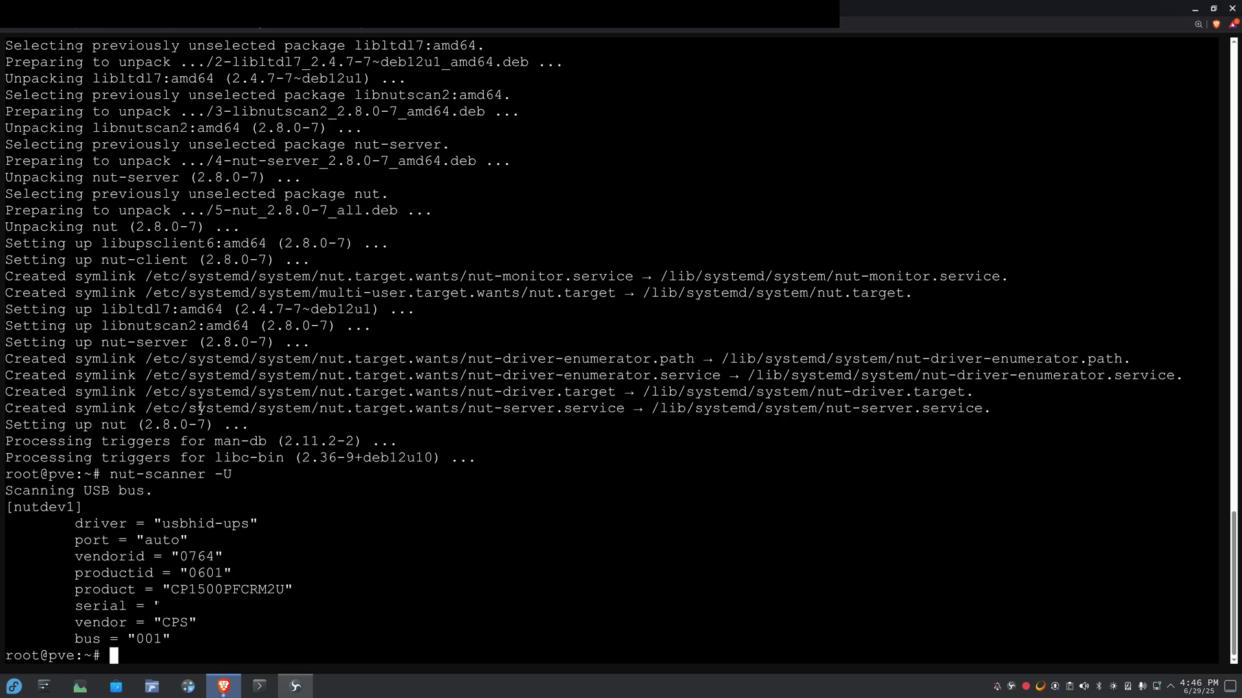
- Back up /etc/nut/nut.conf to /etc/nut/nut.example.conf
type("cp /etc/nut/nut.conf /etc/nut/nut.example.conf")
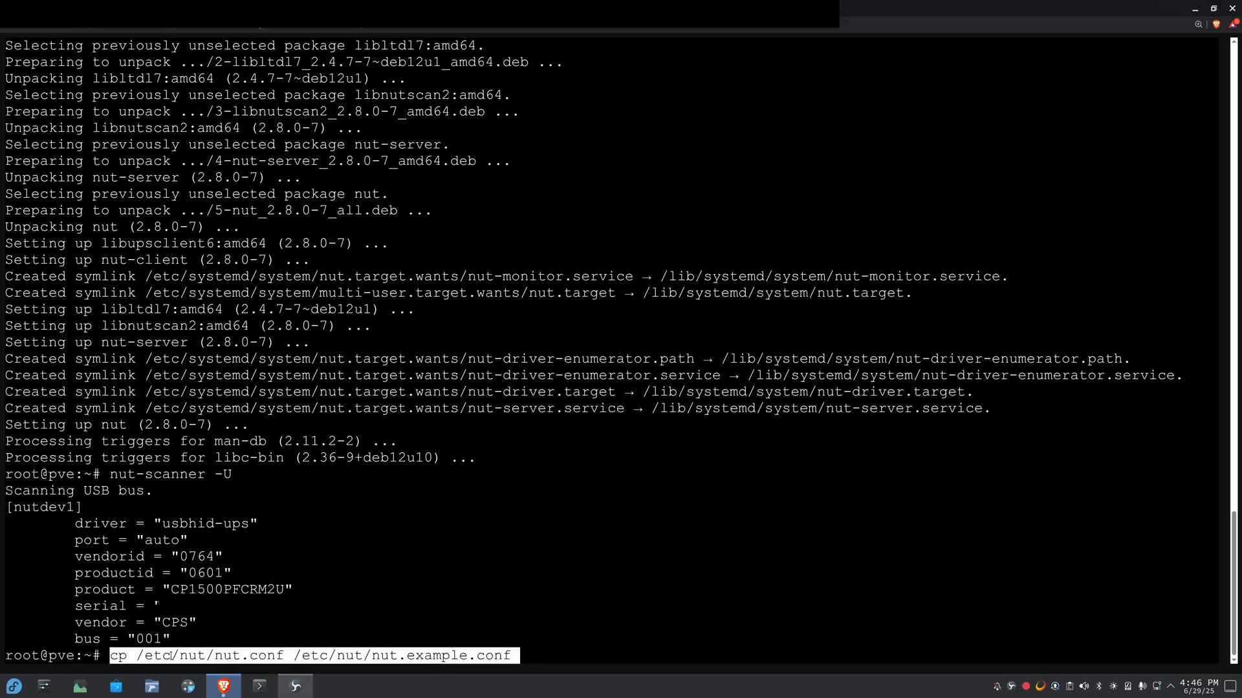
key("Return")
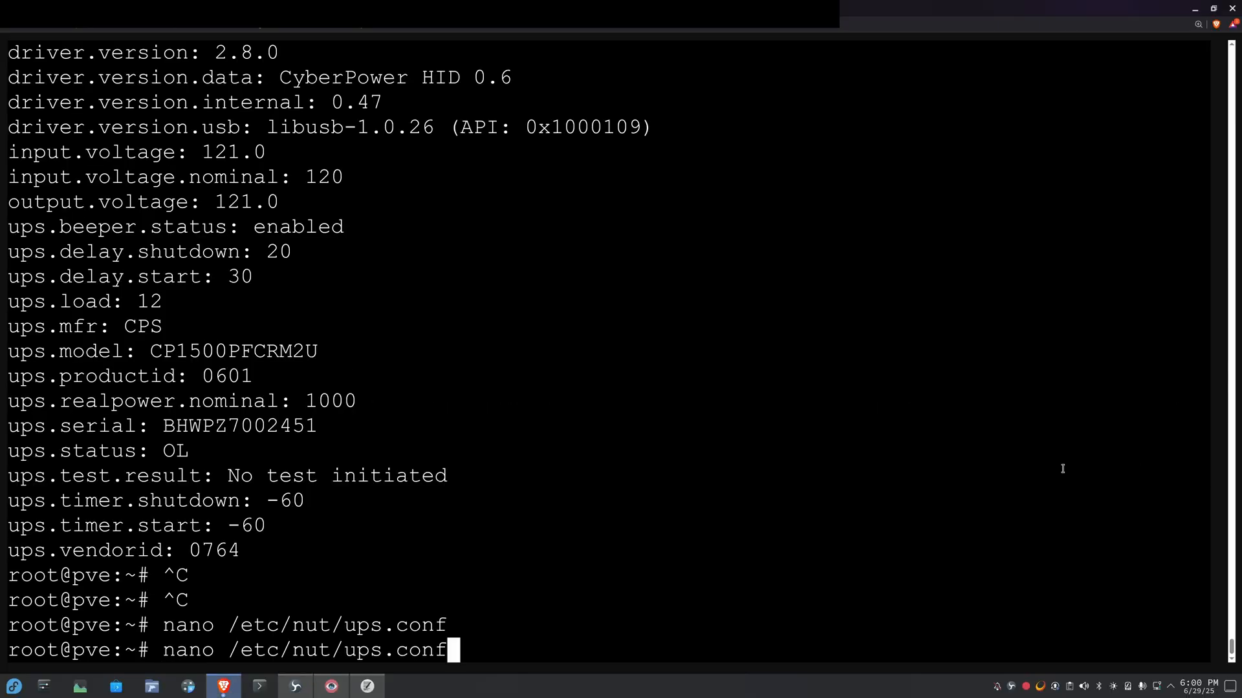
- Edit /etc/nut/ups.conf in nano with maxretry, pollinterval, ignorelb, battery overrides, ondelay and offdelay, then save and exit
key("Return")
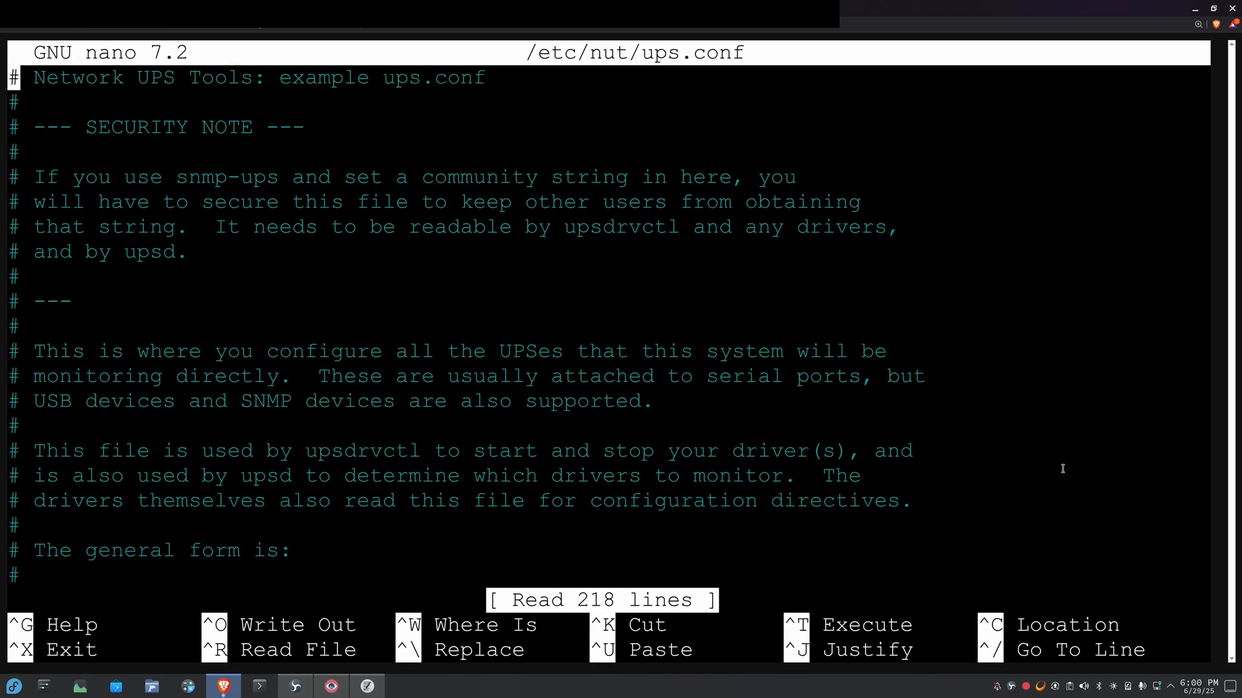
scroll("down", 3)
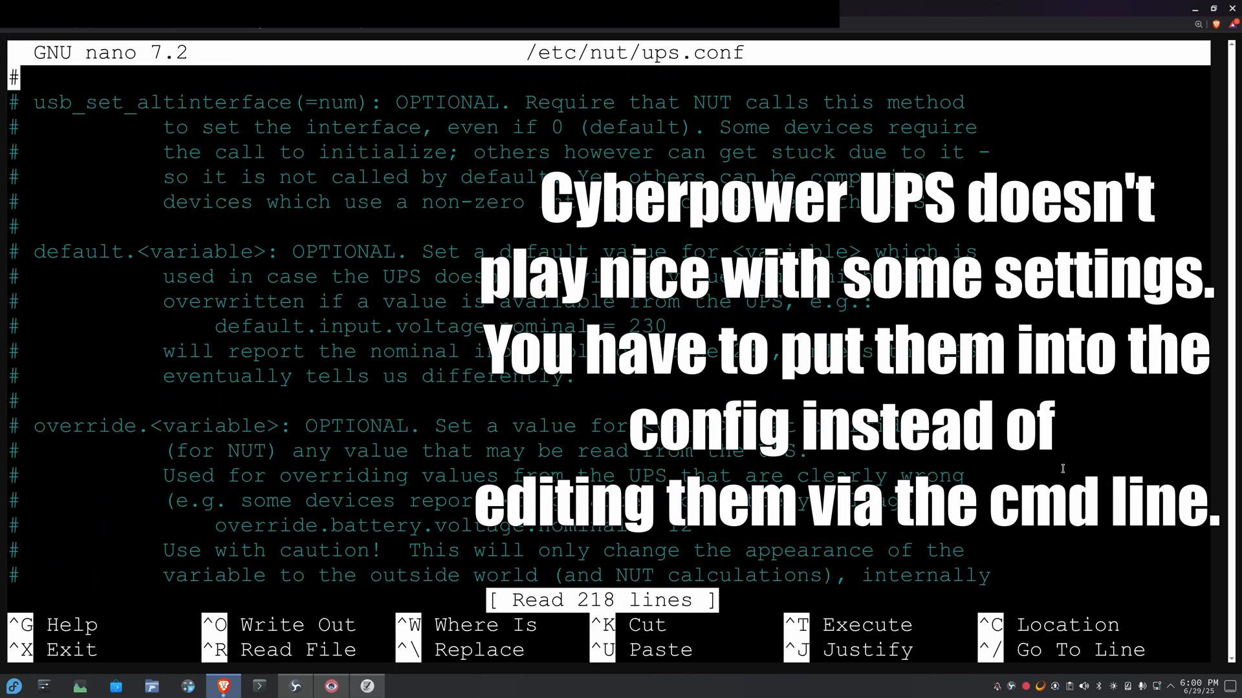
scroll("down", 3)
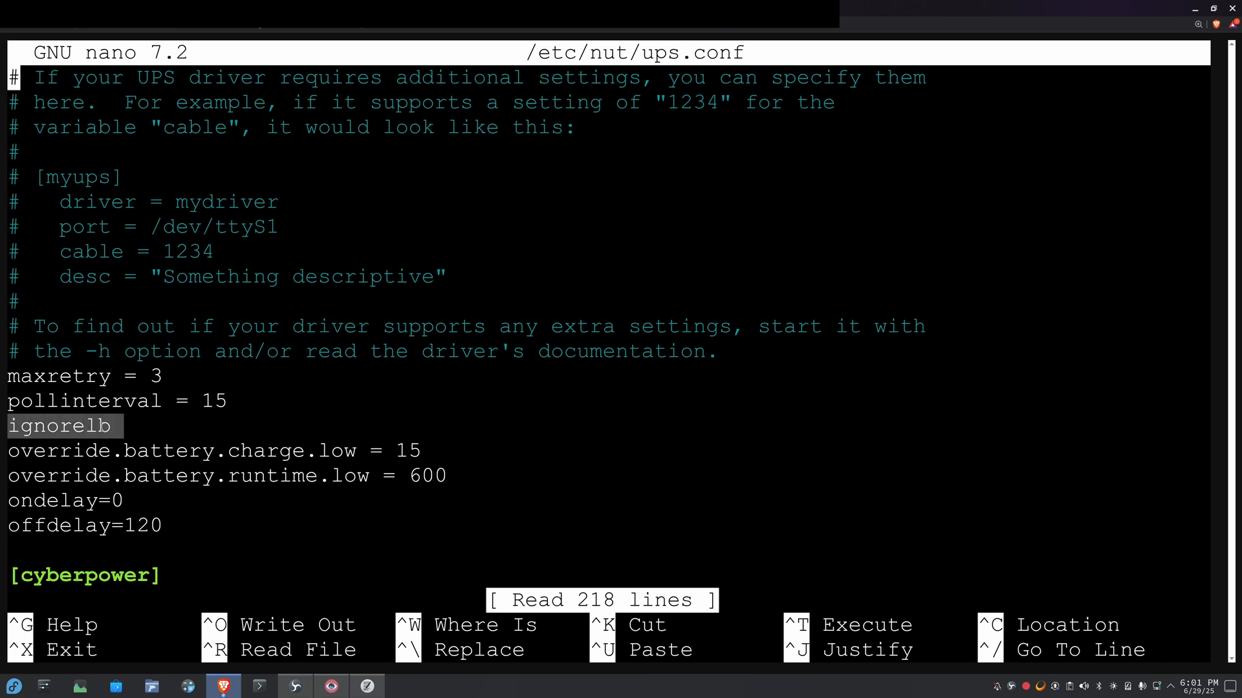
mouse_move(177, 418)
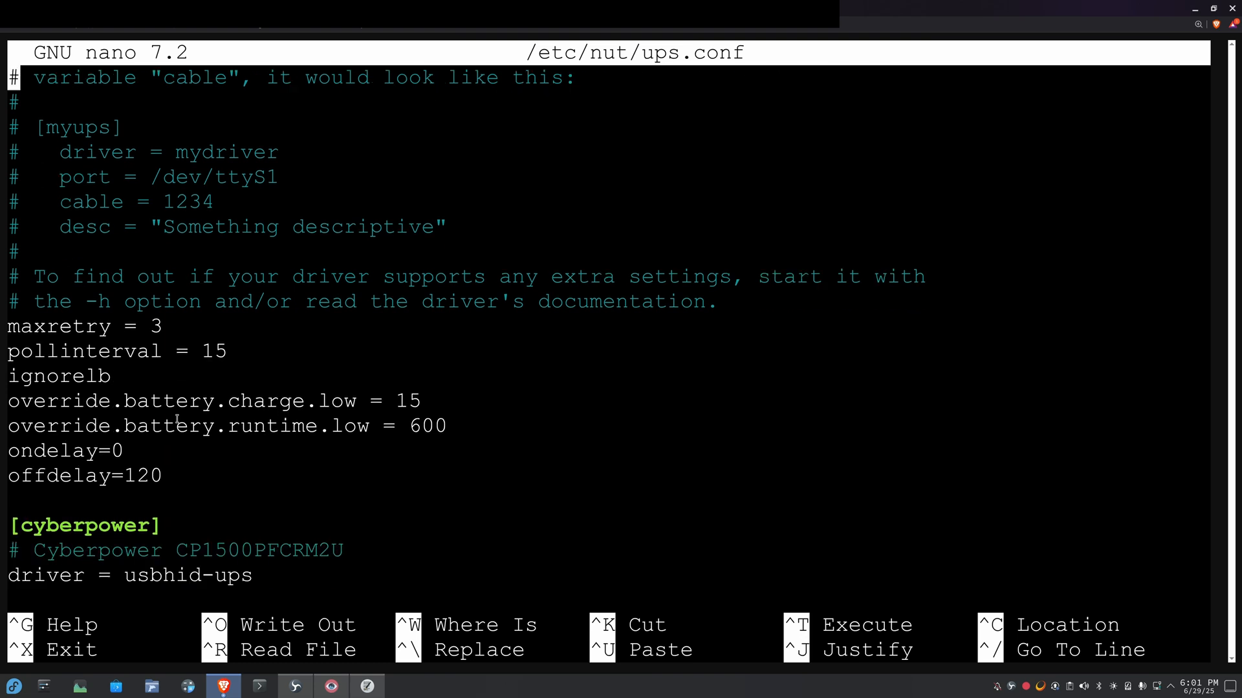
scroll("up", 3)
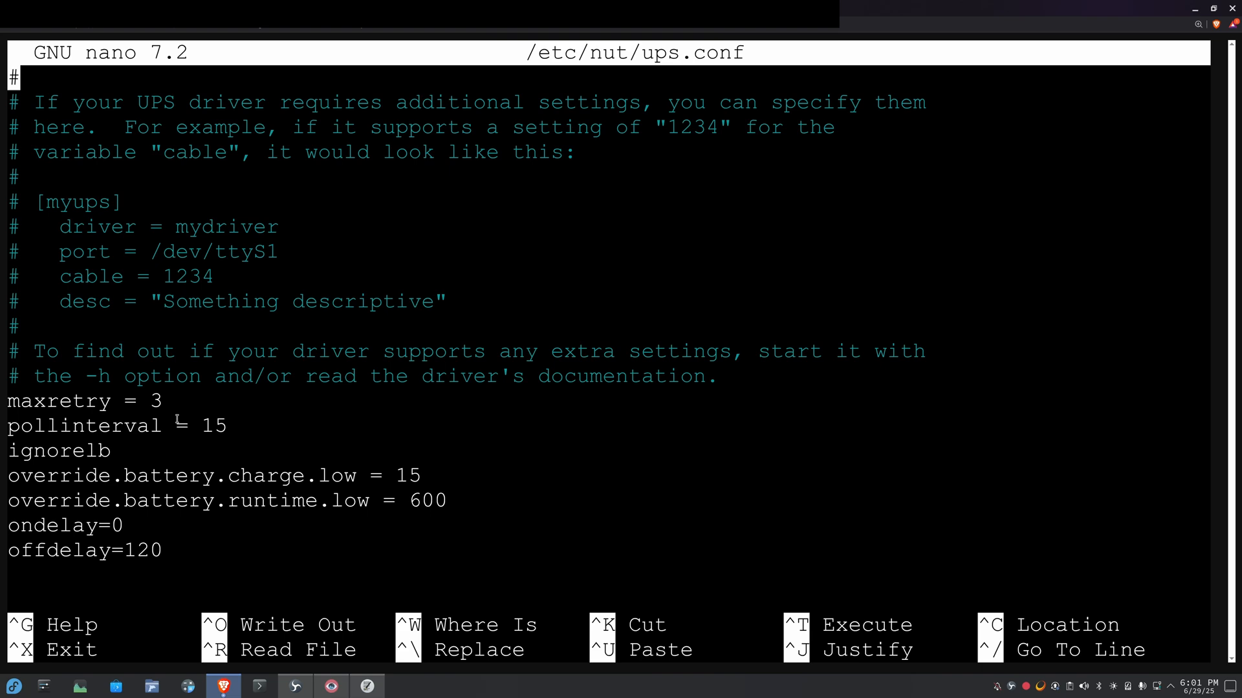
key("ctrl+x")
type("upsrw cyberpower@localhost")
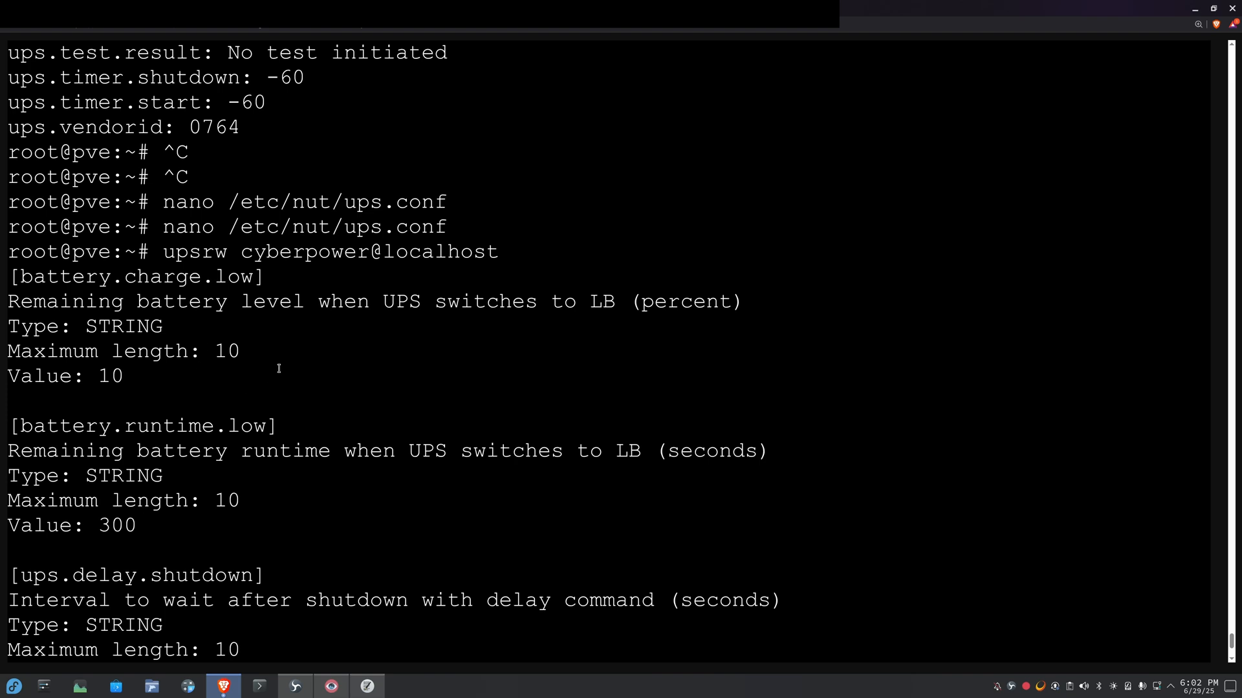
- Run upsrw cyberpower@localhost showing low battery charge 10 and low runtime 300 seconds
scroll("down", 3)
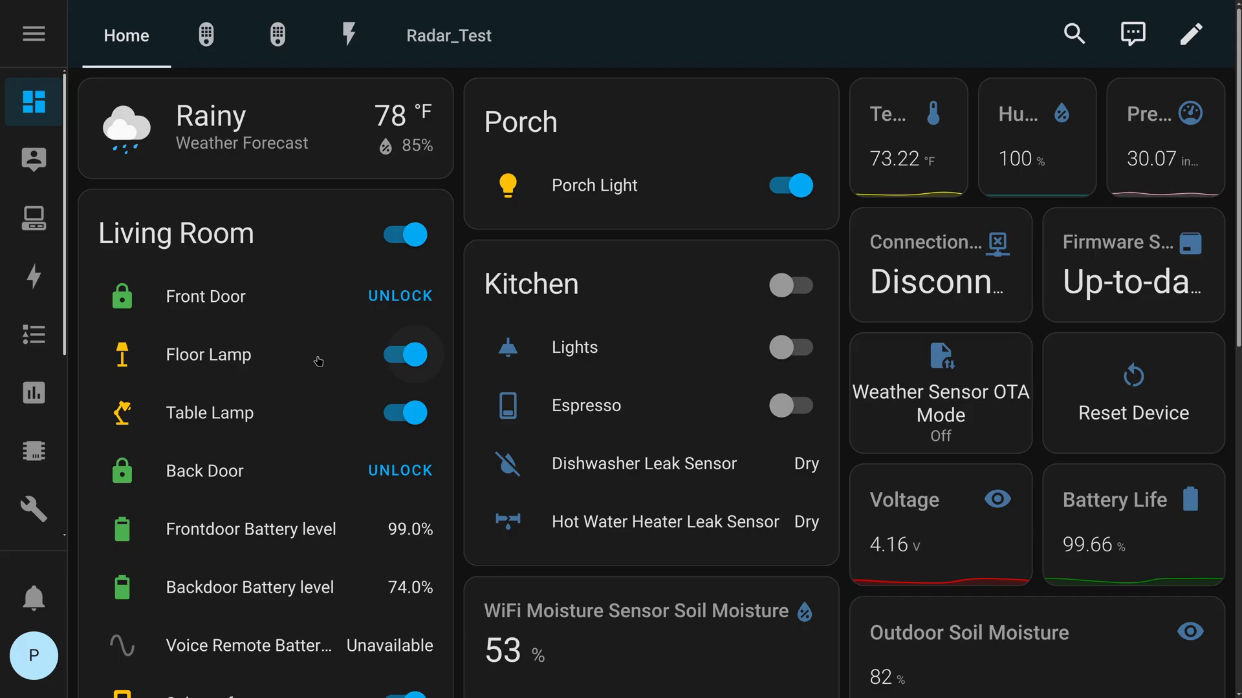
- Choose Network UPS Tools and submit host 192.168..., port 3493, username and password
scroll("down", 3)
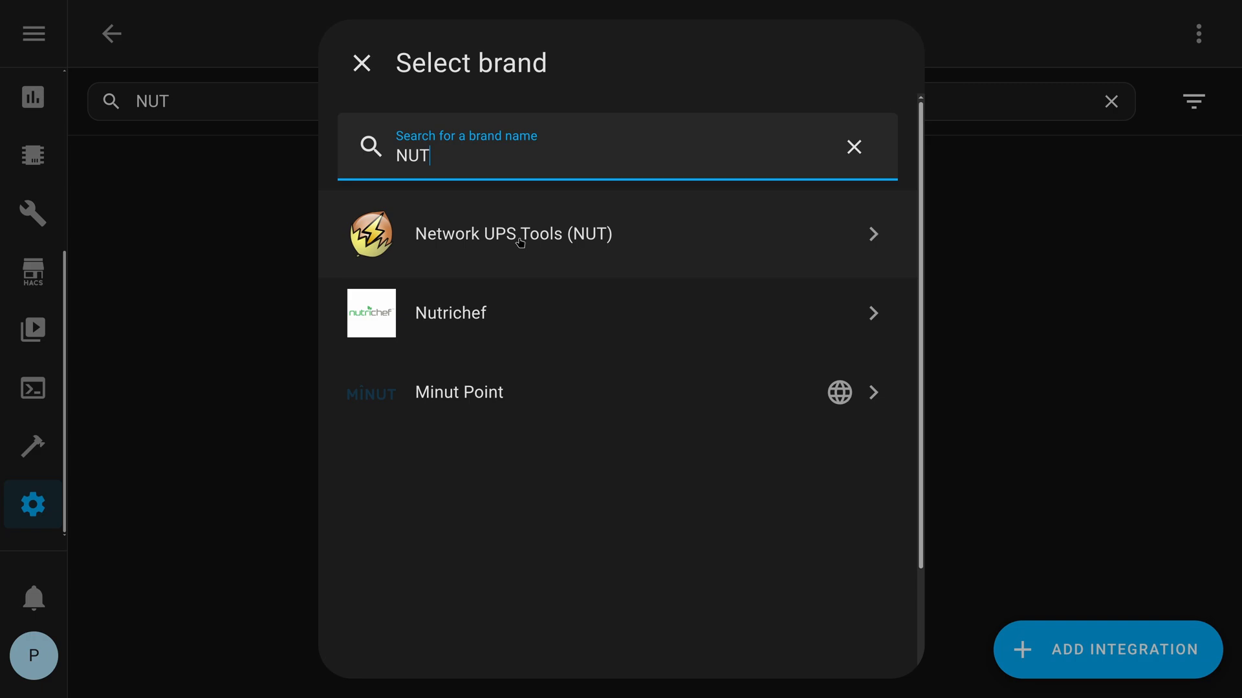
left_click(513, 234)
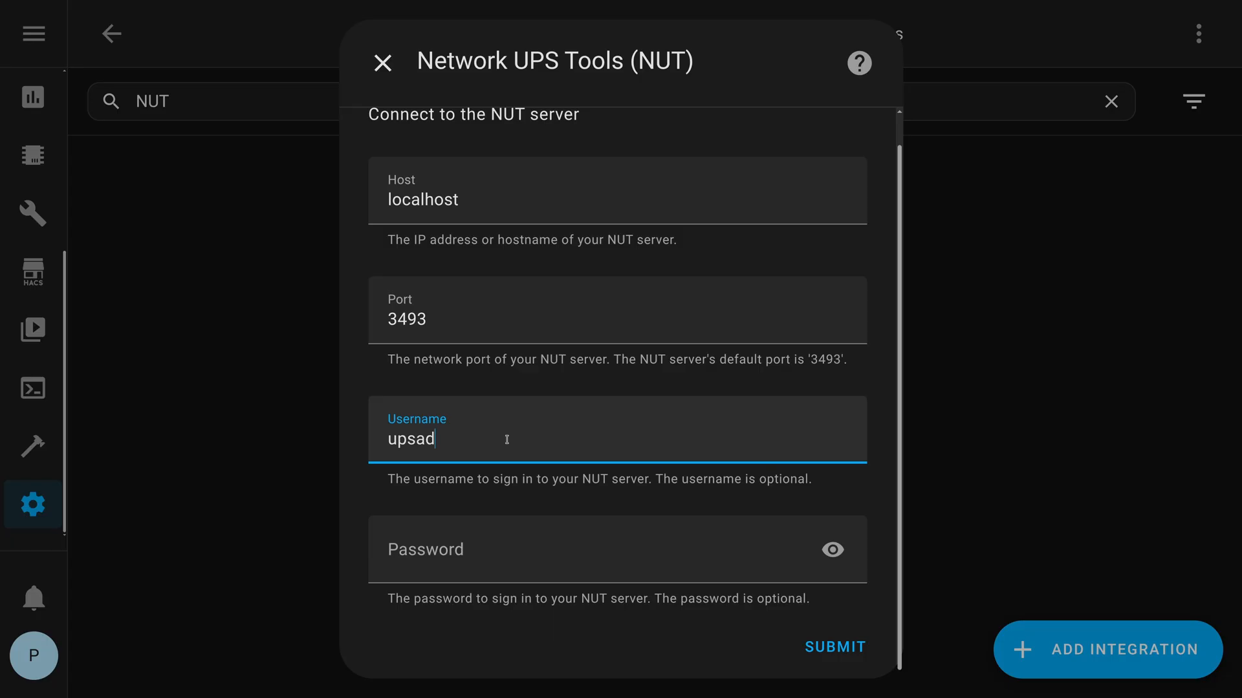
type("min")
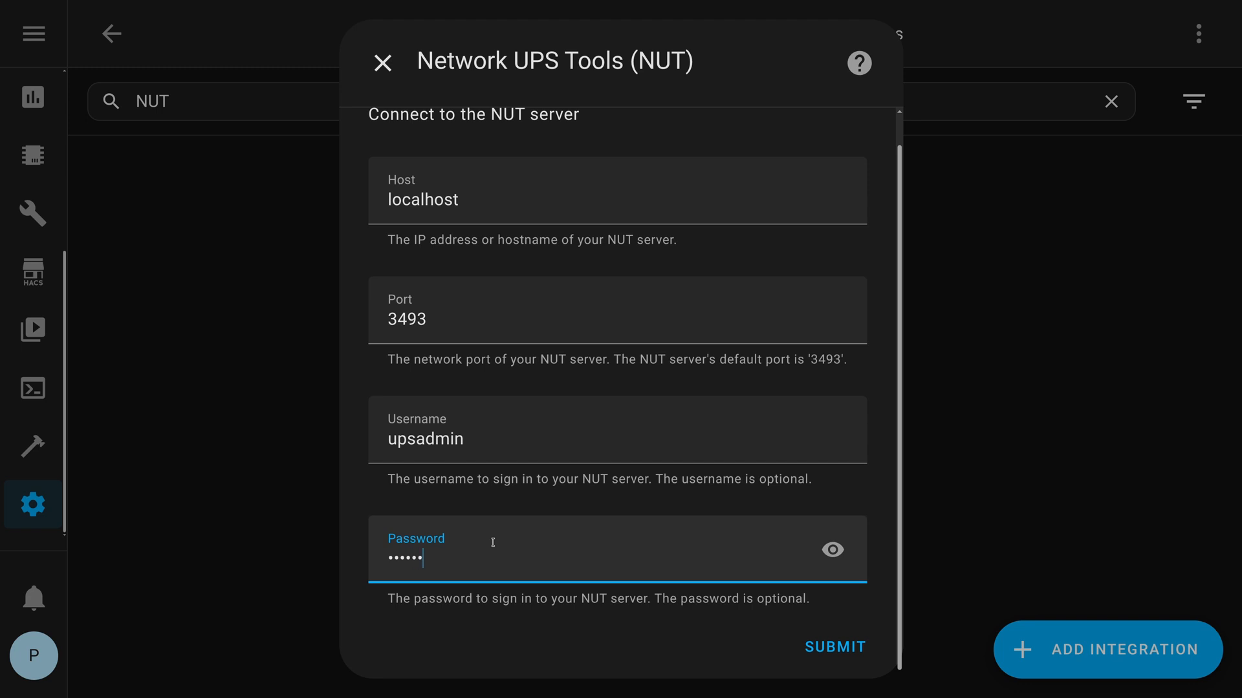
left_click(833, 646)
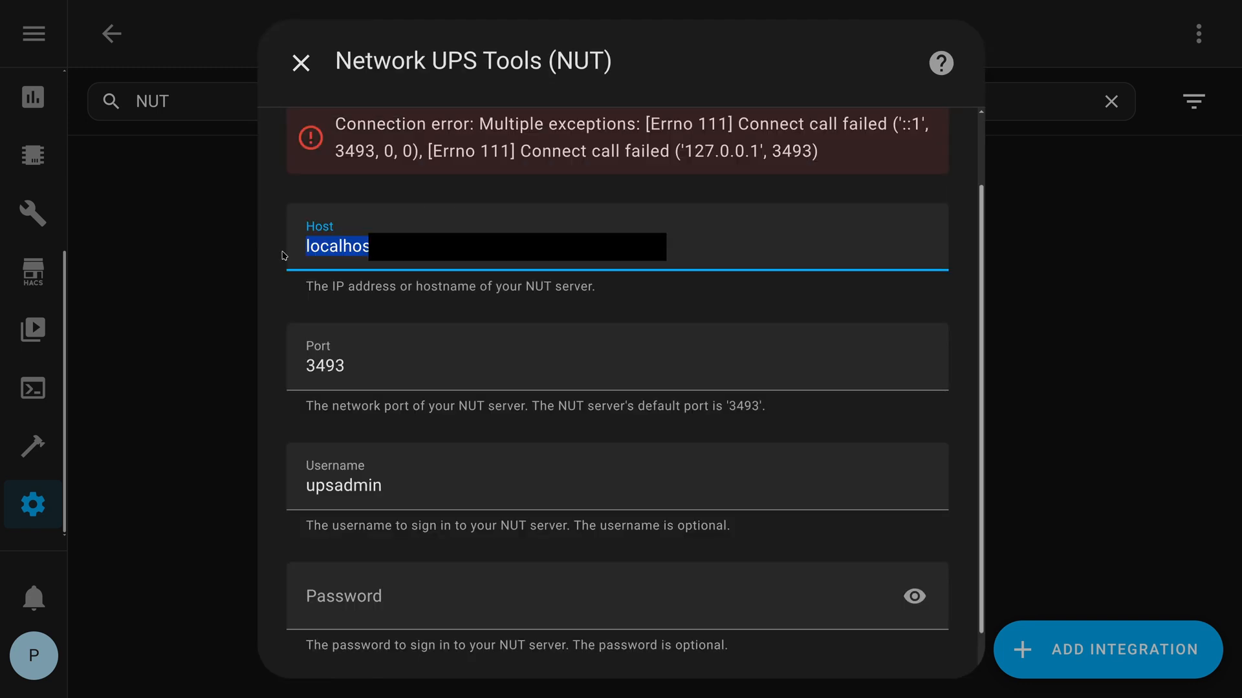
type("192.")
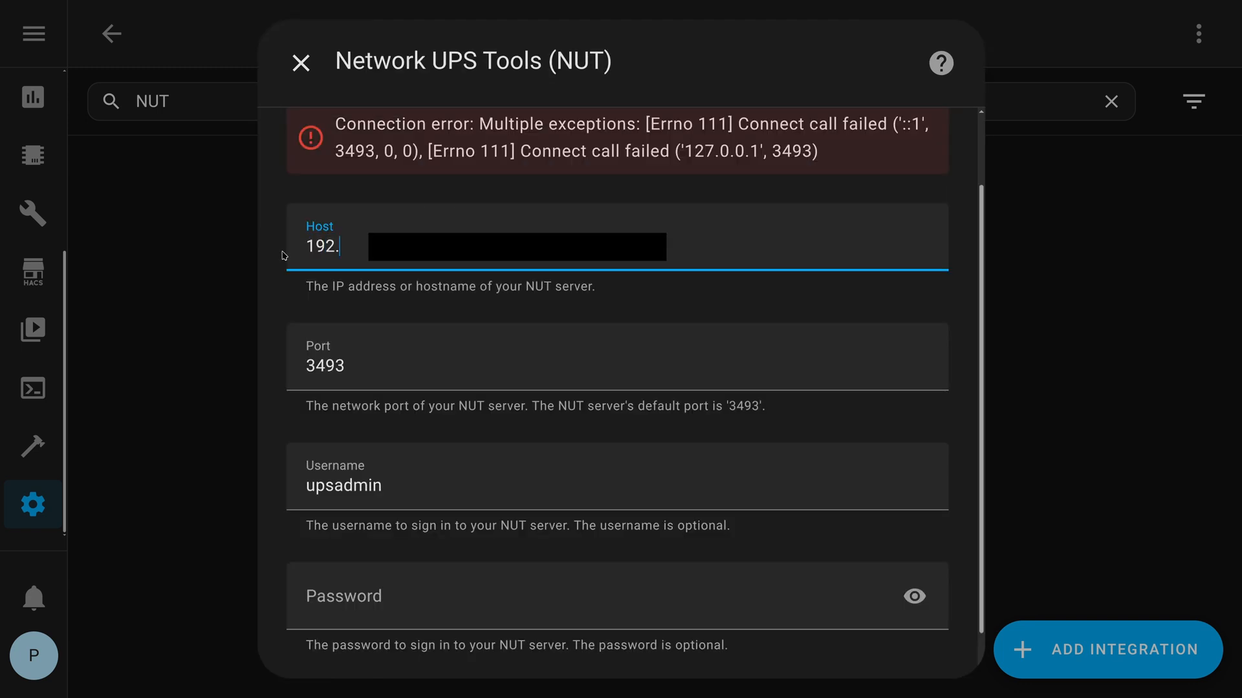
type("168")
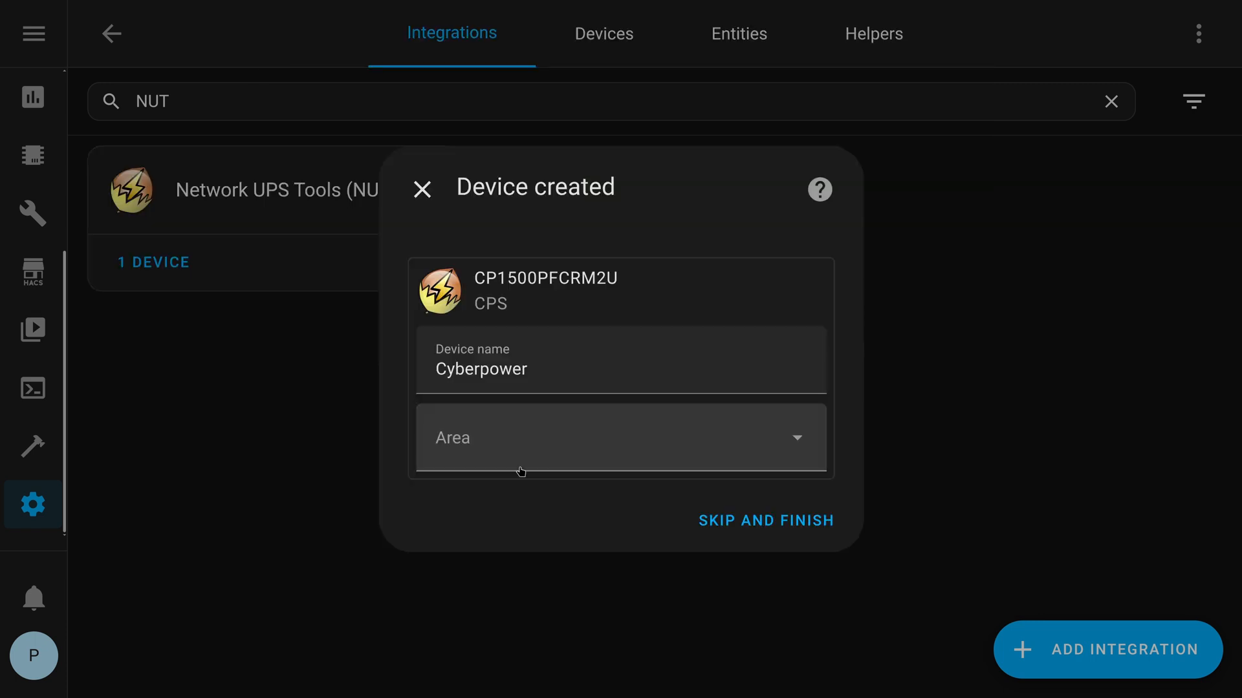
mouse_move(522, 399)
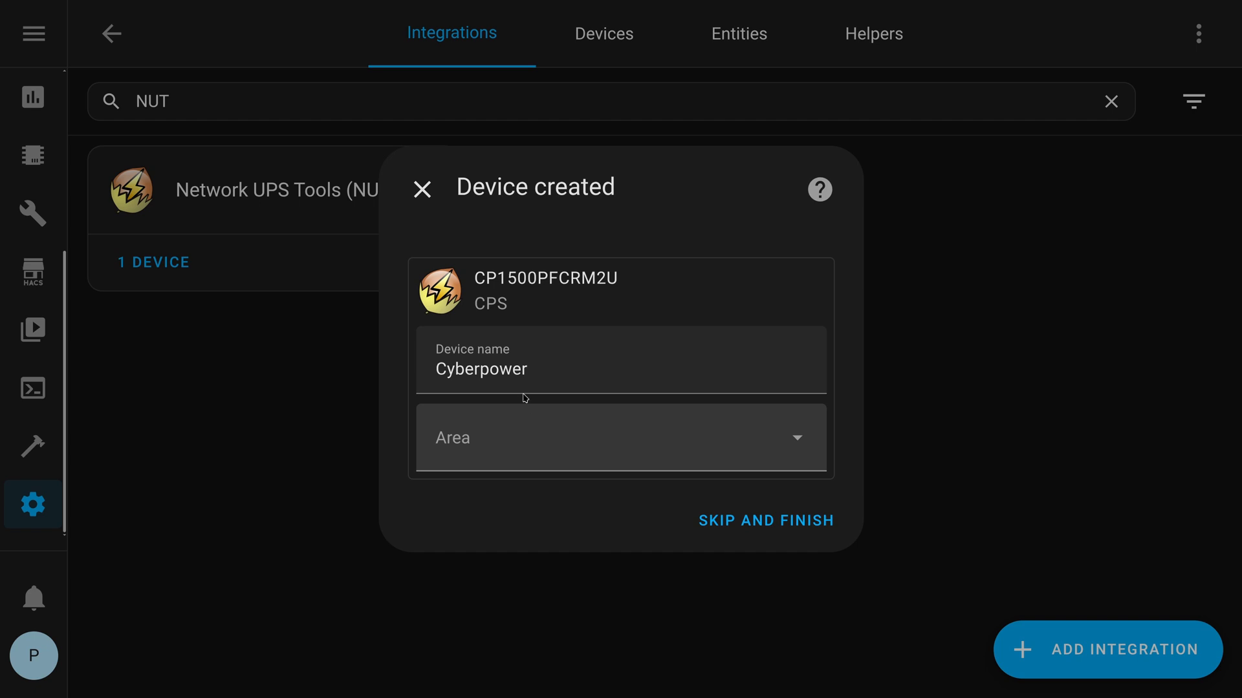
- Assign the Cyberpower device to the Server Closet area and finish setup
left_click(620, 439)
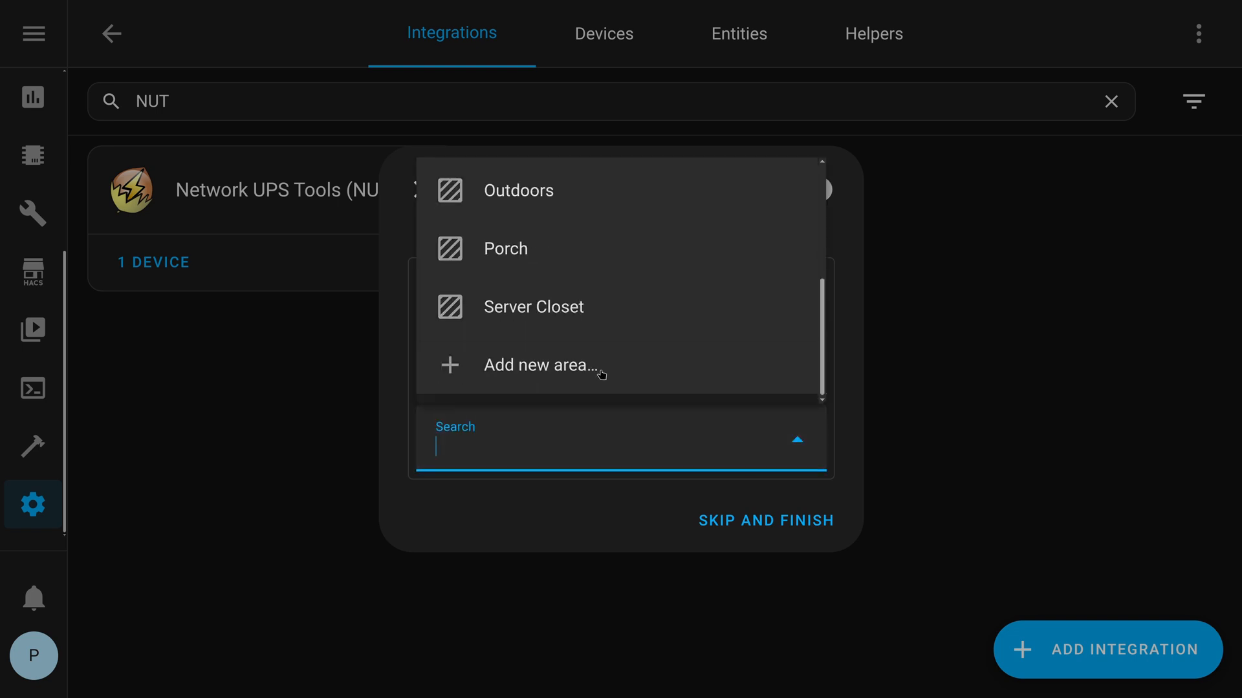
left_click(533, 306)
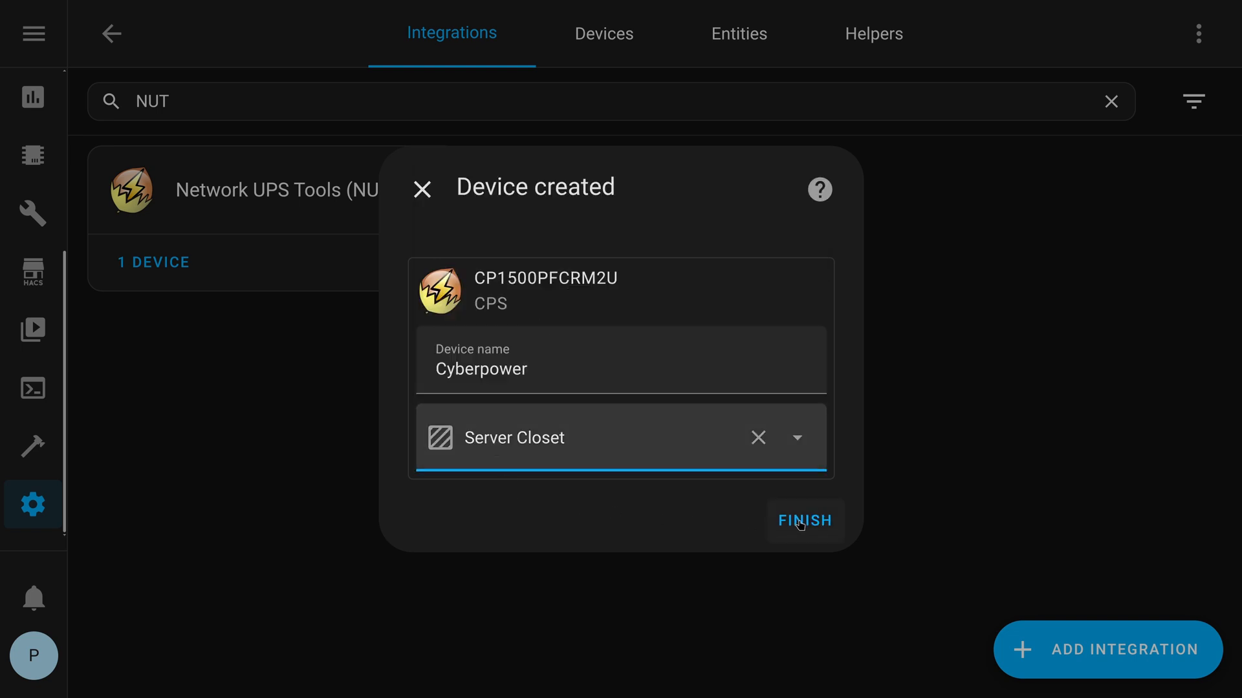
left_click(803, 520)
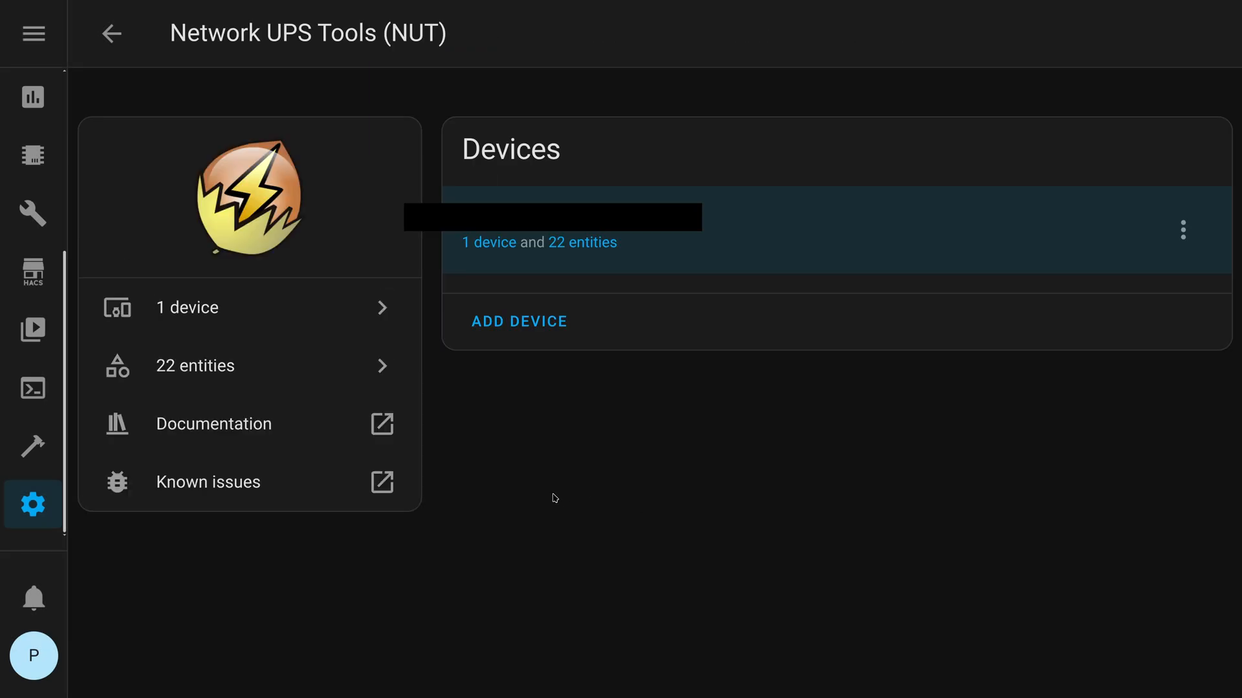
left_click(552, 230)
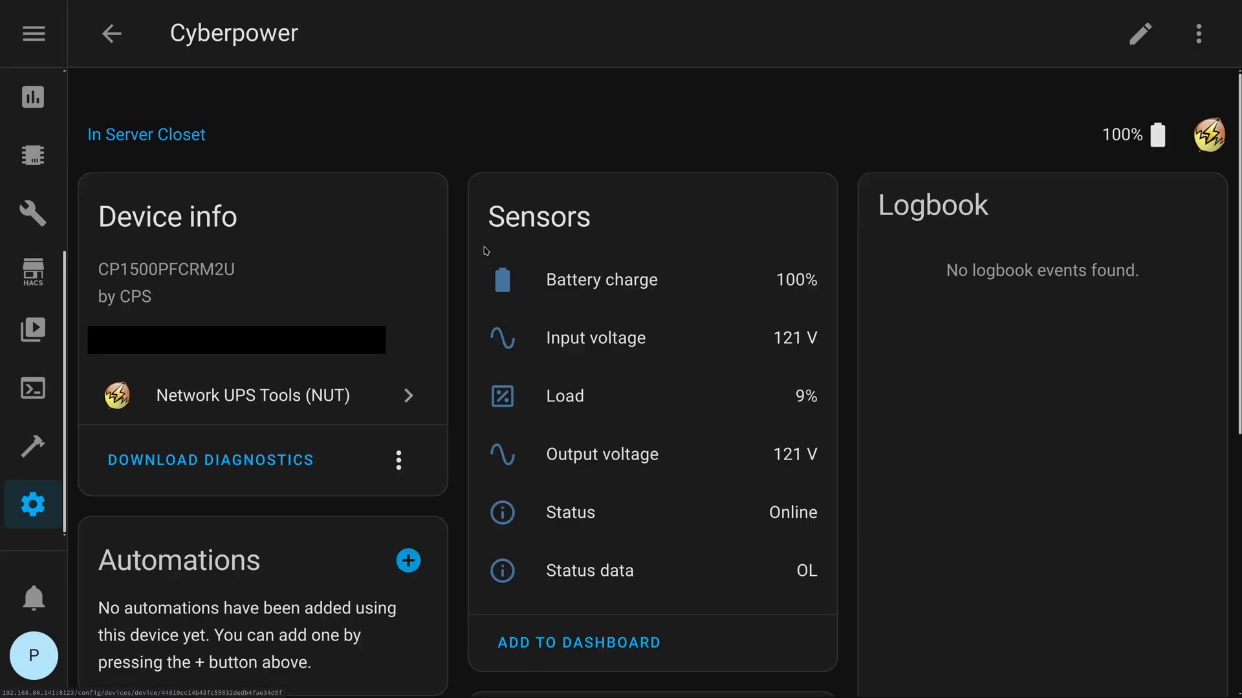
mouse_move(662, 397)
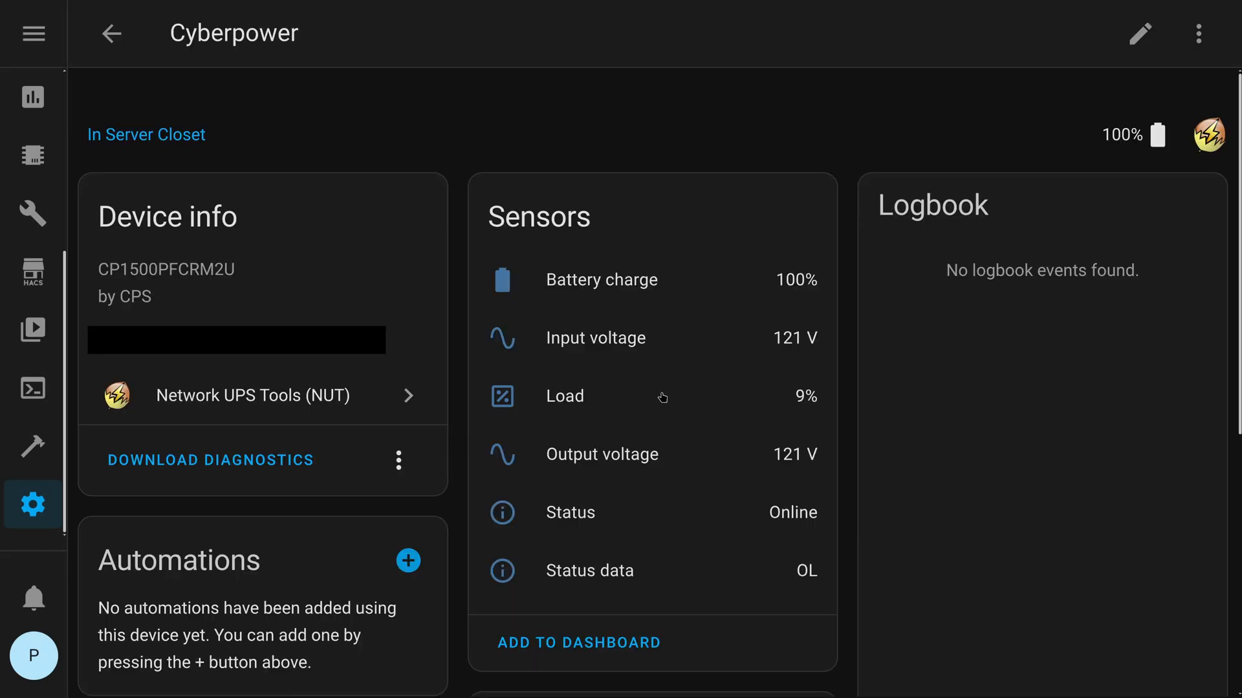
mouse_move(661, 397)
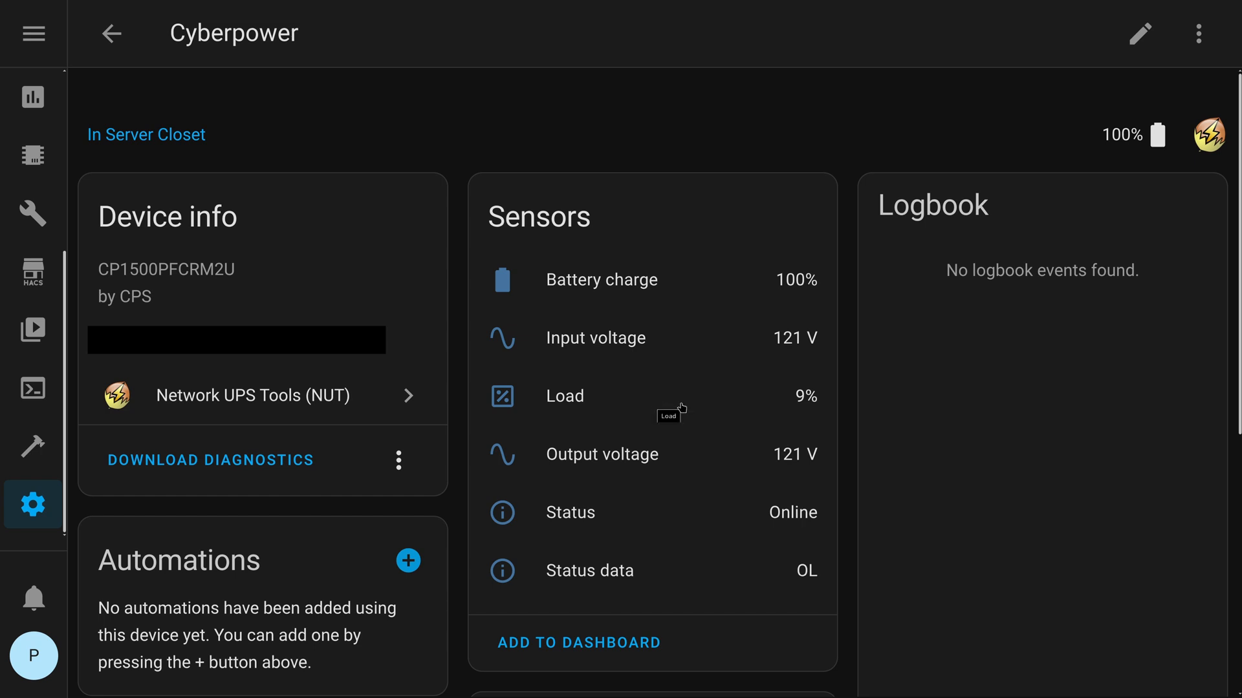
mouse_move(721, 238)
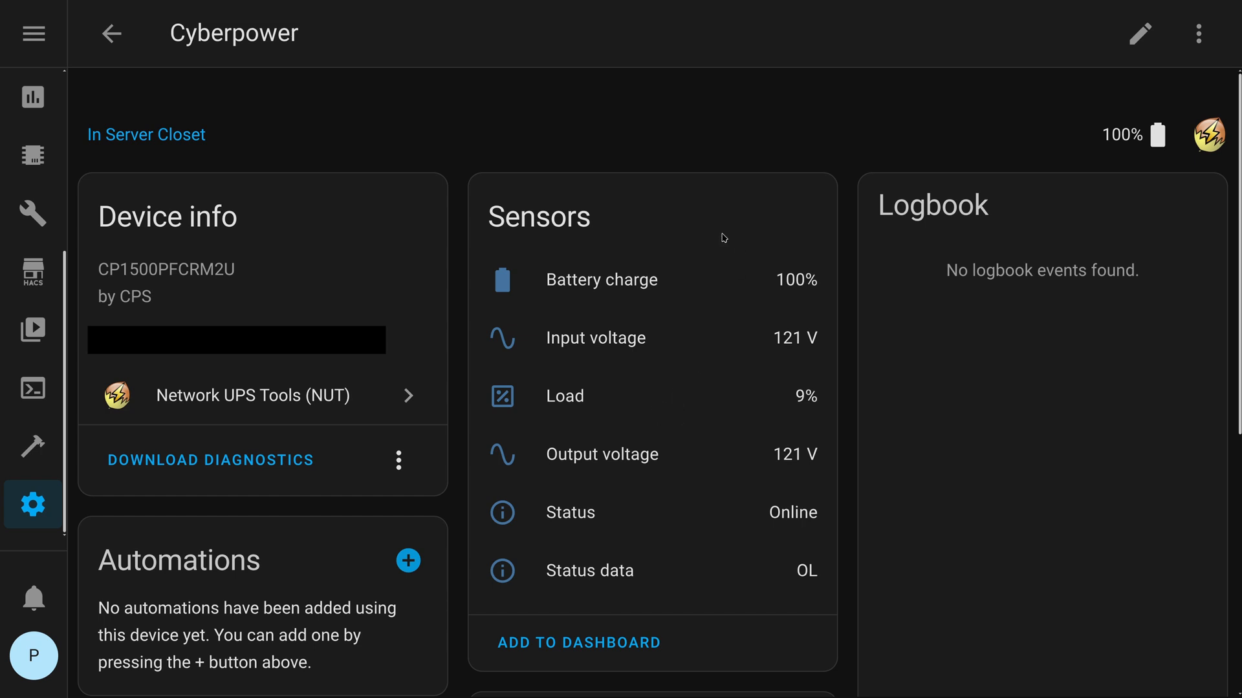
- Review the Cyberpower device page's live sensors and diagnostic entities
scroll("down", 3)
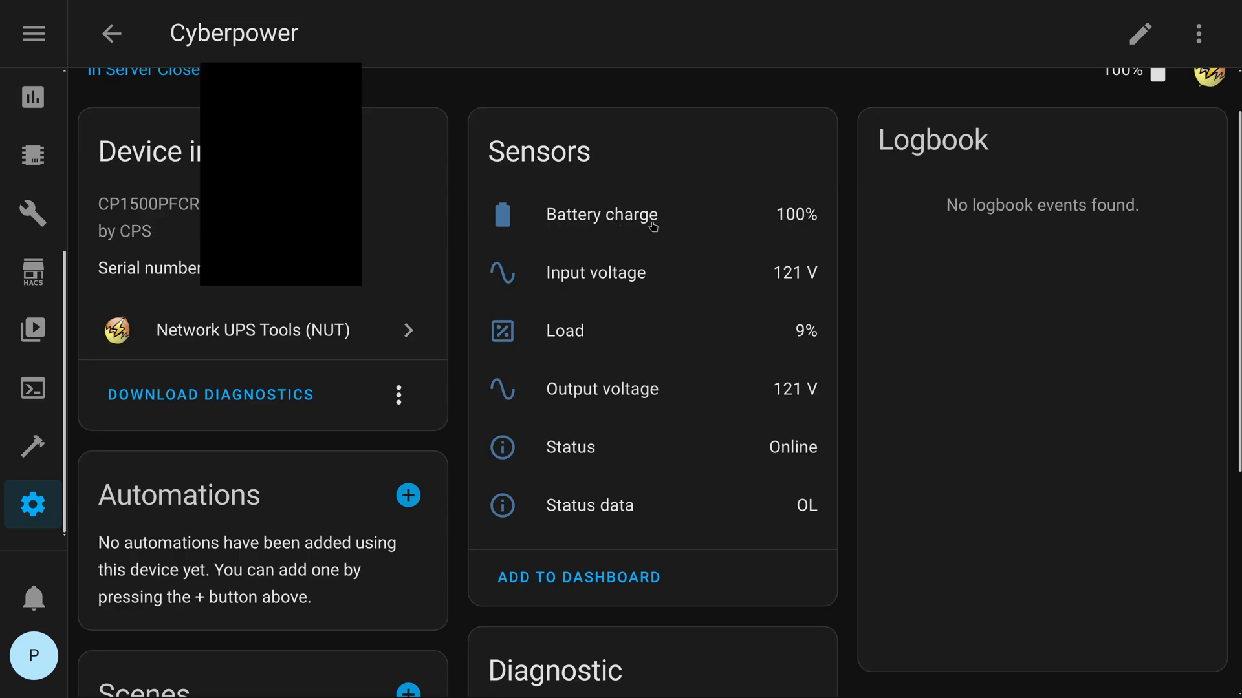
scroll("down", 3)
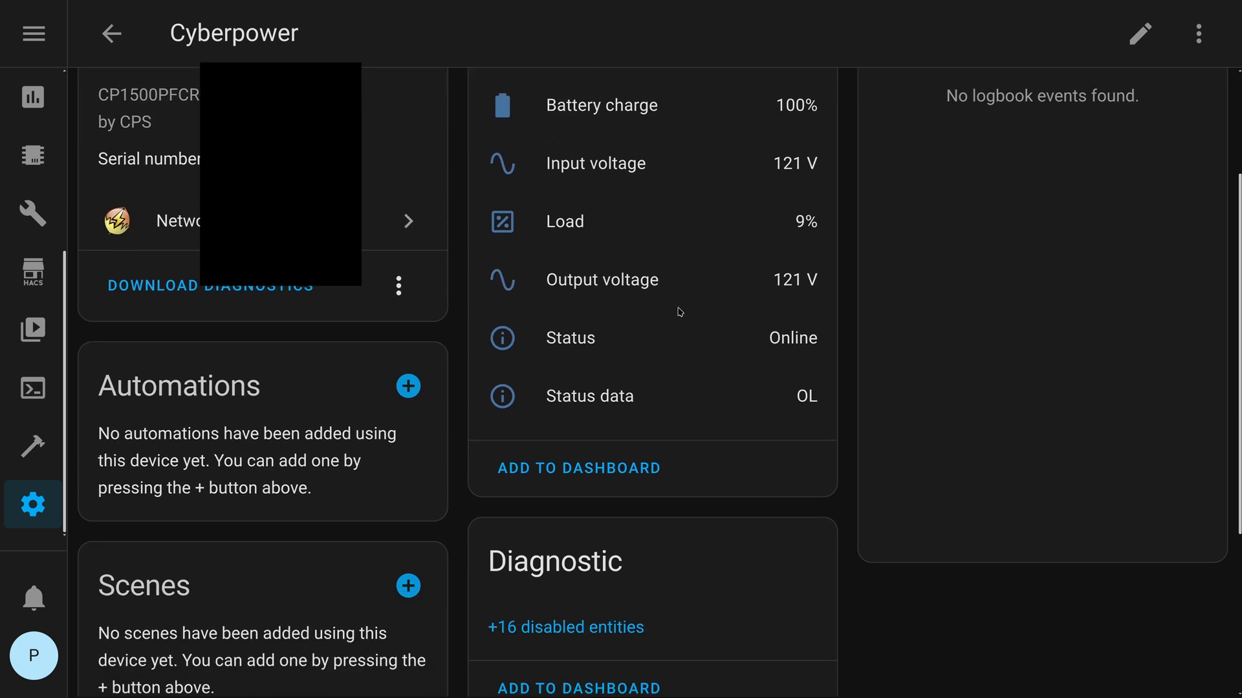
scroll("down", 3)
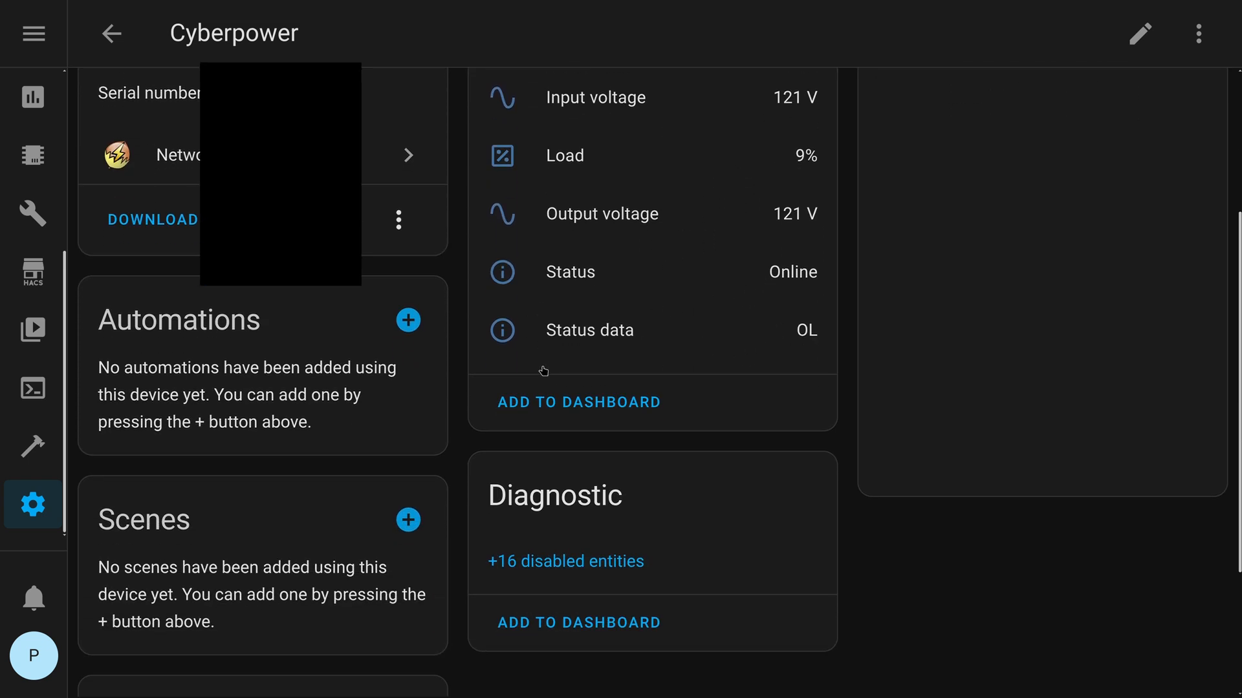
scroll("down", 3)
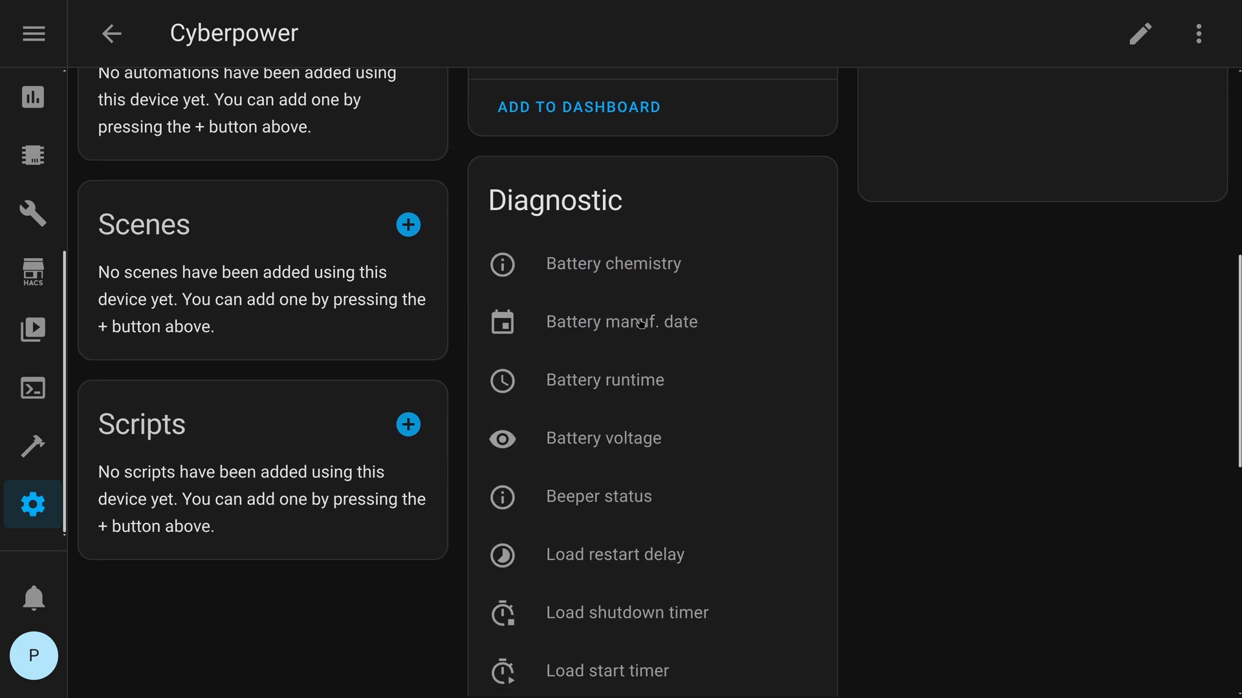
scroll("down", 3)
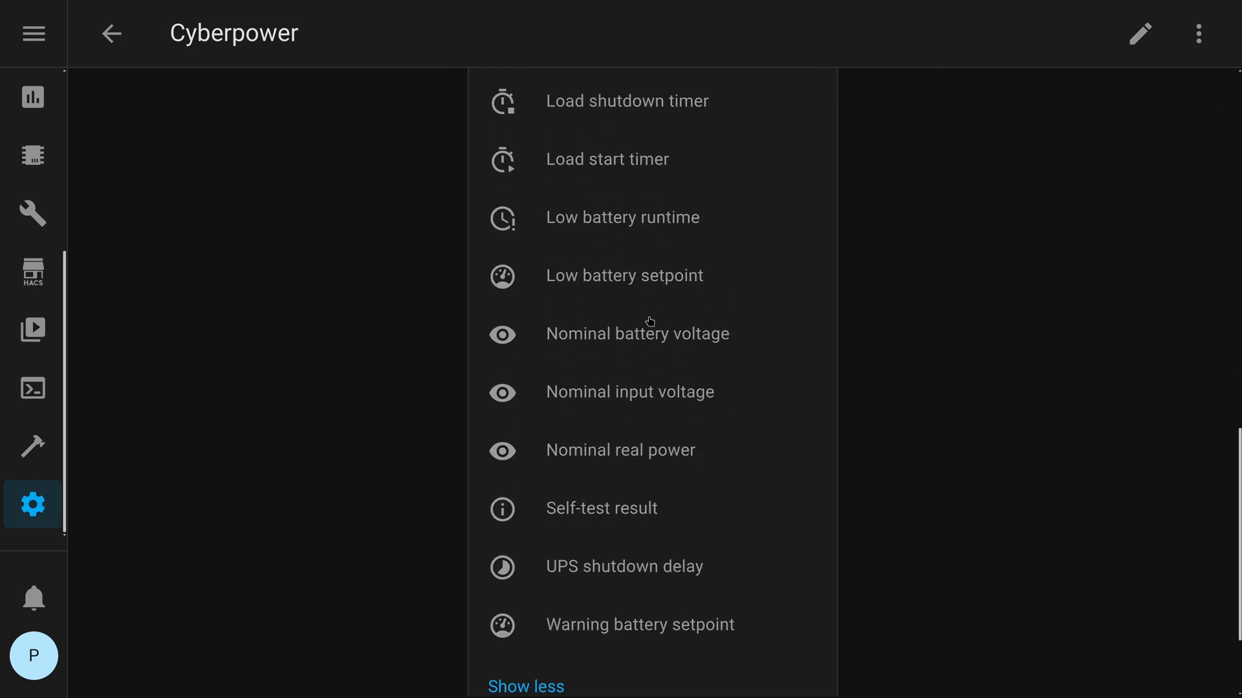
scroll("up", 3)
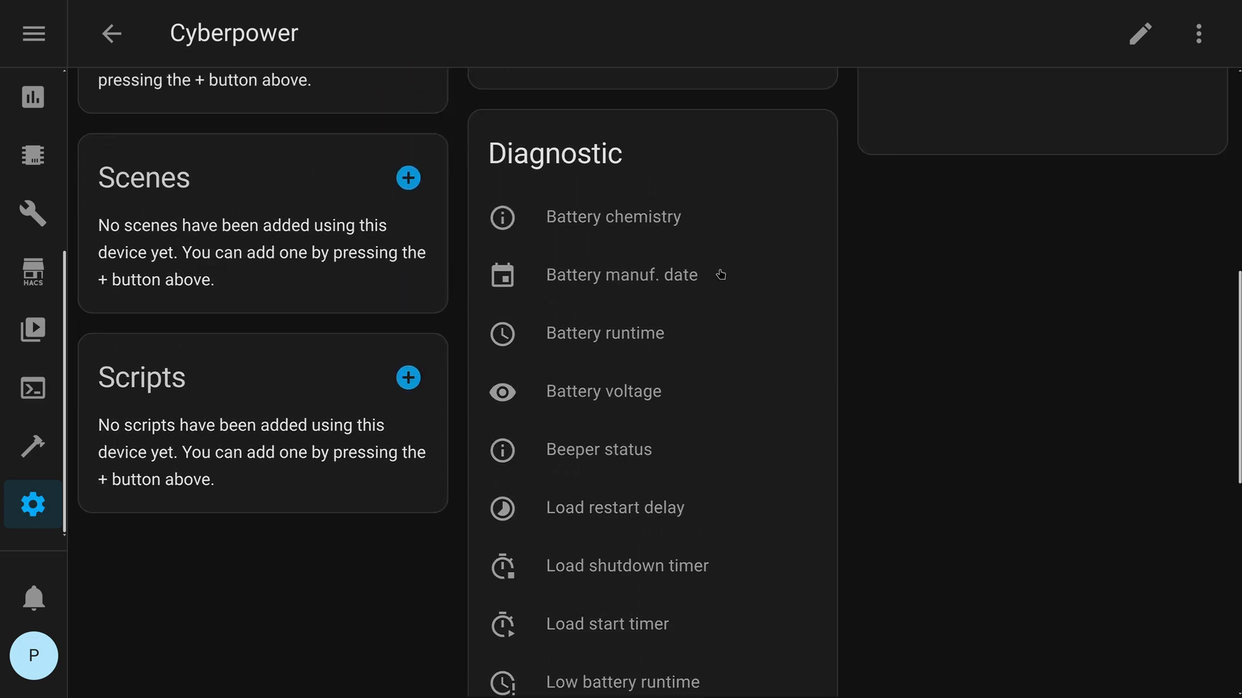
- Inspect the disabled Battery runtime entity's details and settings
left_click(604, 332)
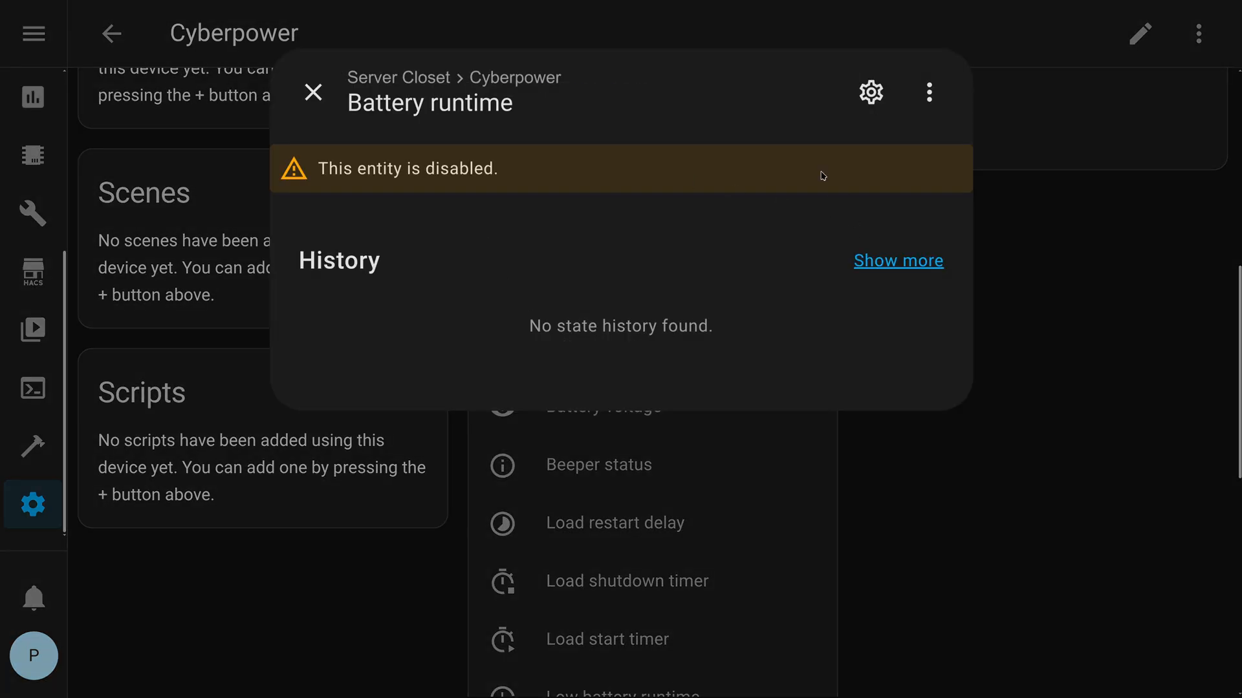
left_click(869, 92)
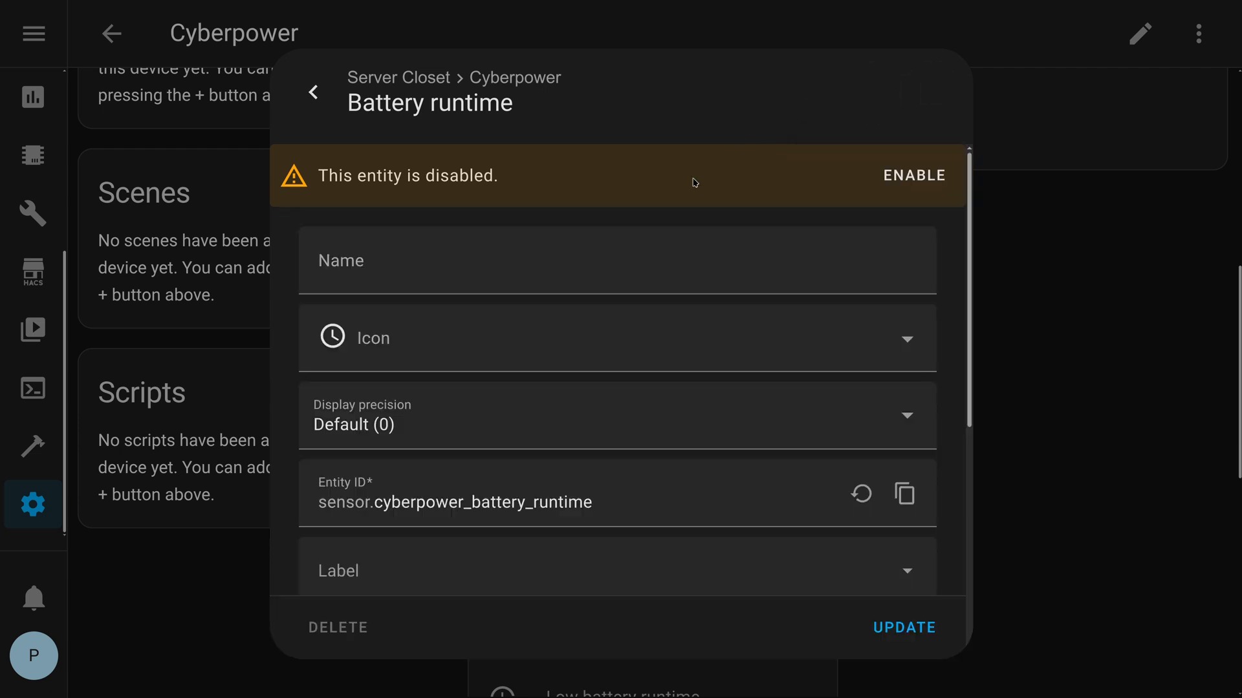
left_click(313, 92)
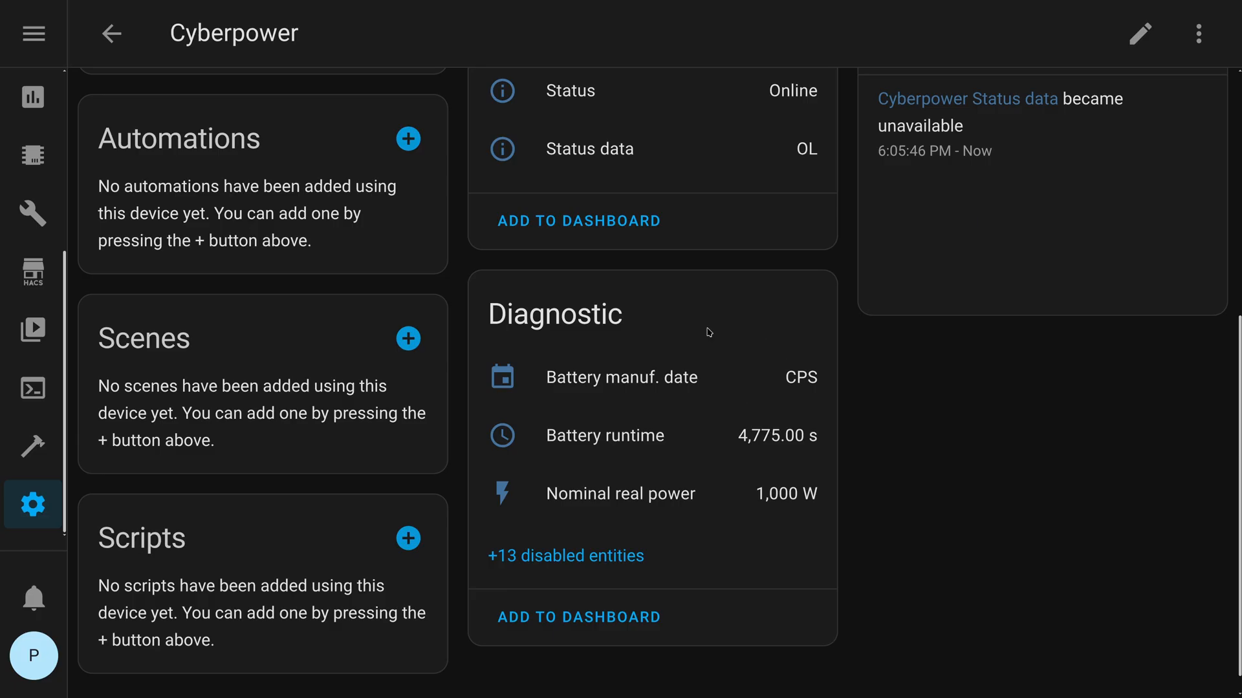
scroll("down", 3)
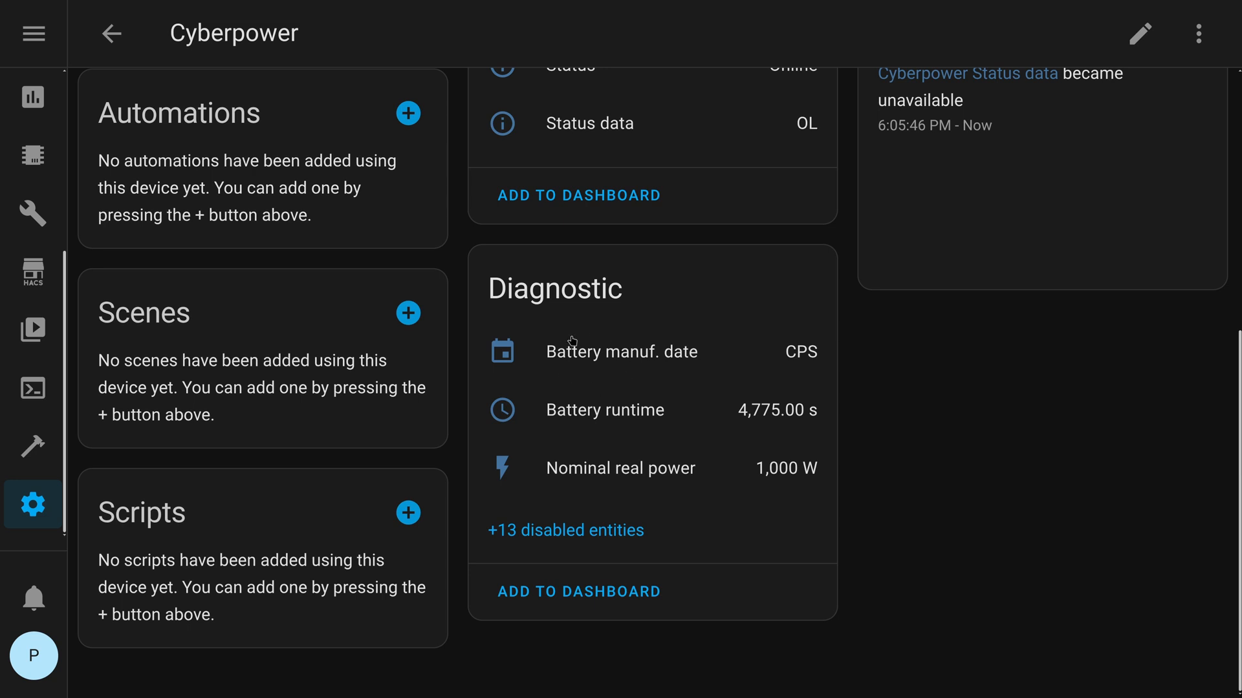
mouse_move(638, 513)
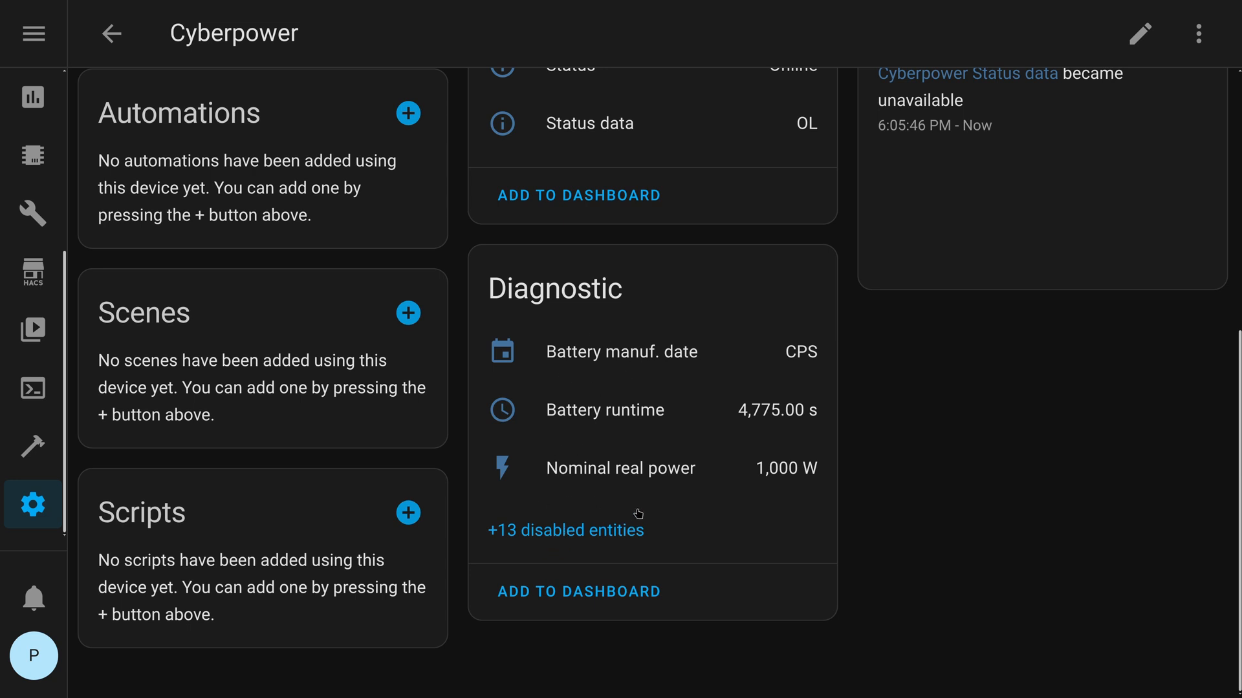
mouse_move(638, 510)
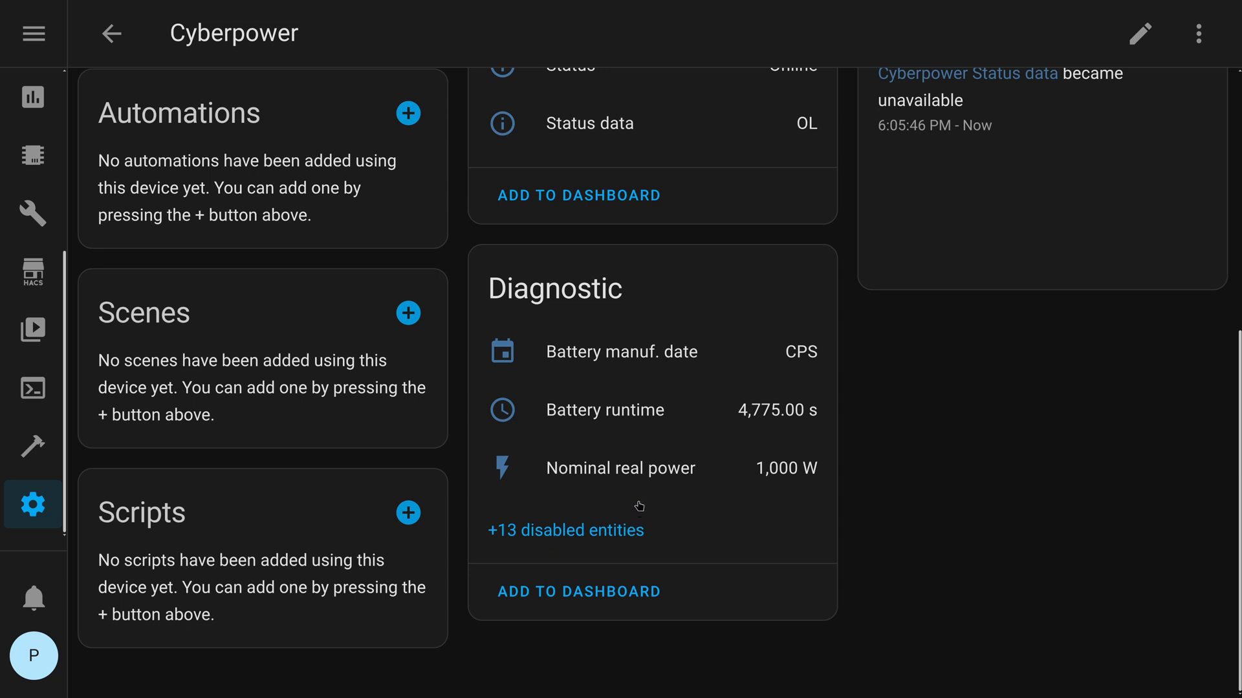
mouse_move(686, 404)
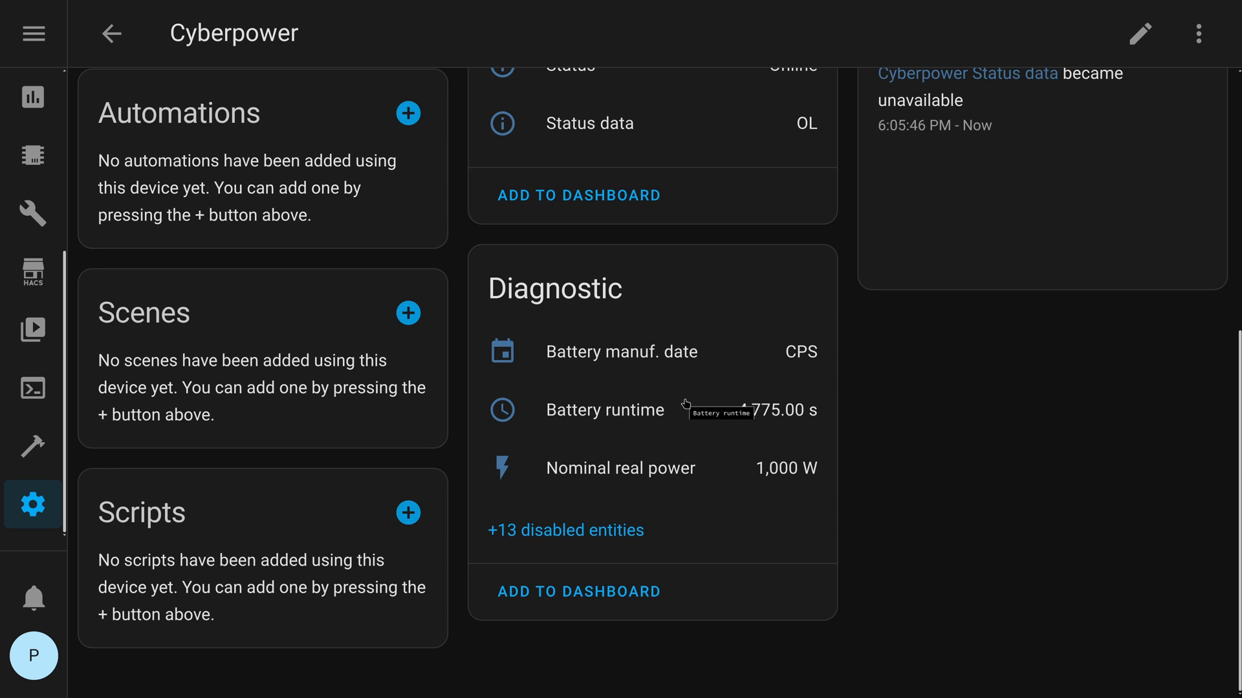
mouse_move(704, 406)
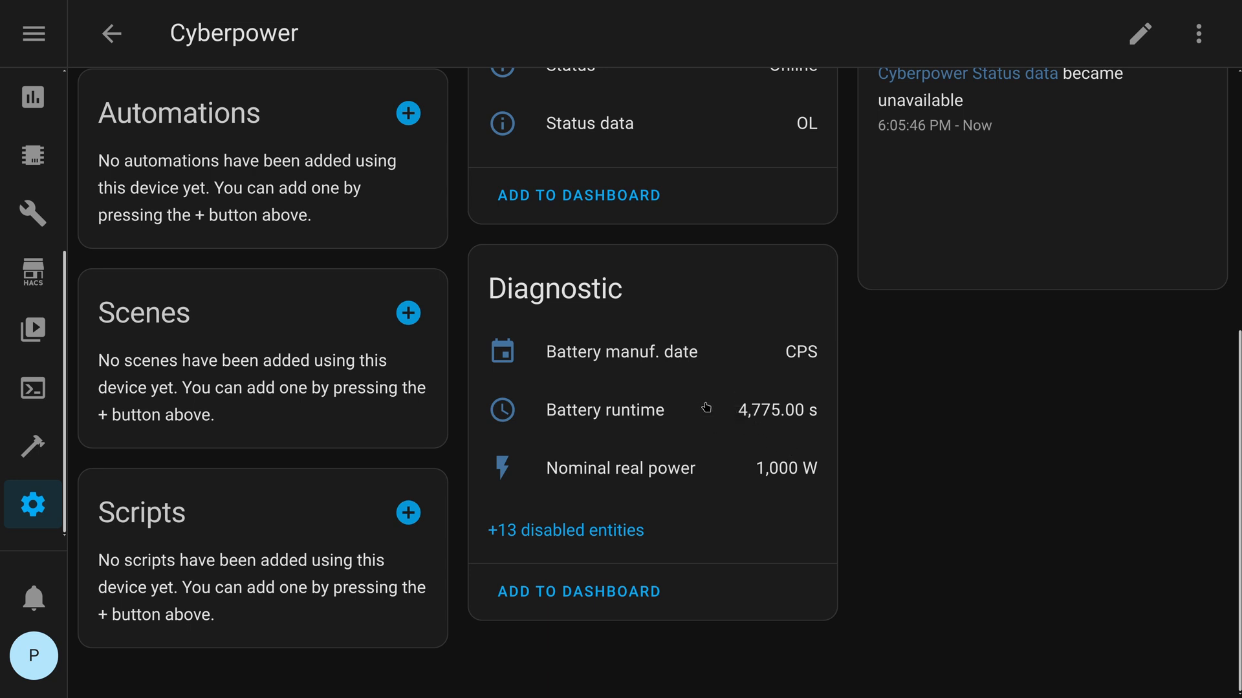
mouse_move(652, 543)
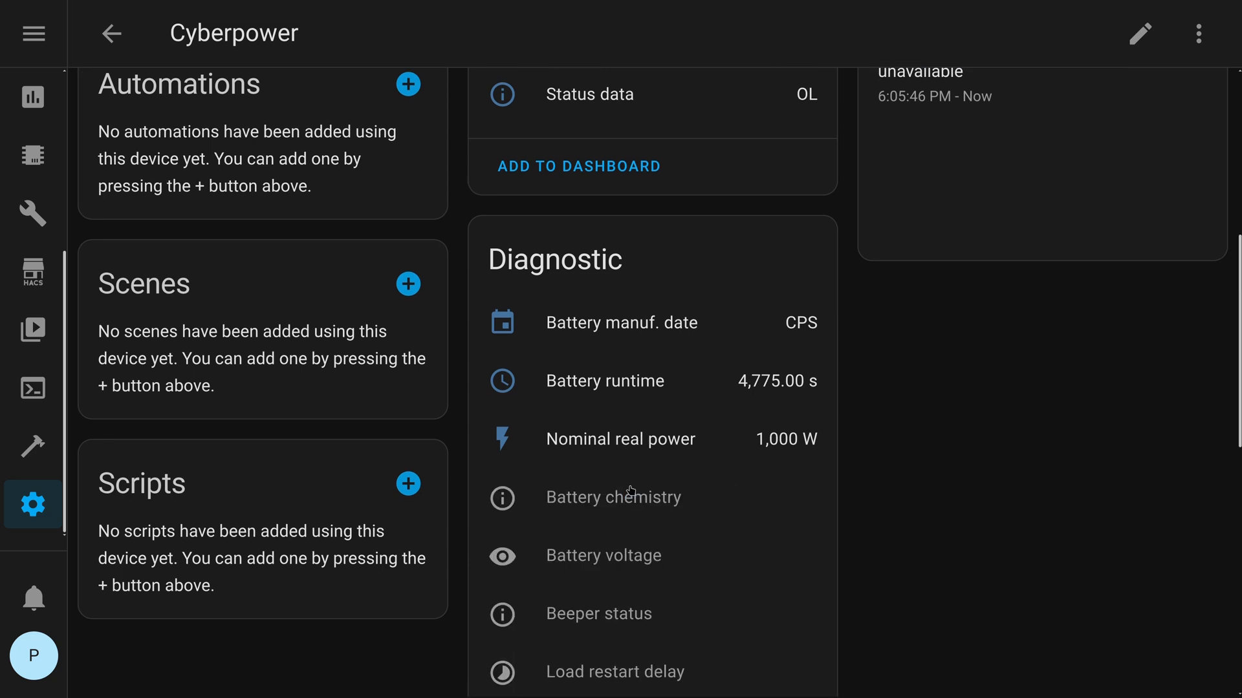
- Check the Beeper status entity's settings without enabling it, then close its details
left_click(599, 613)
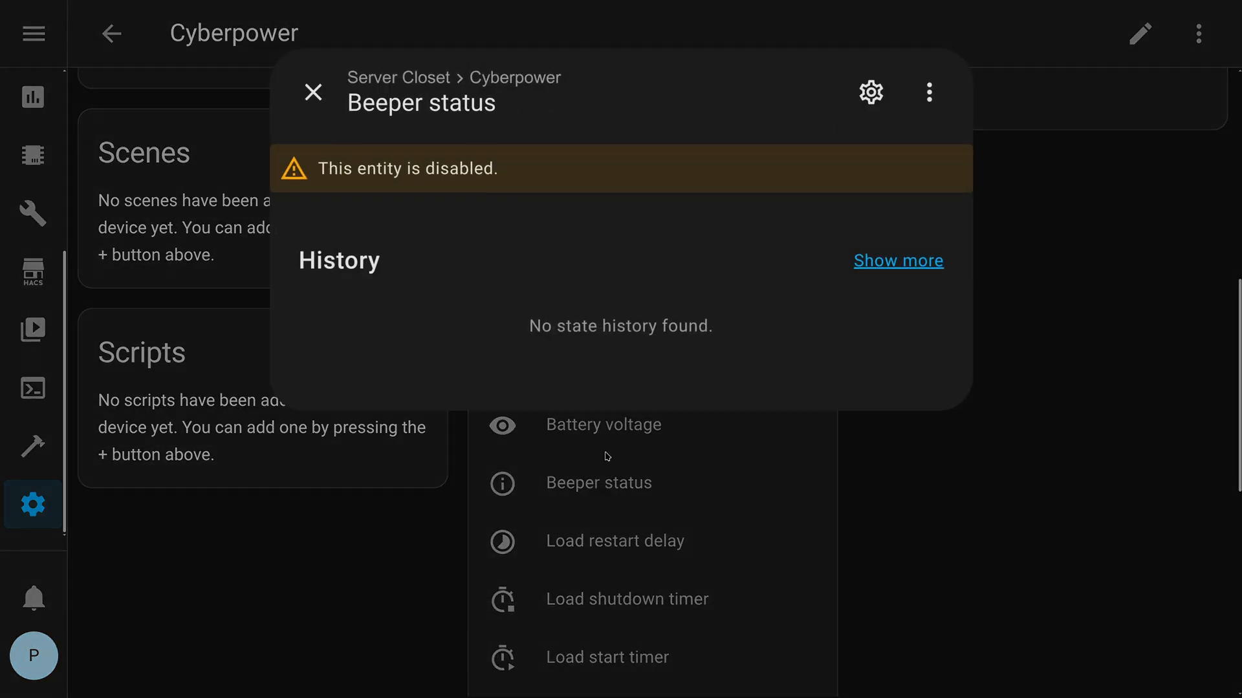
left_click(870, 92)
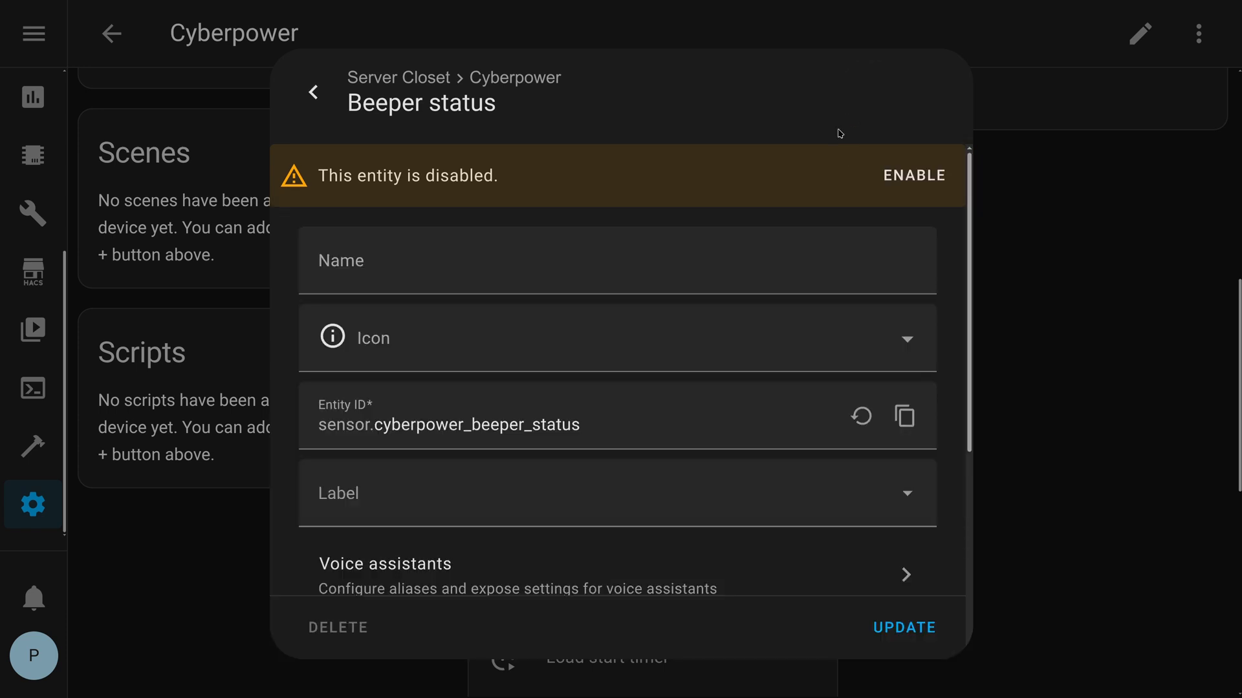
mouse_move(634, 153)
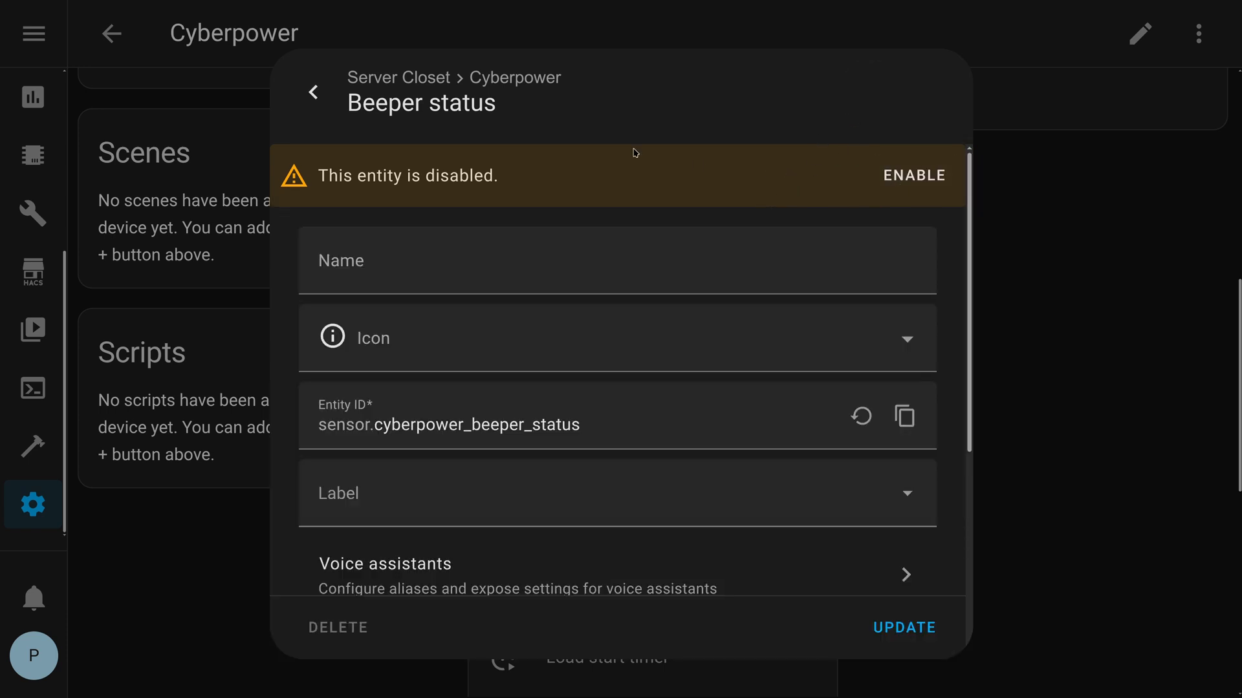
left_click(312, 92)
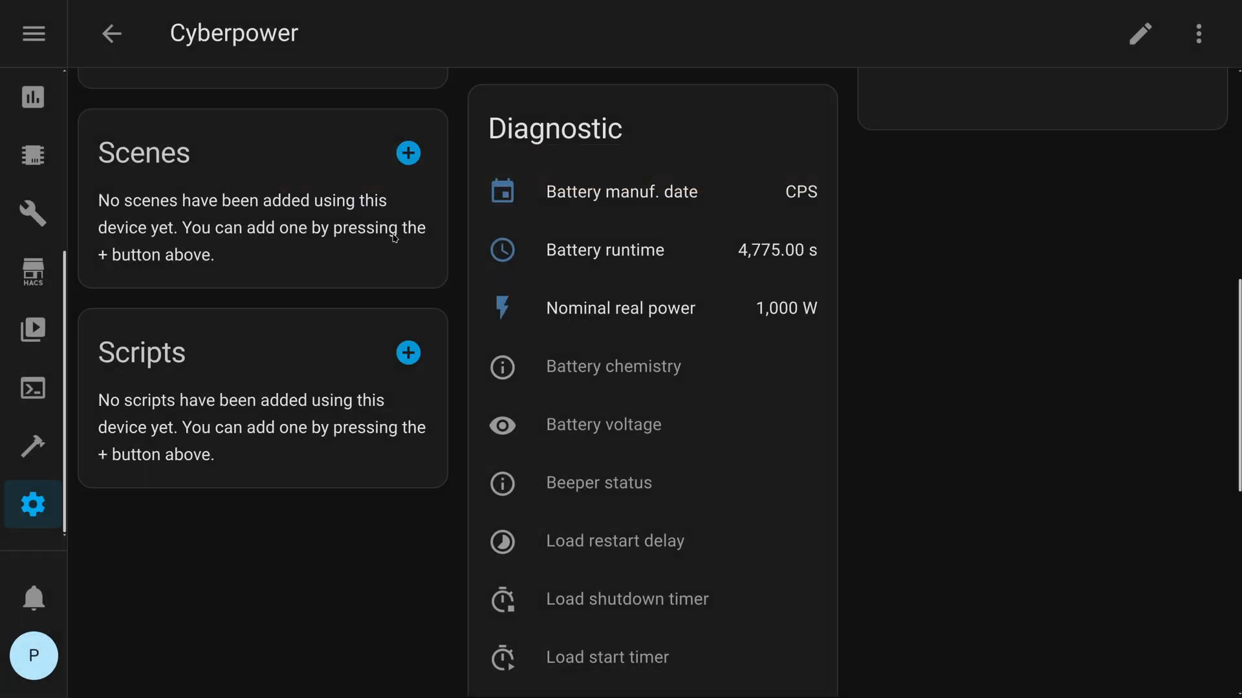
scroll("down", 3)
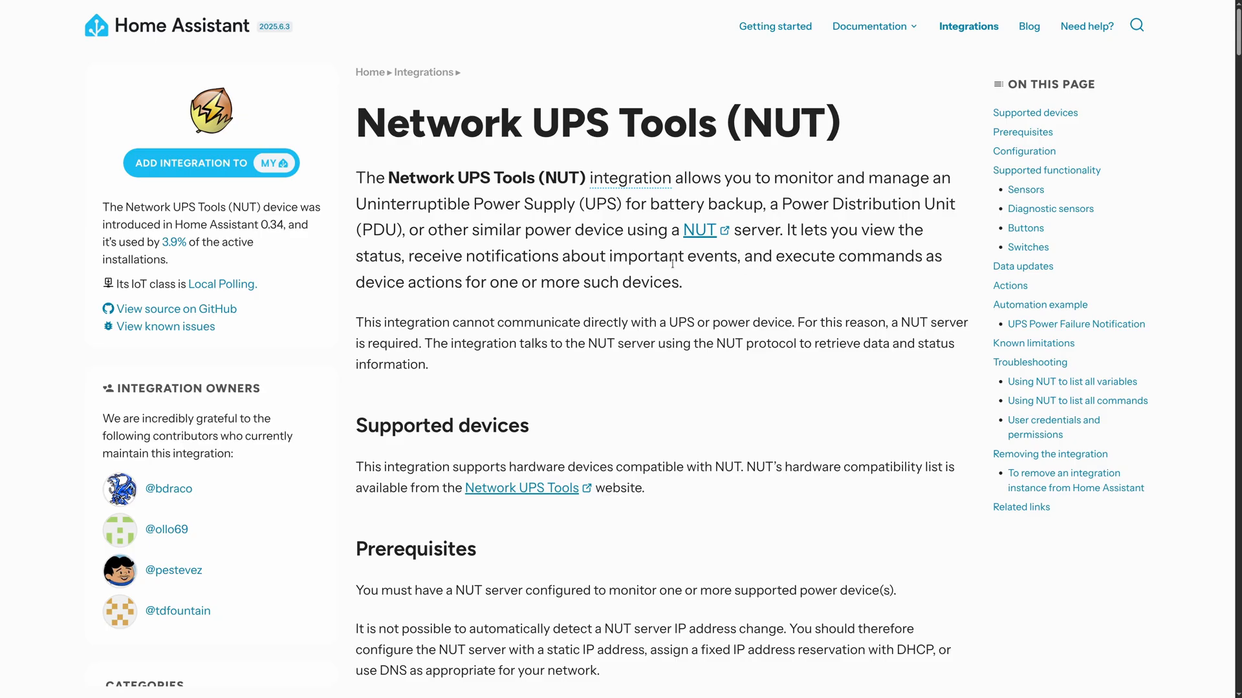
- Read the Network UPS Tools docs through configuration to its Sensors list
scroll("down", 3)
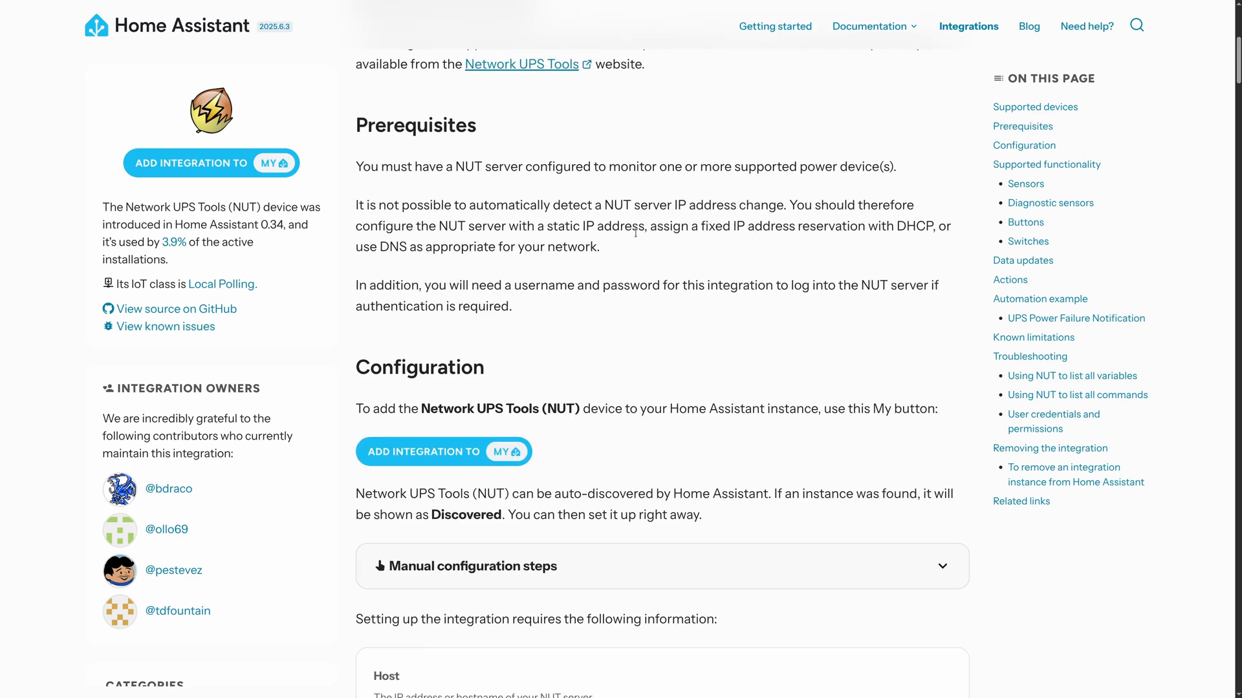
scroll("down", 3)
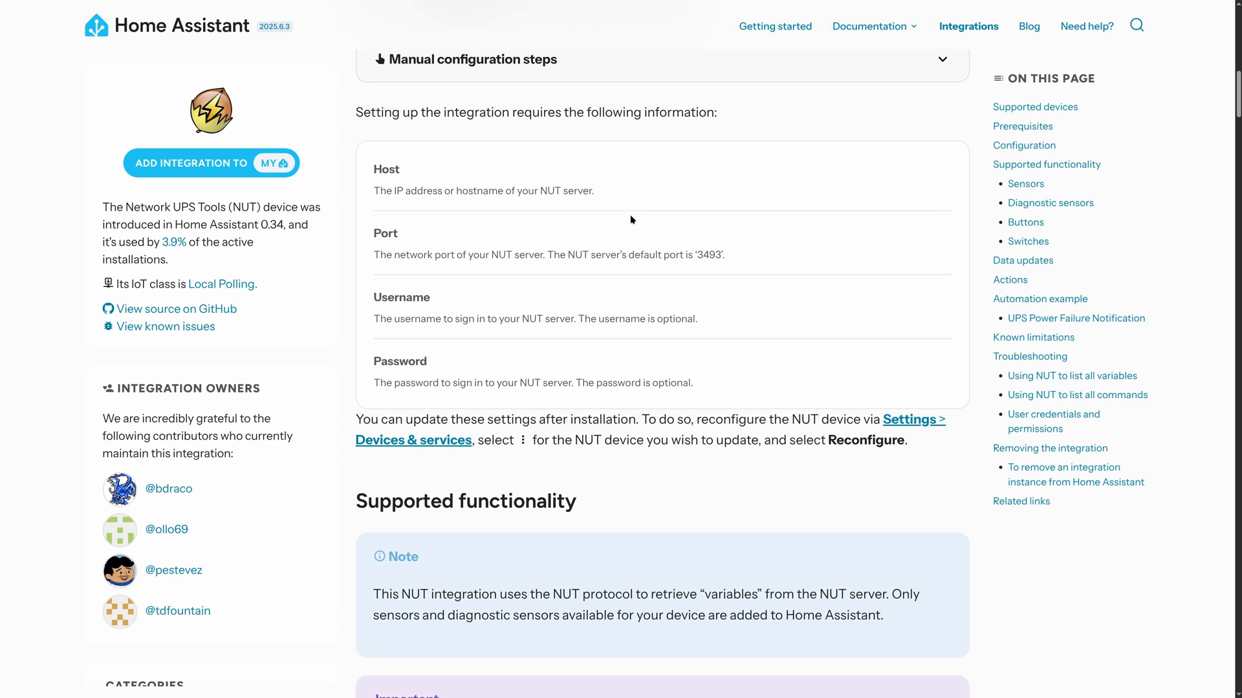
scroll("down", 3)
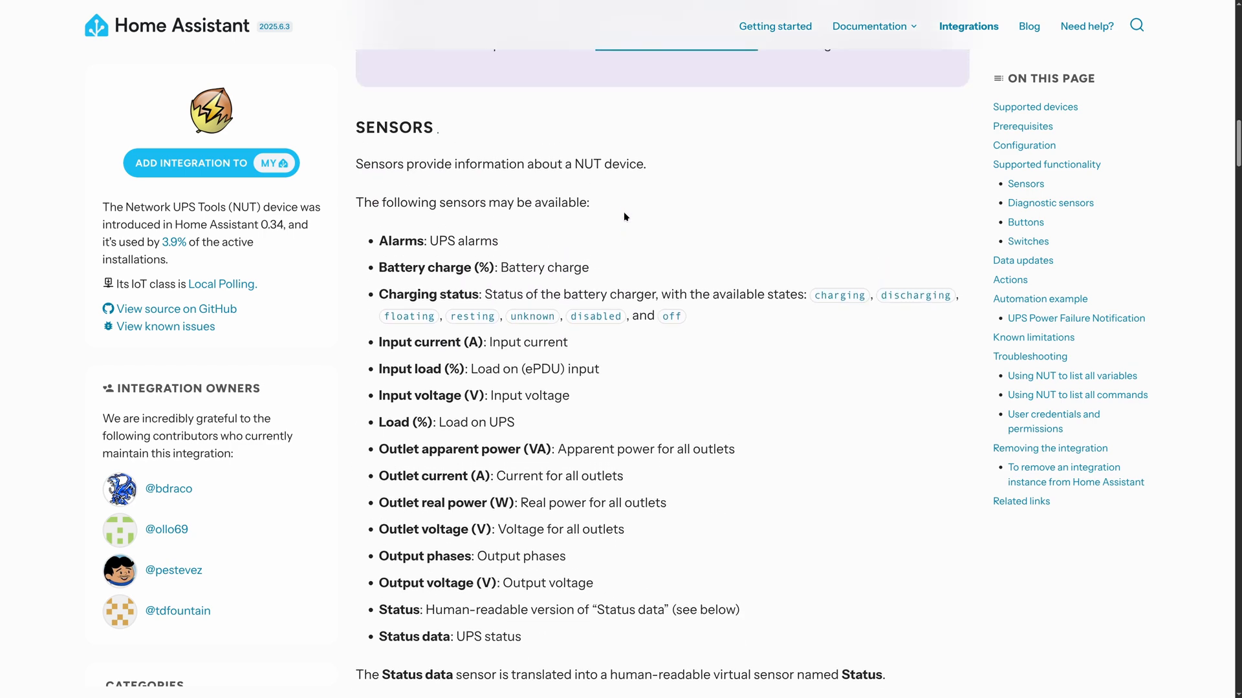
scroll("down", 3)
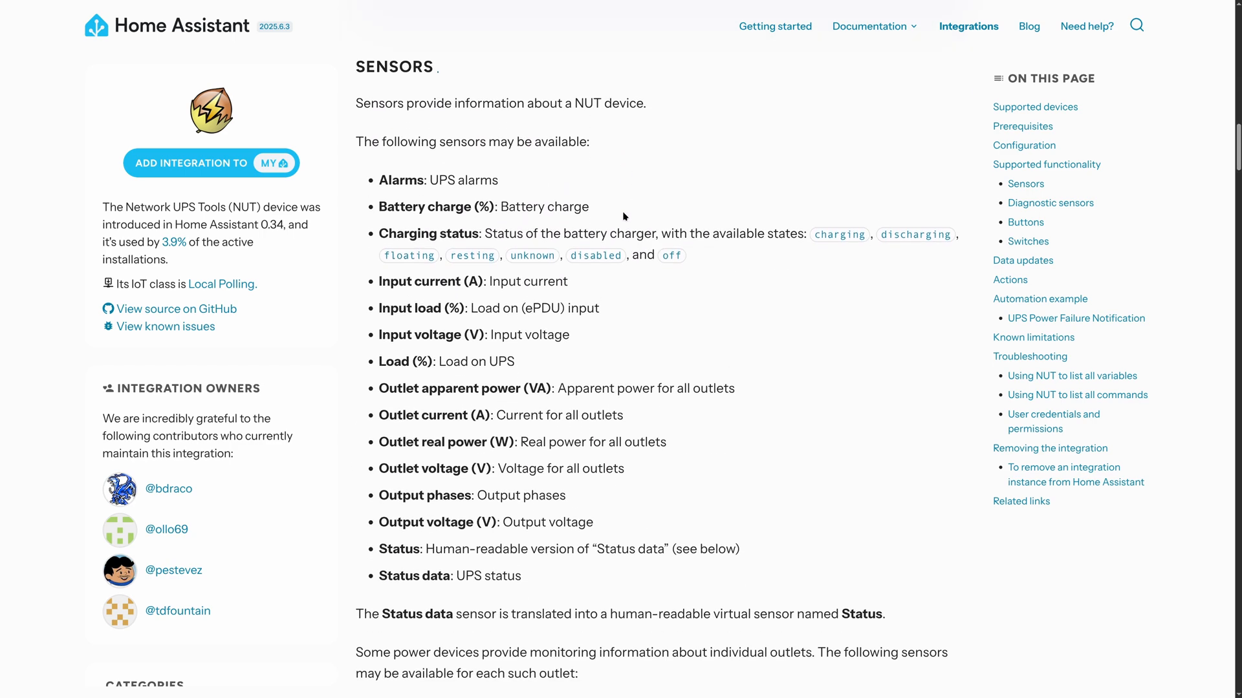
scroll("down", 3)
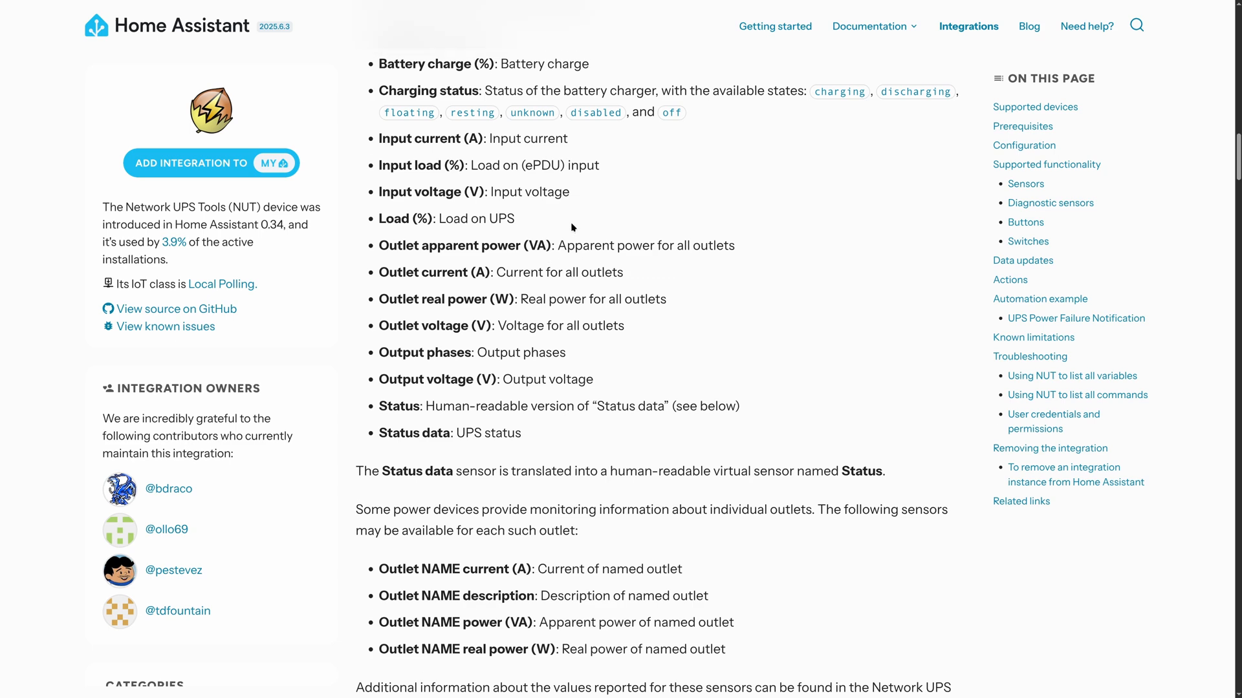
scroll("up", 3)
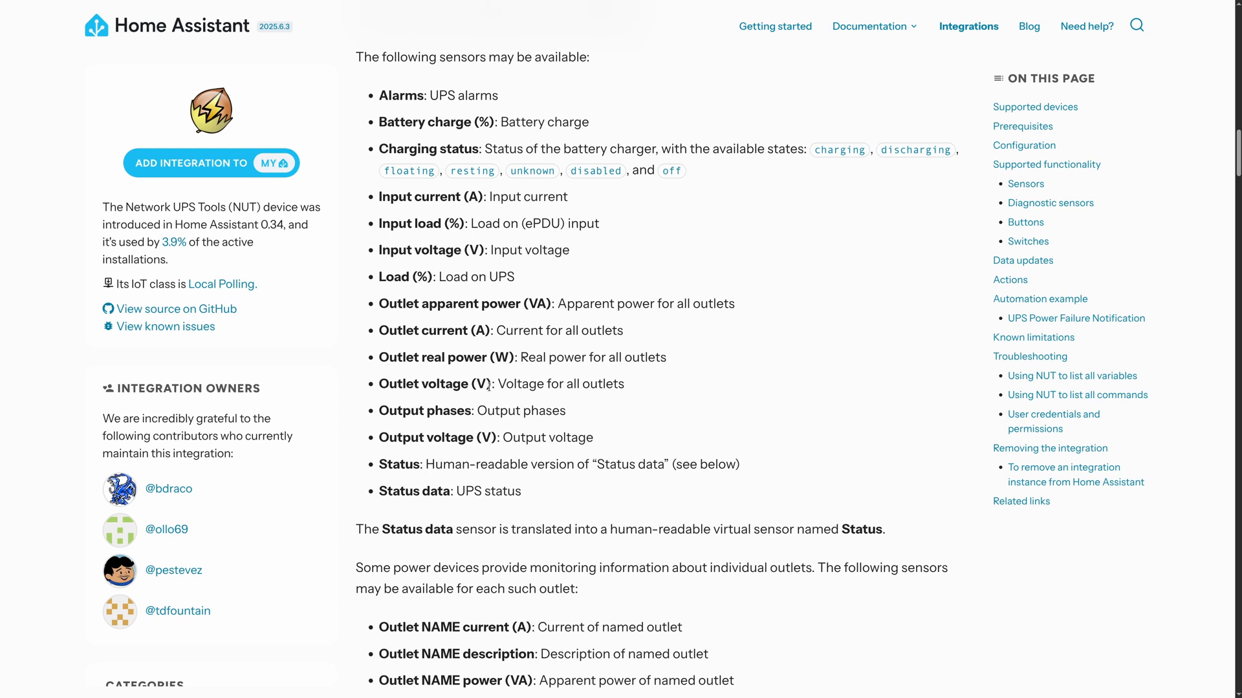
double_click(398, 464)
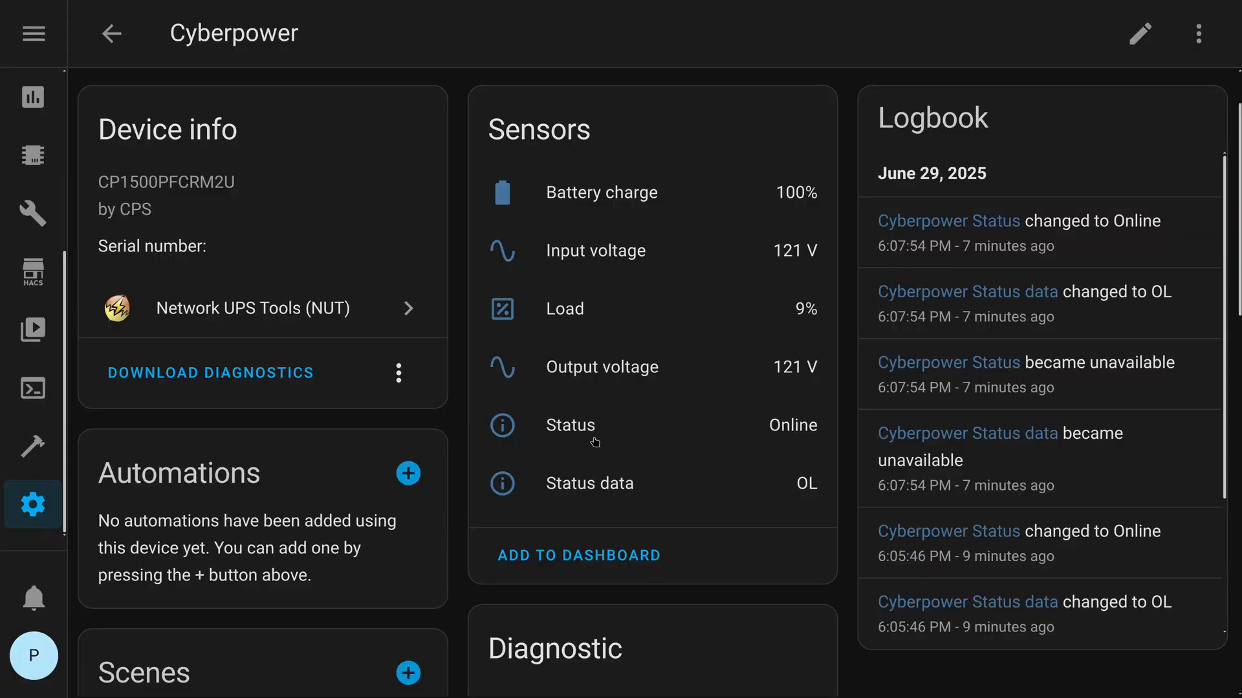
mouse_move(581, 437)
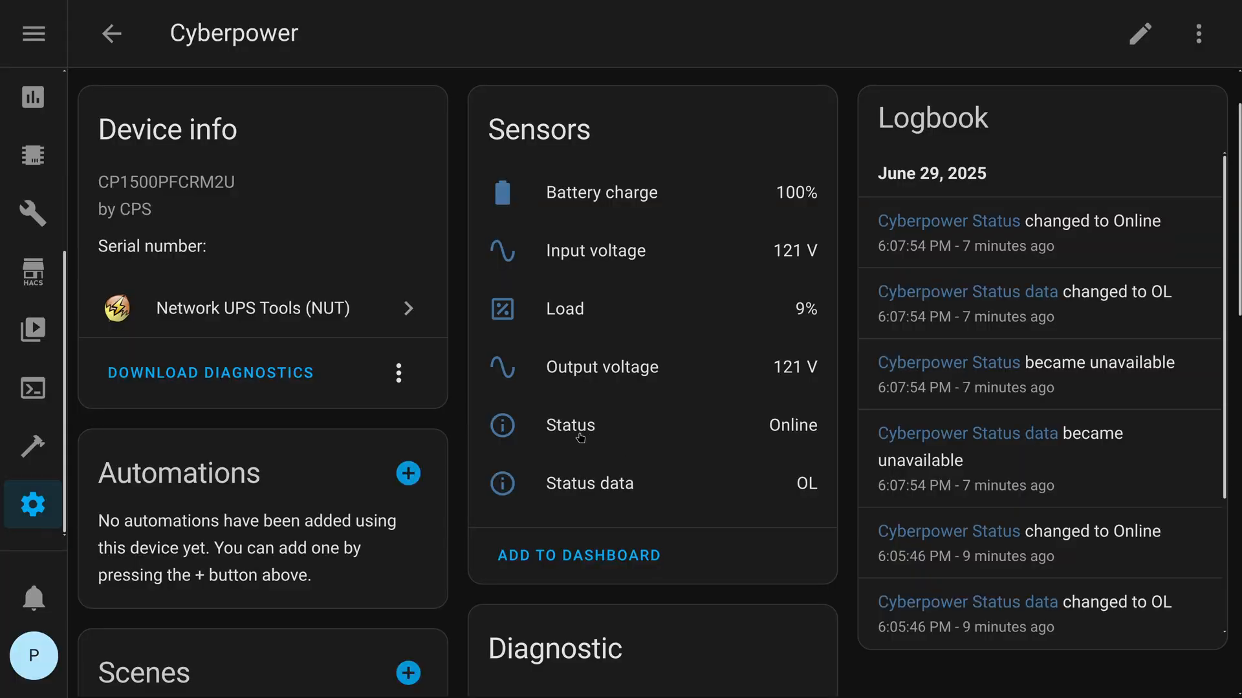
mouse_move(576, 436)
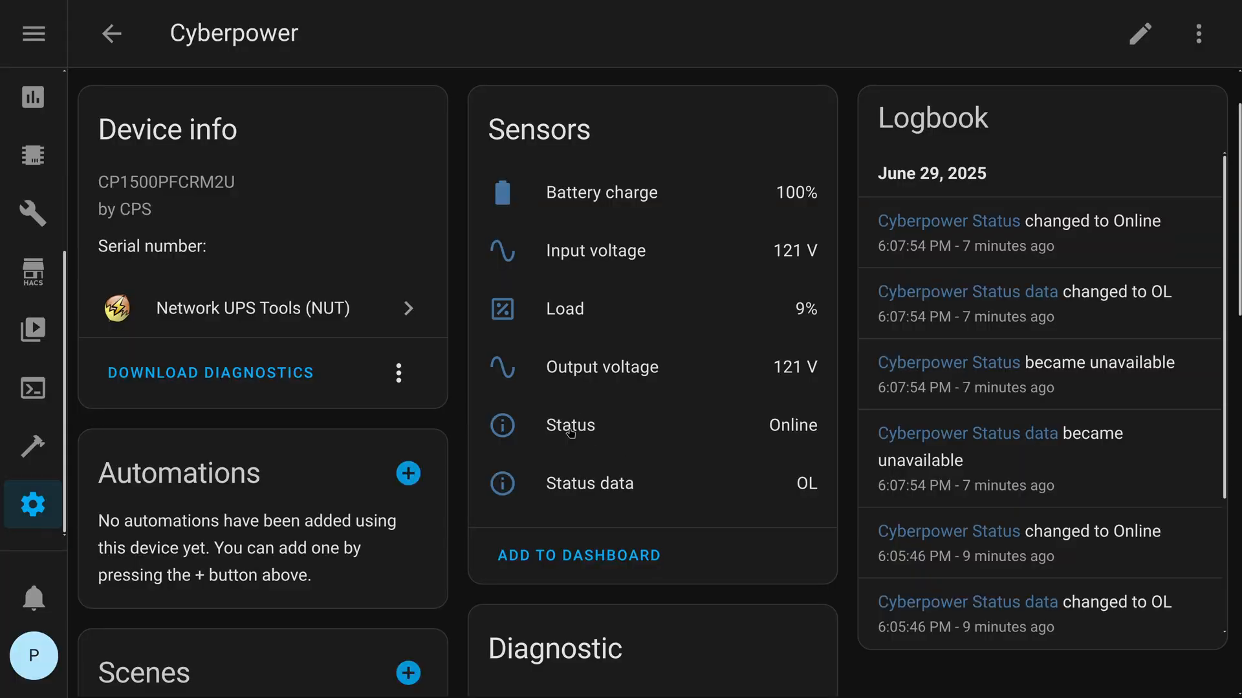
mouse_move(570, 426)
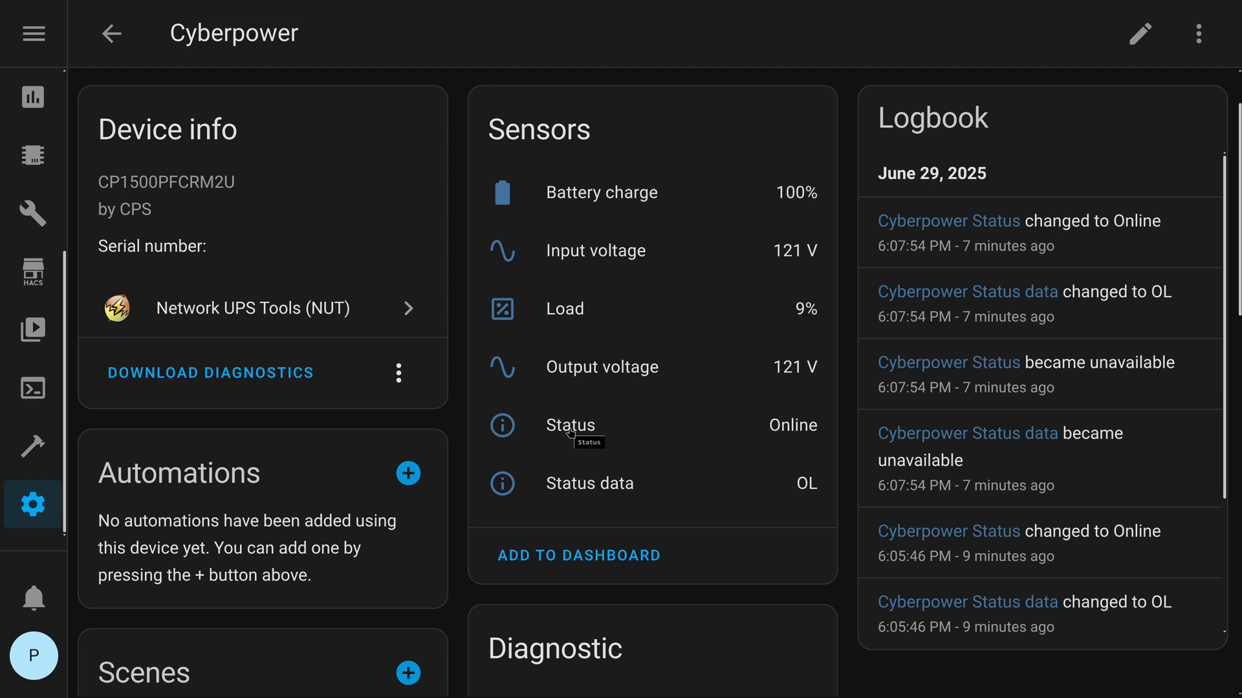
mouse_move(578, 415)
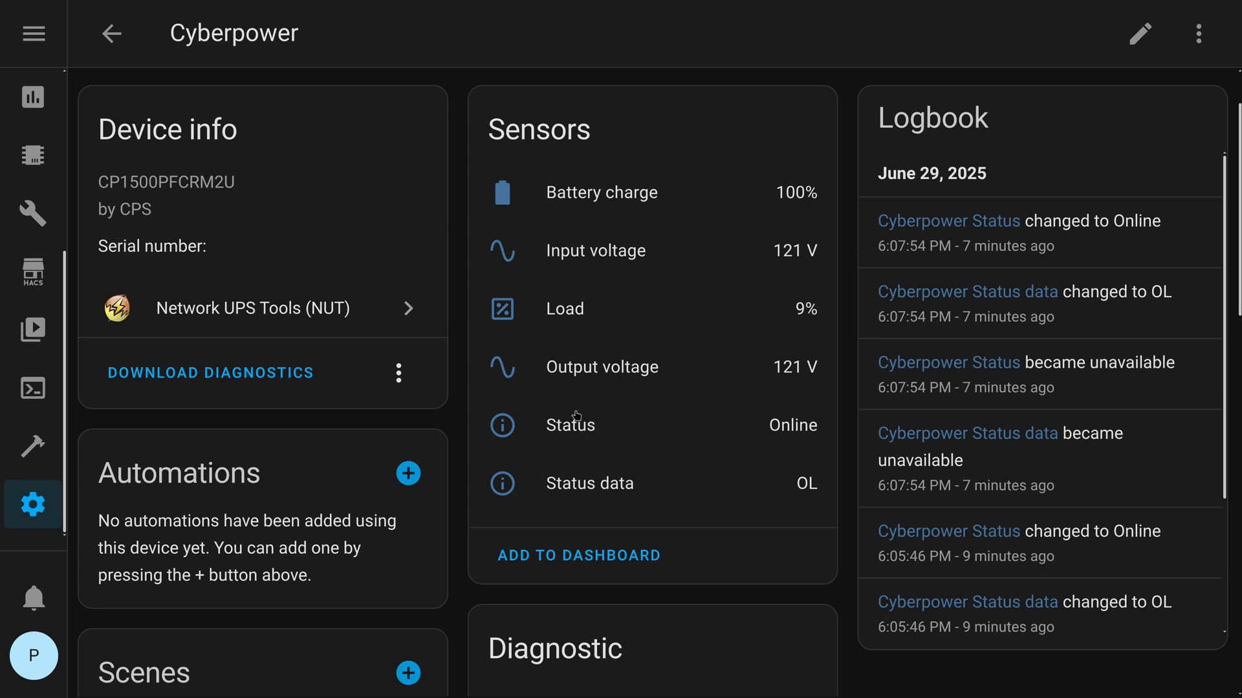
mouse_move(578, 421)
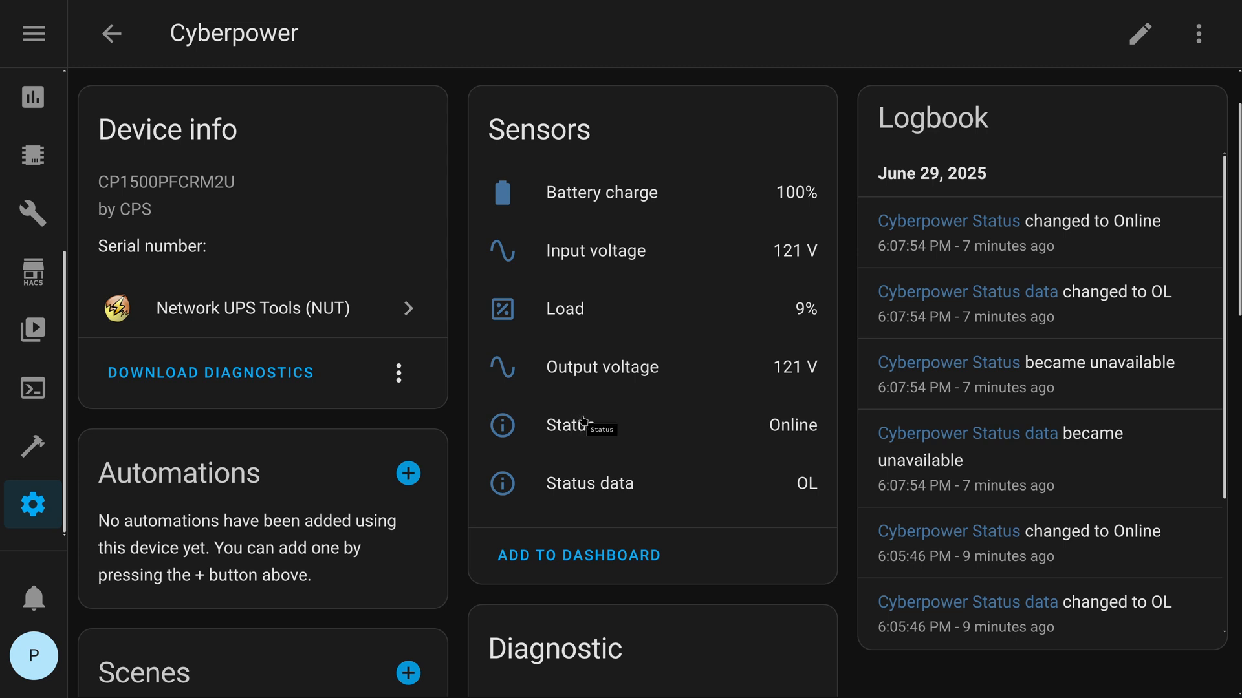
mouse_move(712, 426)
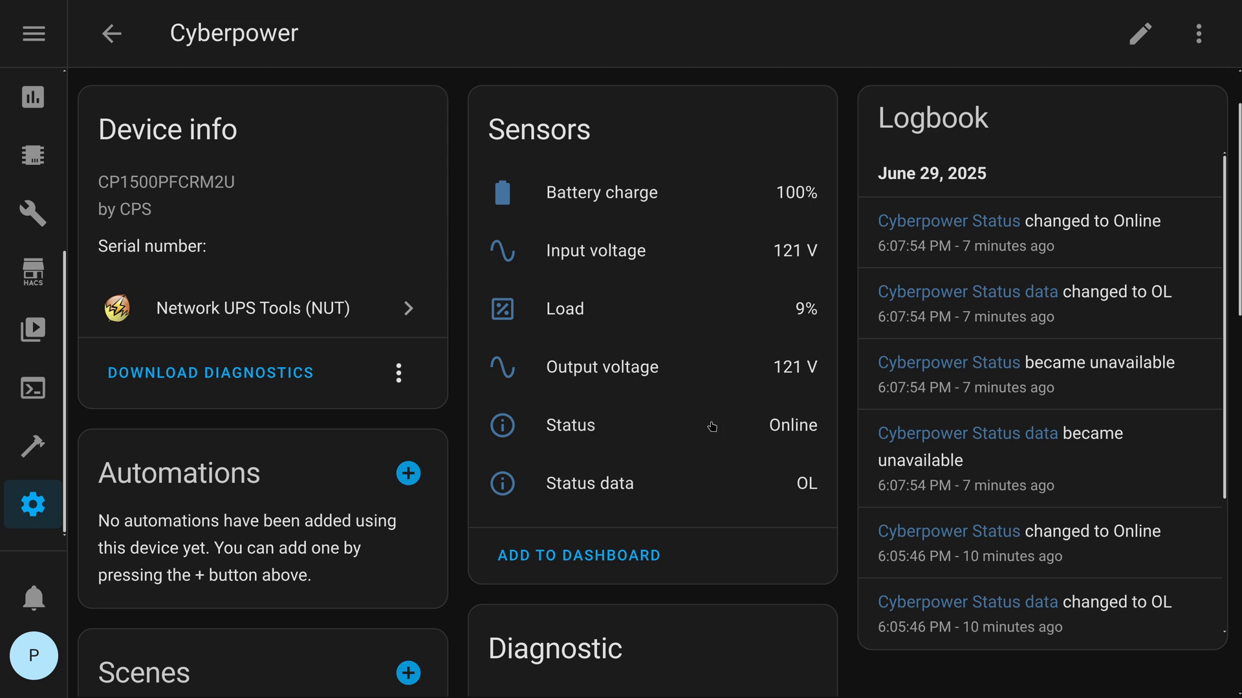
mouse_move(710, 426)
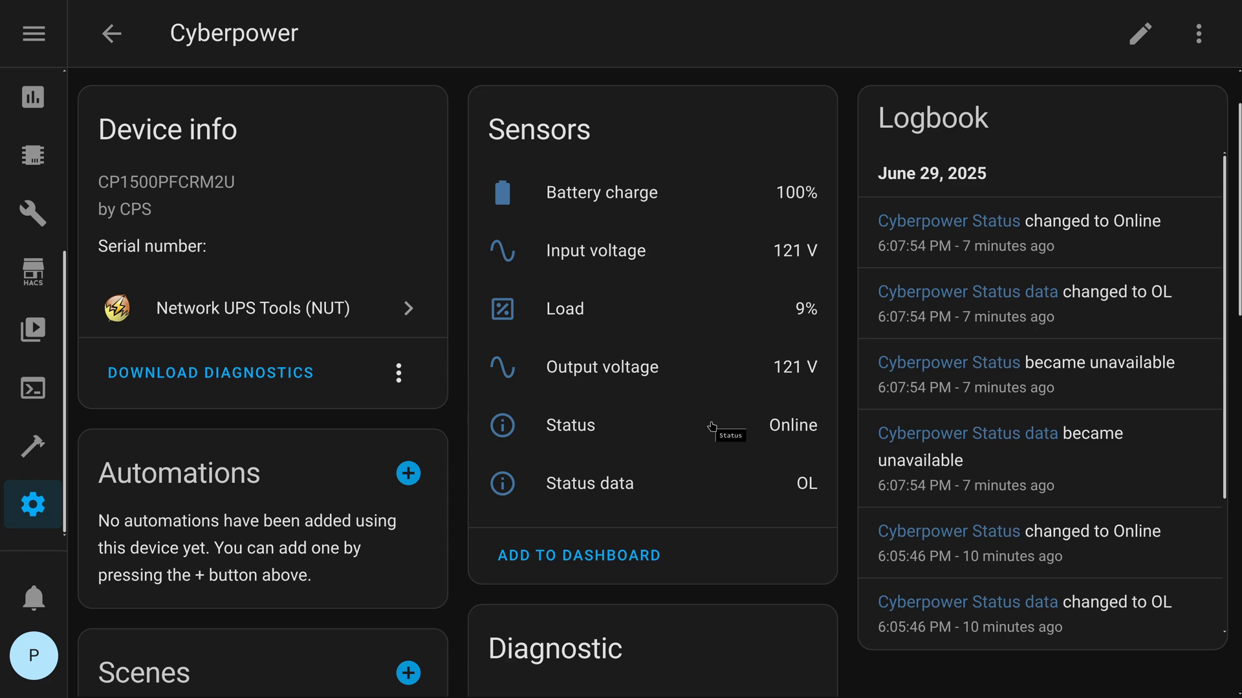
- Start creating an automation from the Cyberpower device's Automations card
left_click(408, 473)
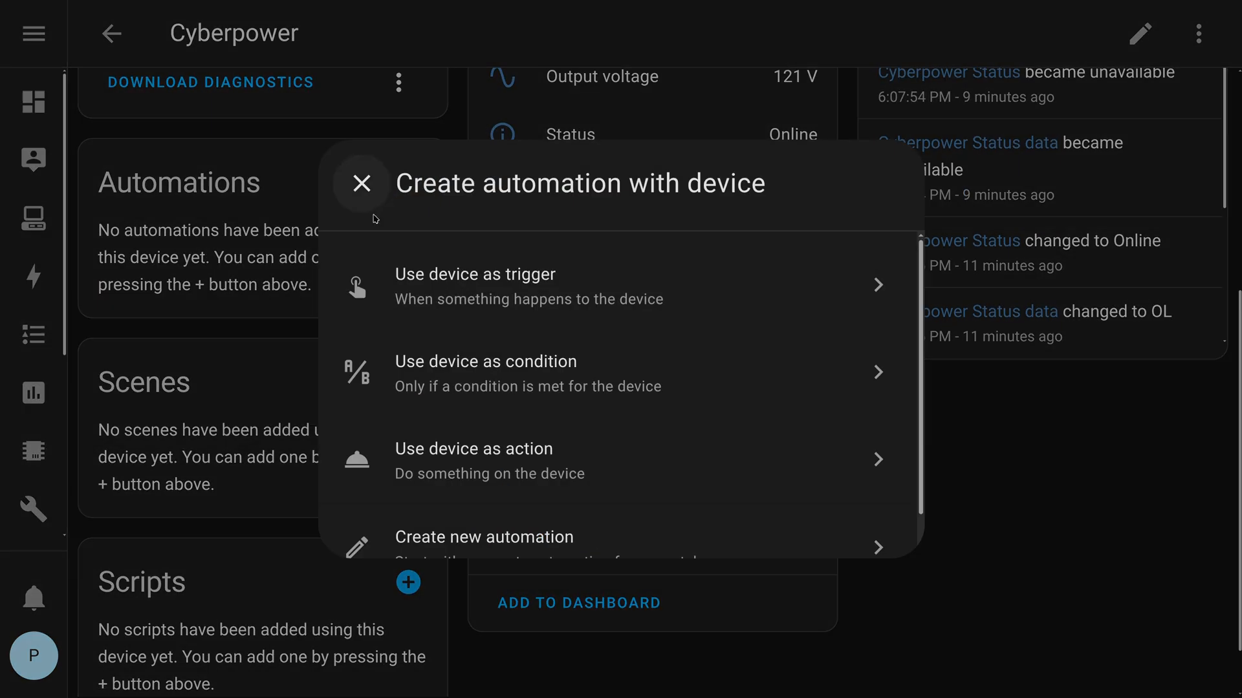
mouse_move(469, 414)
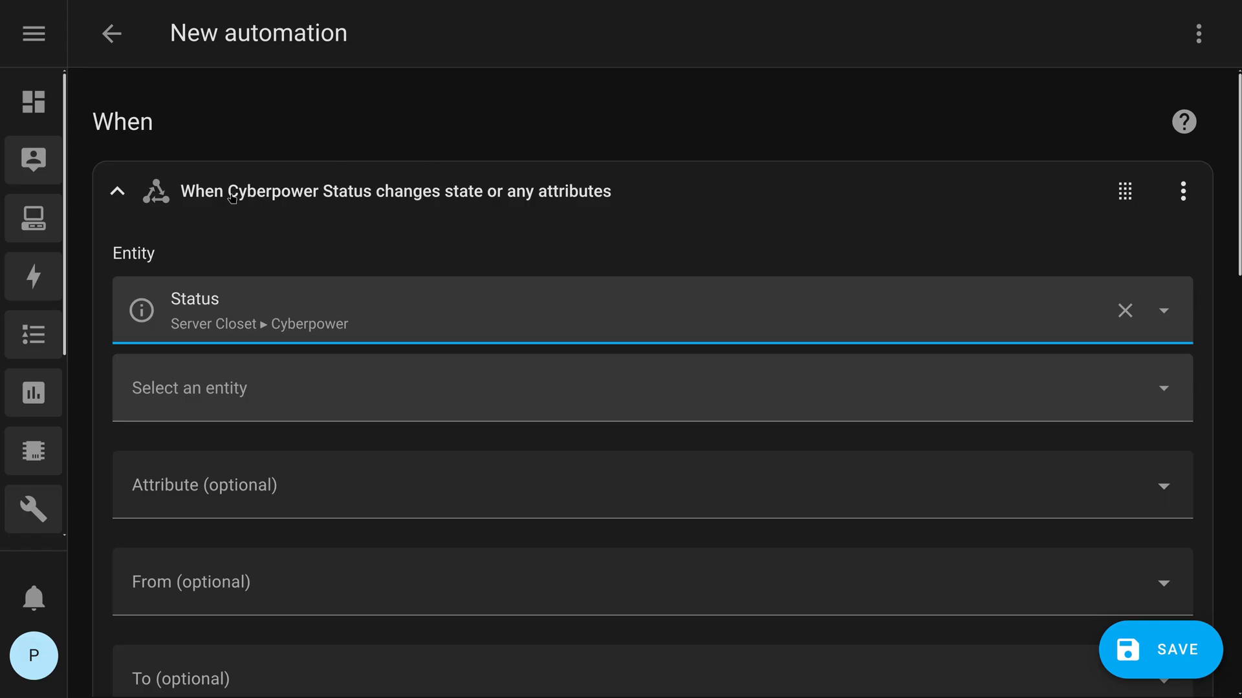
mouse_move(203, 308)
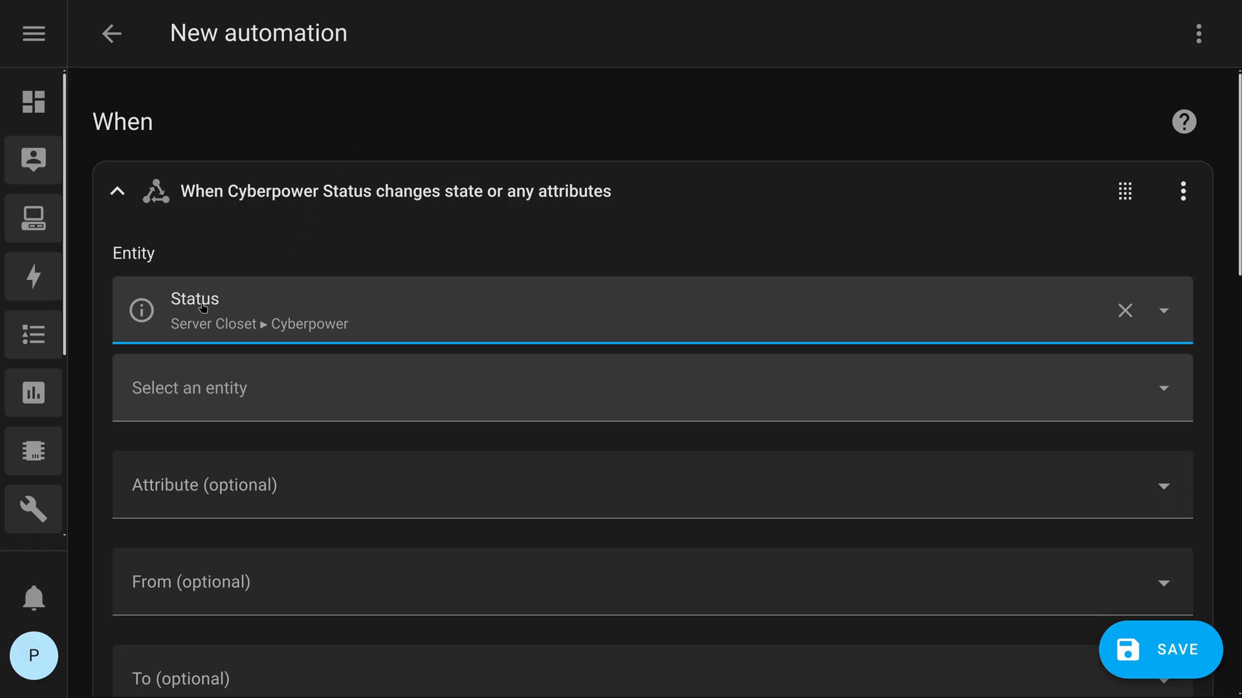
mouse_move(409, 194)
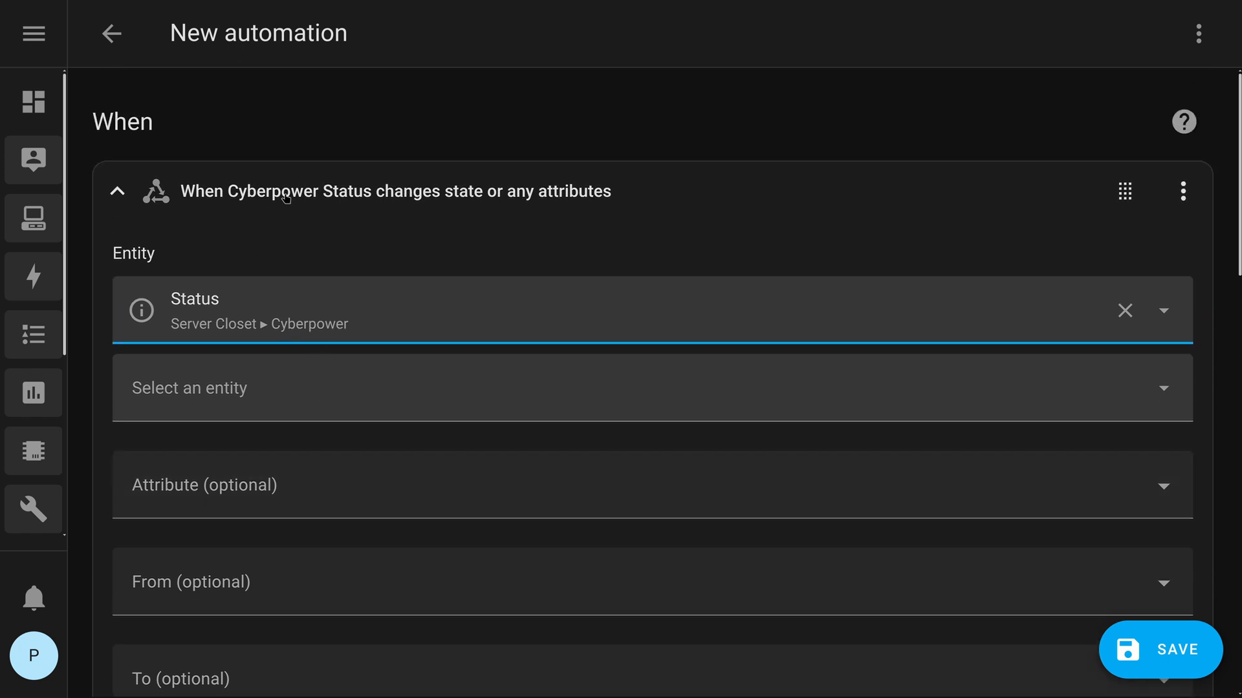
mouse_move(232, 316)
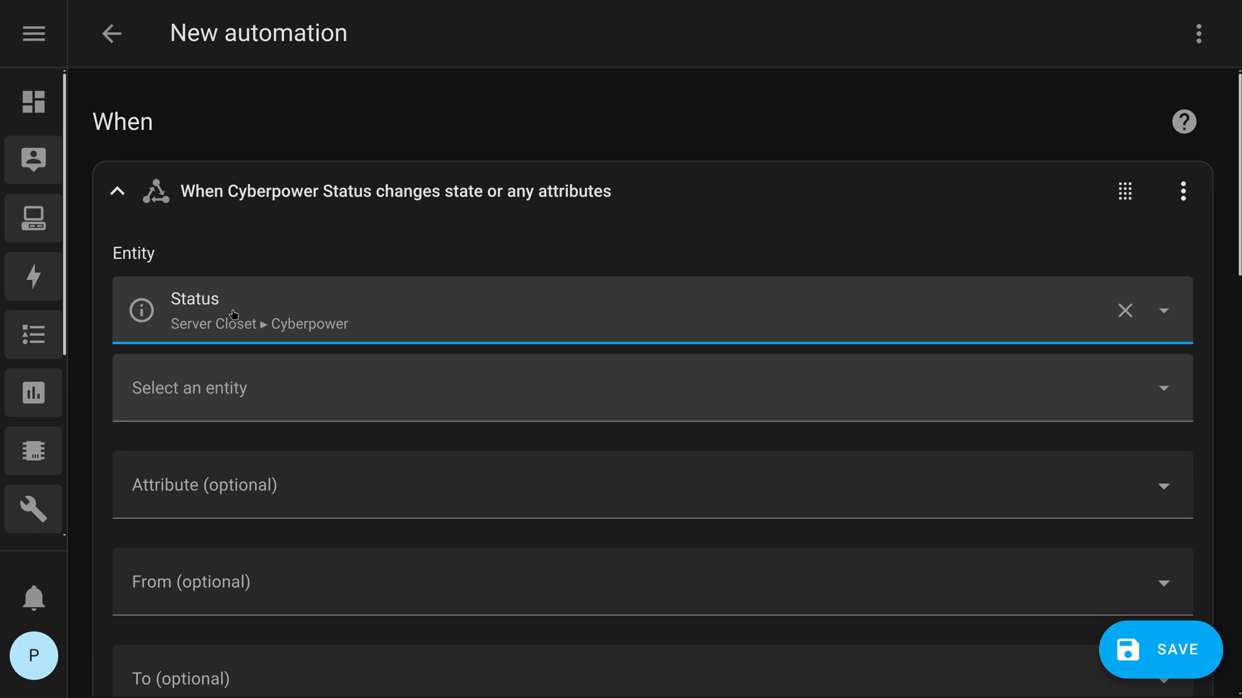
- Collapse the finished Cyberpower Status state trigger card
left_click(116, 192)
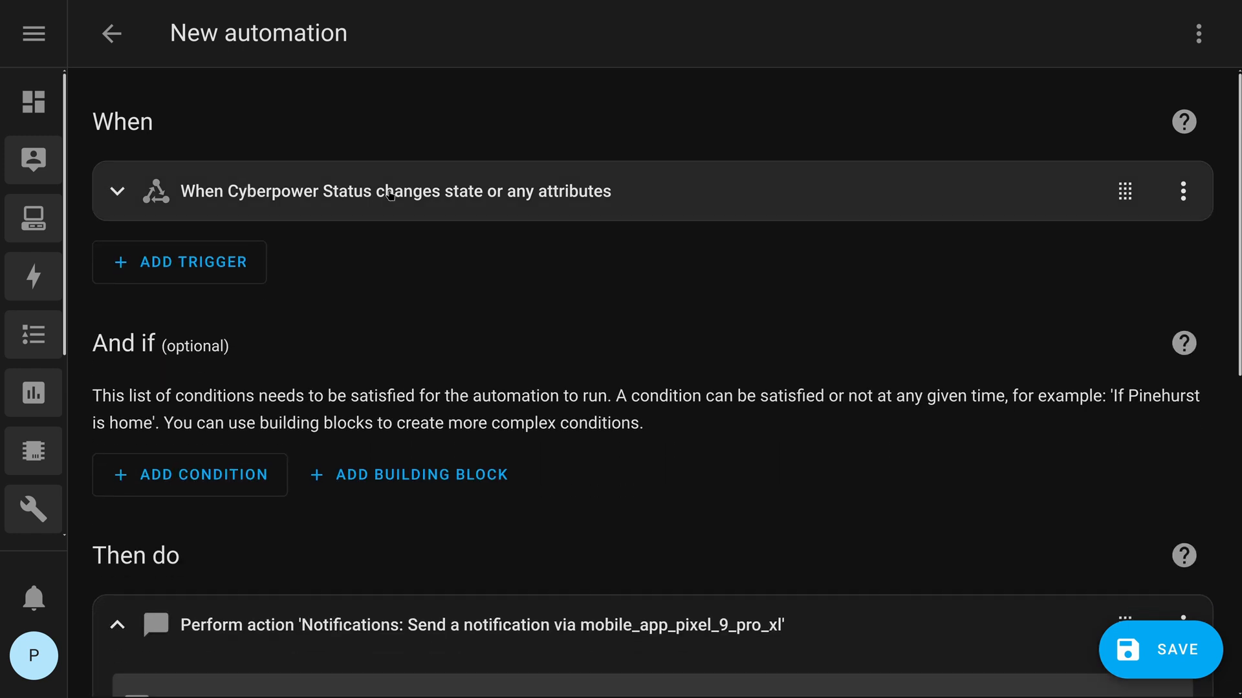
mouse_move(347, 224)
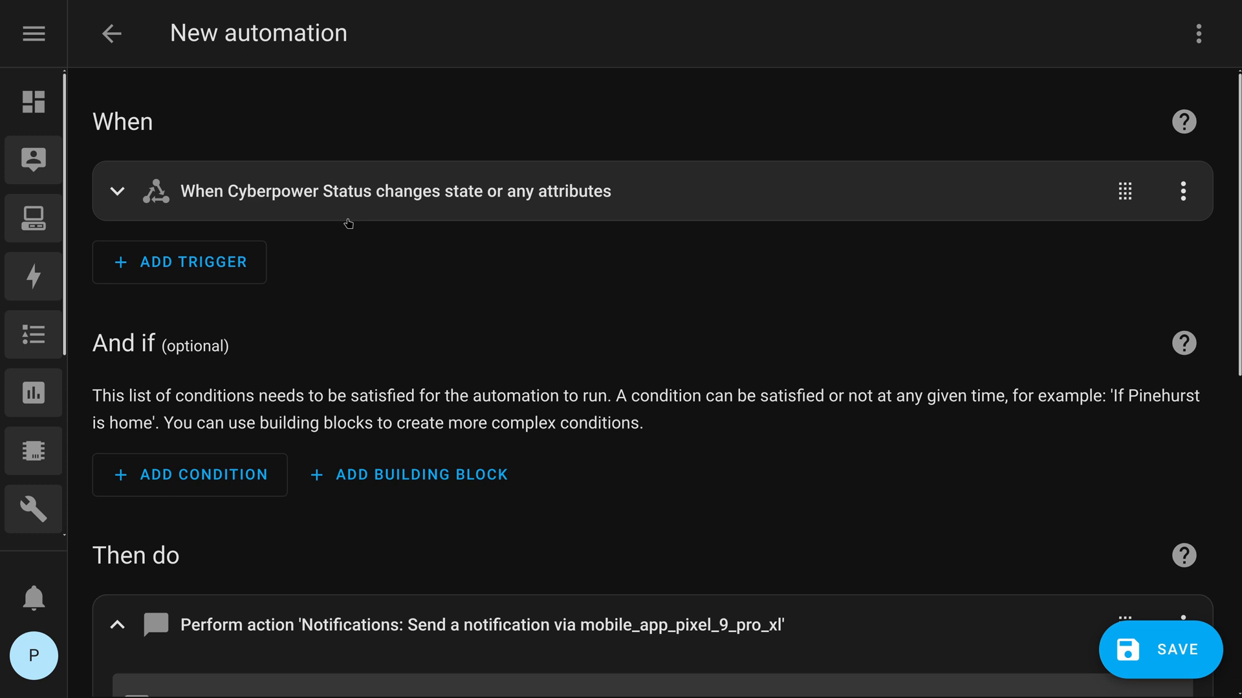
- Correct 'cyberpoer' to 'cyberpower' so the message references sensor.cyberpower_status
scroll("down", 3)
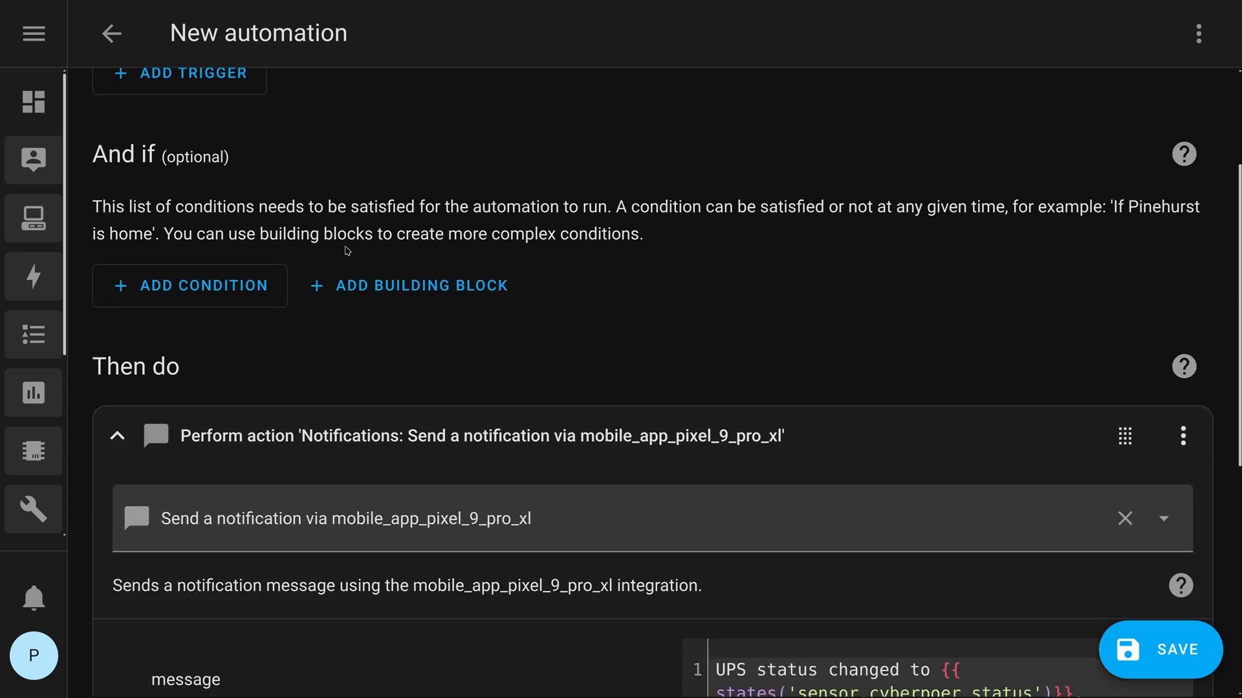
scroll("down", 3)
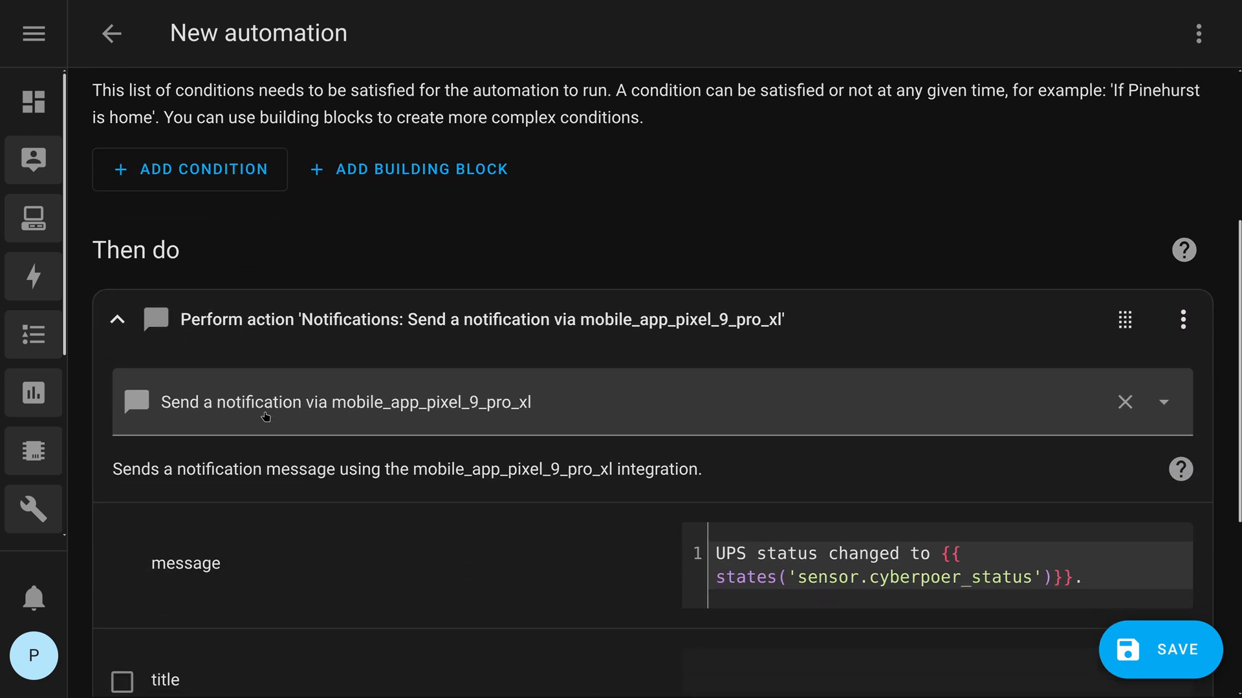
mouse_move(497, 405)
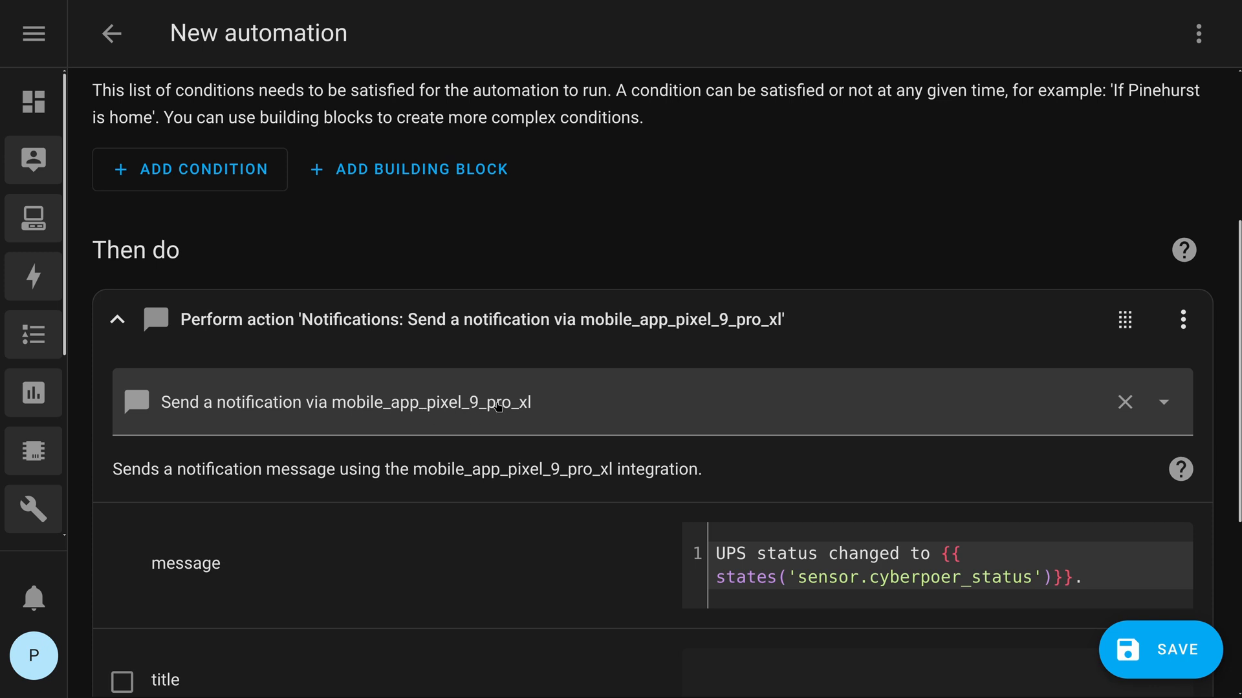
mouse_move(592, 440)
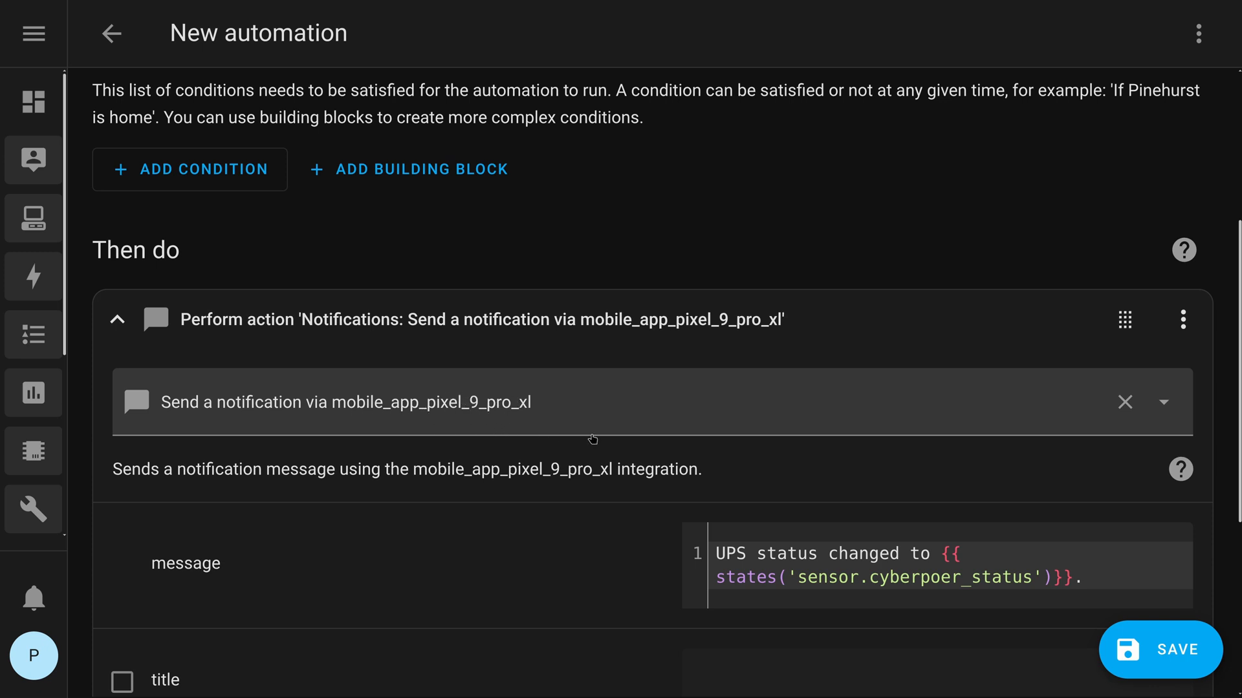
scroll("down", 3)
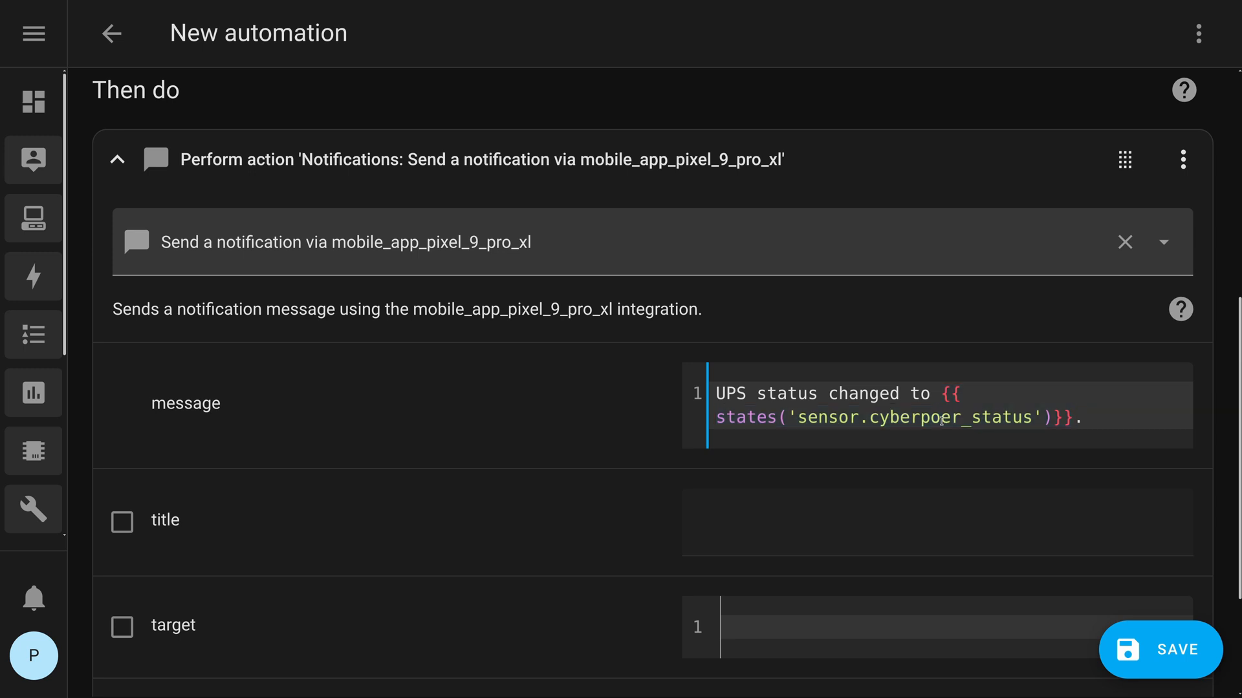
left_click(934, 418)
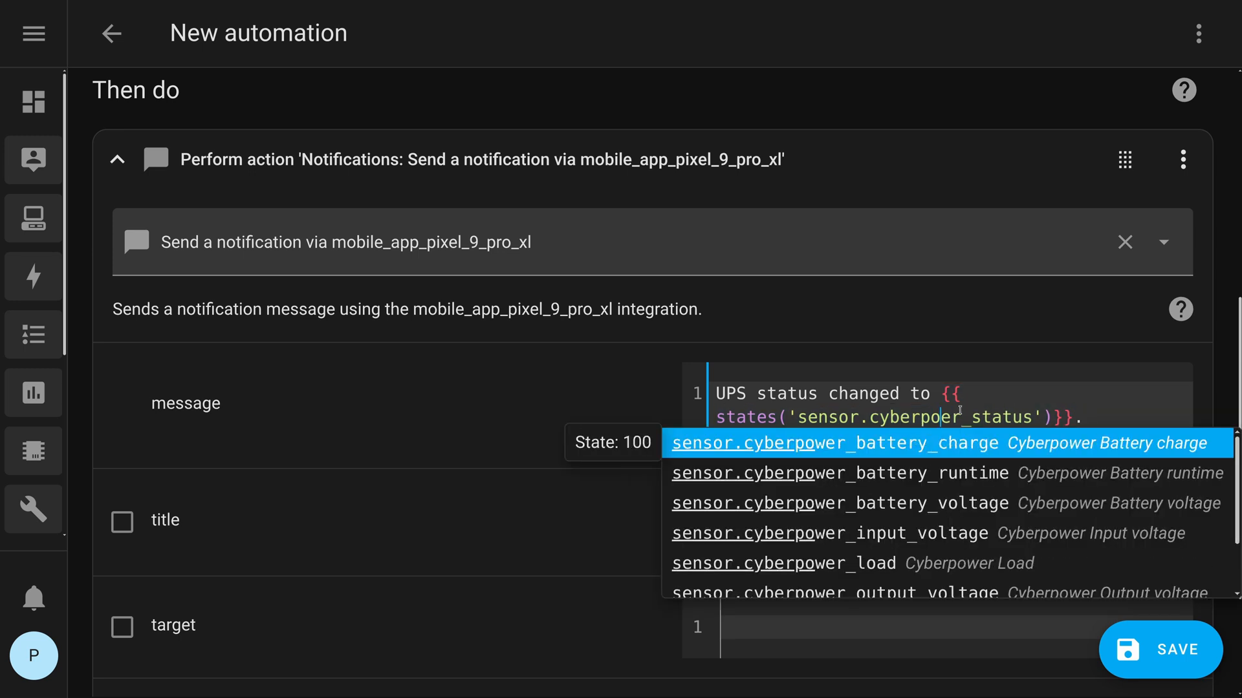
type("e")
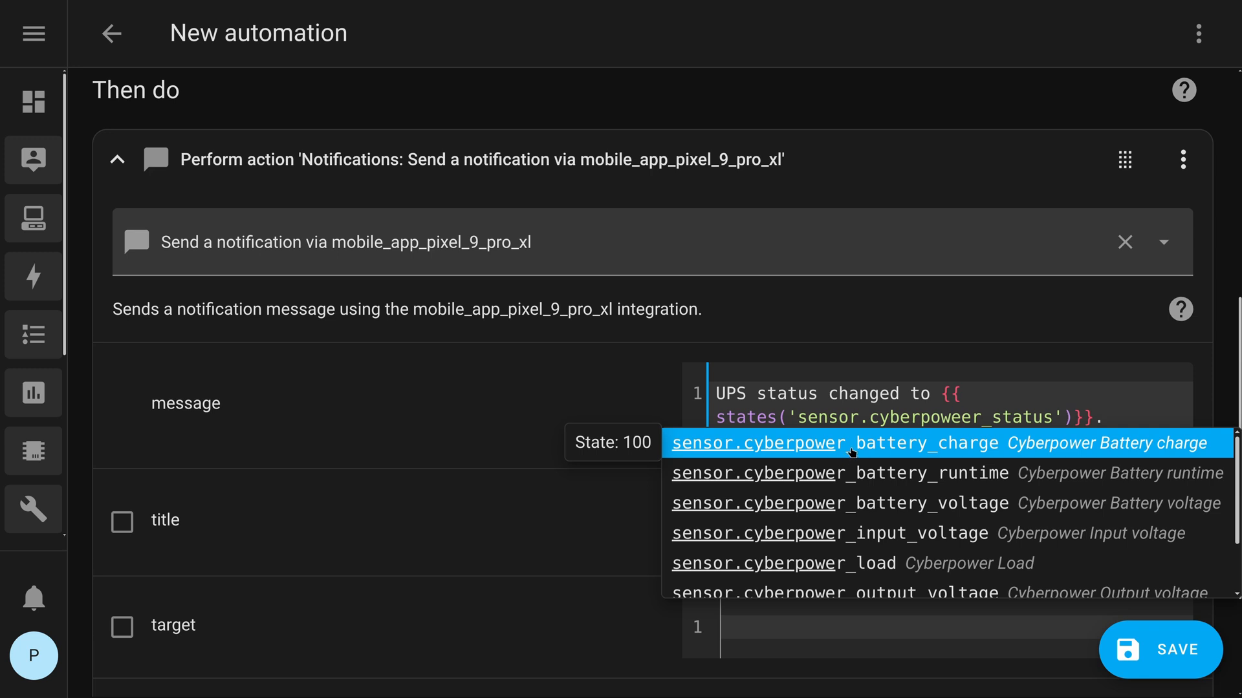
left_click(834, 442)
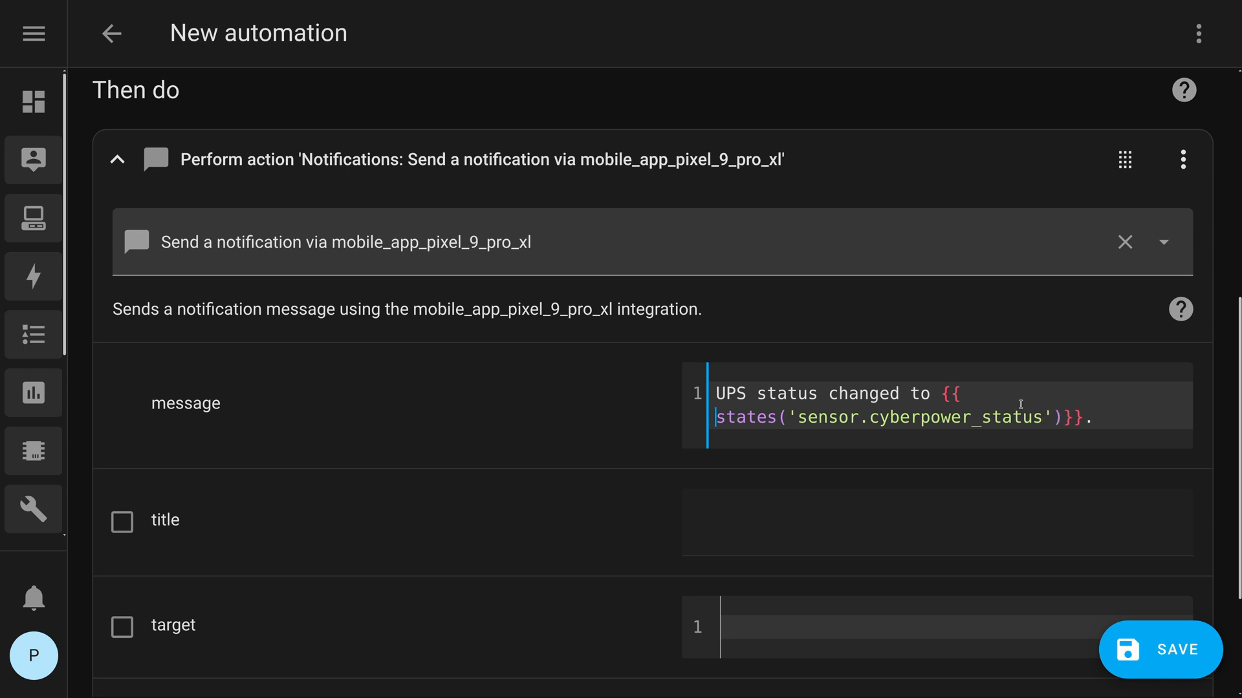
mouse_move(837, 444)
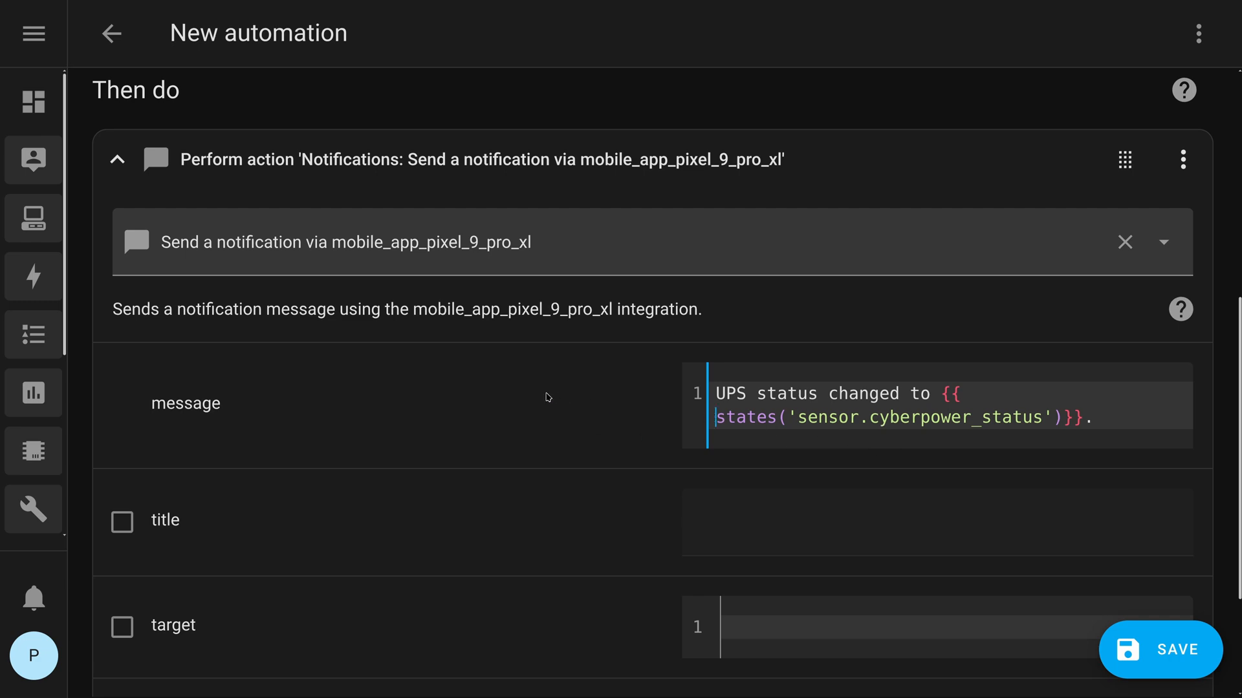
scroll("down", 3)
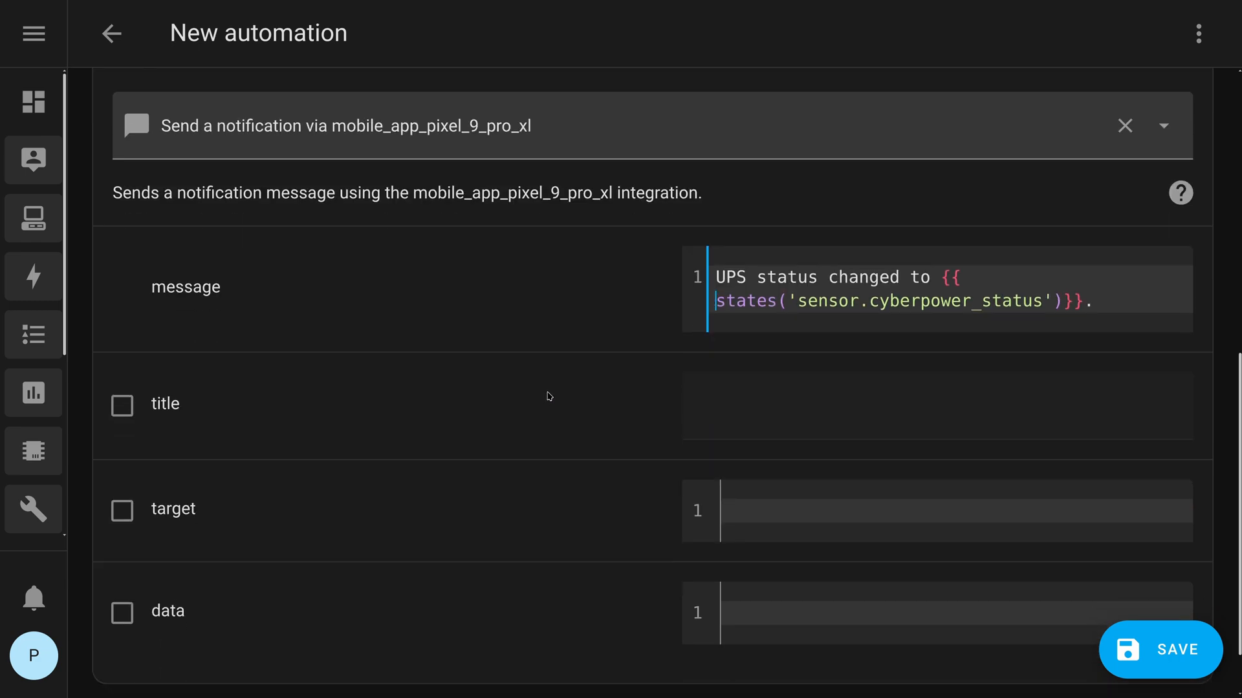
scroll("up", 3)
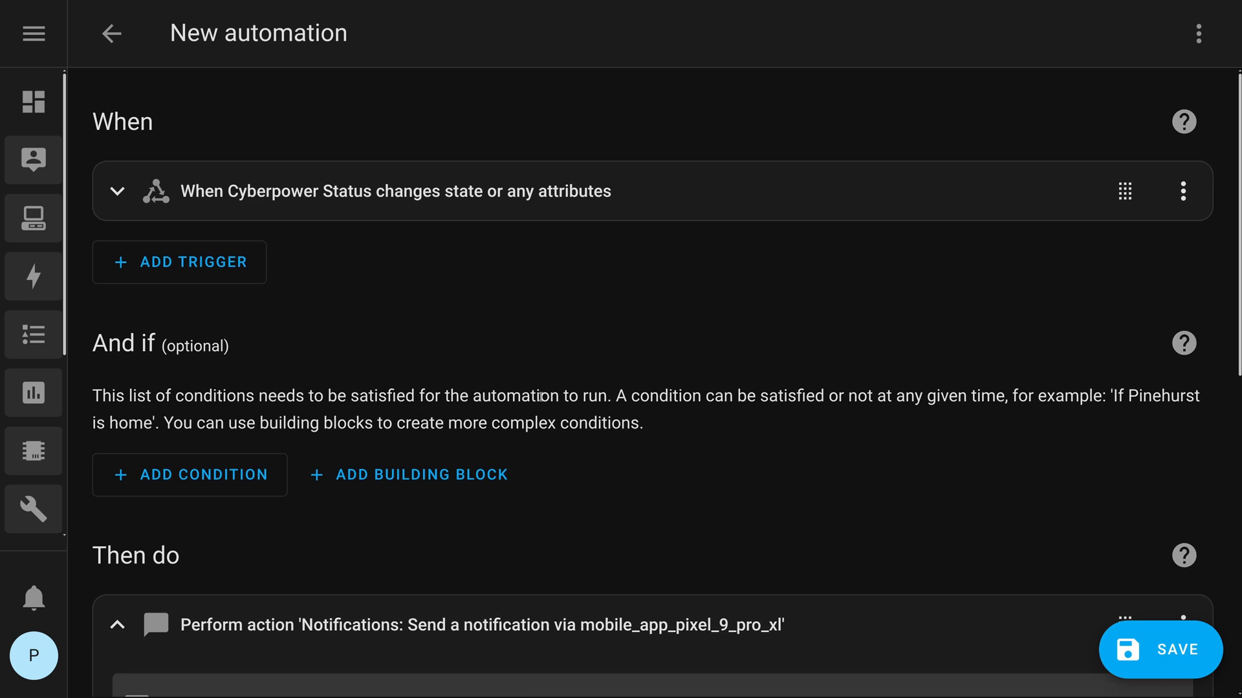
- Save the automation as 'UPS Status Change Notification'
left_click(1162, 649)
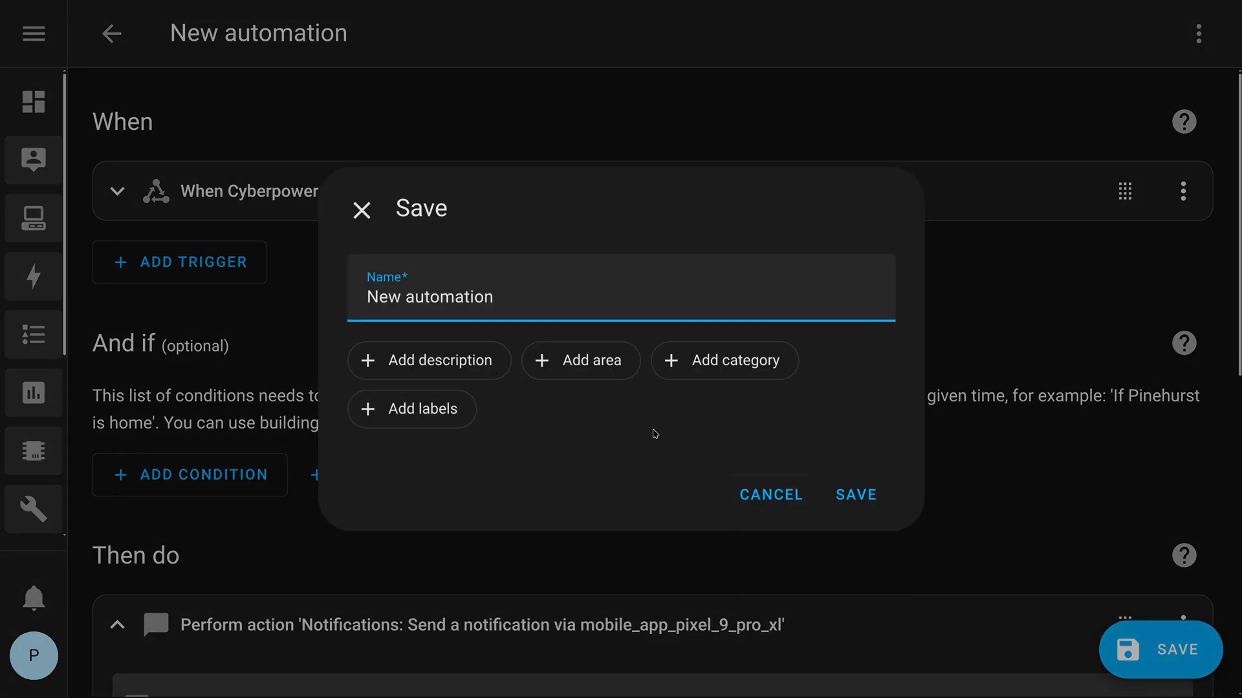
type("UP")
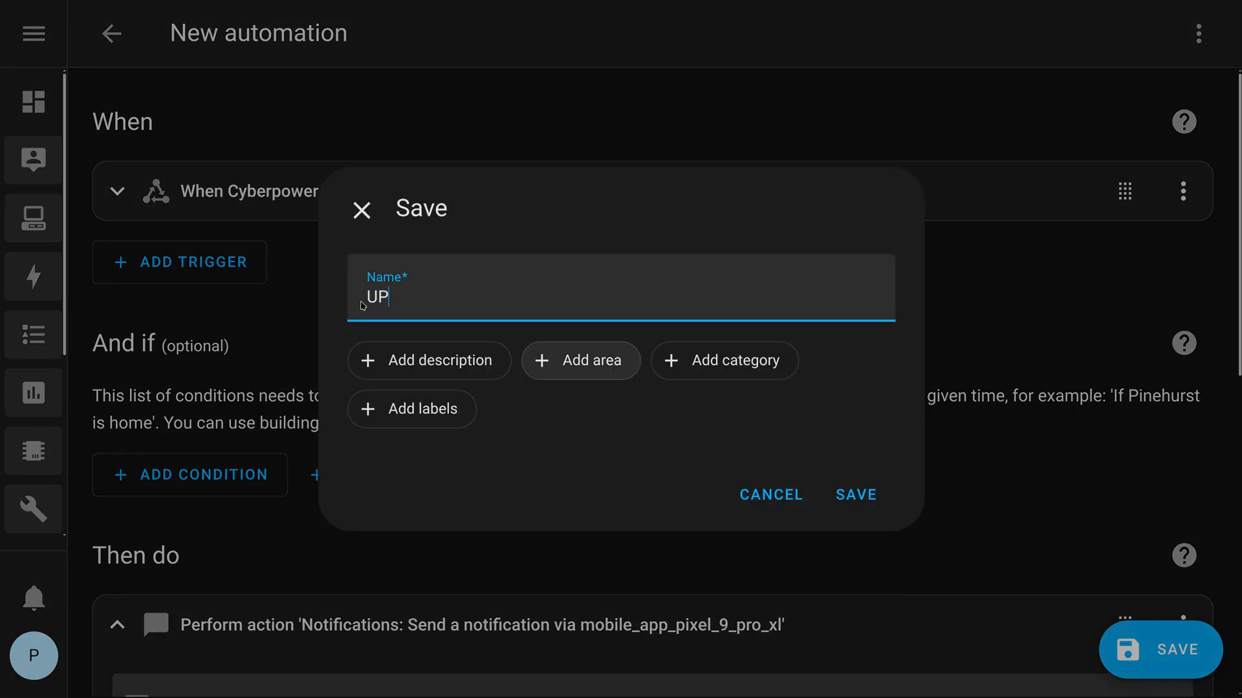
type("S Status")
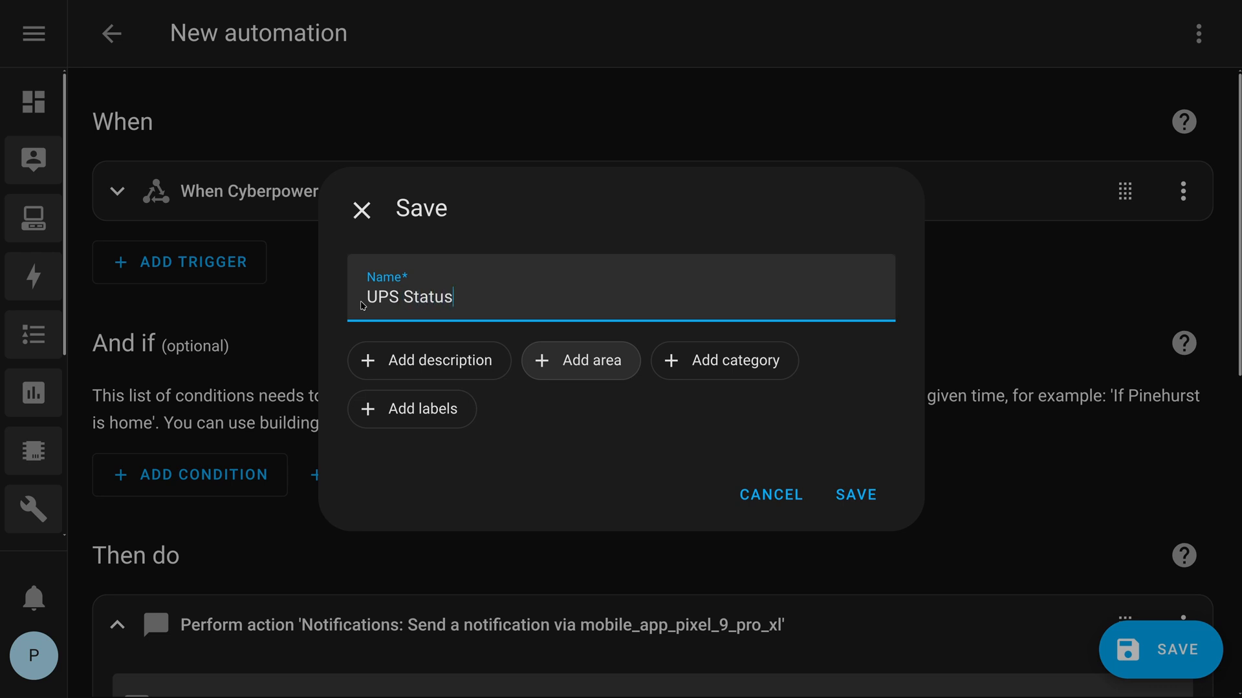
type("Change Nt")
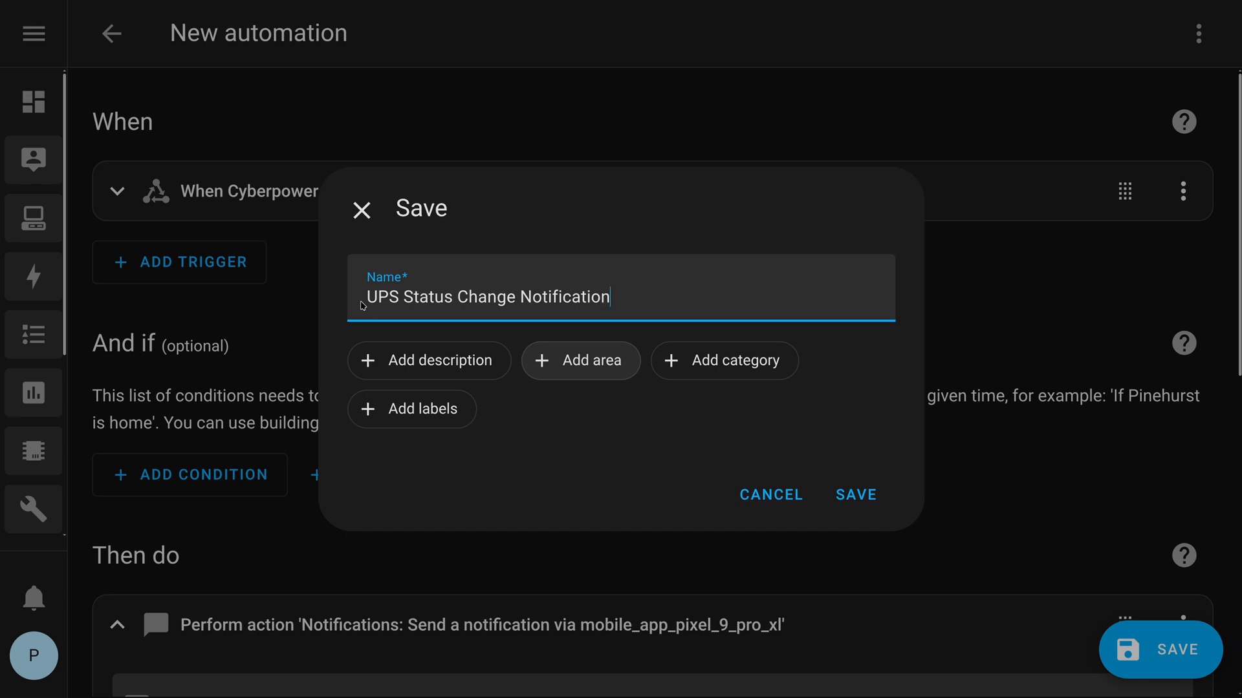
left_click(855, 494)
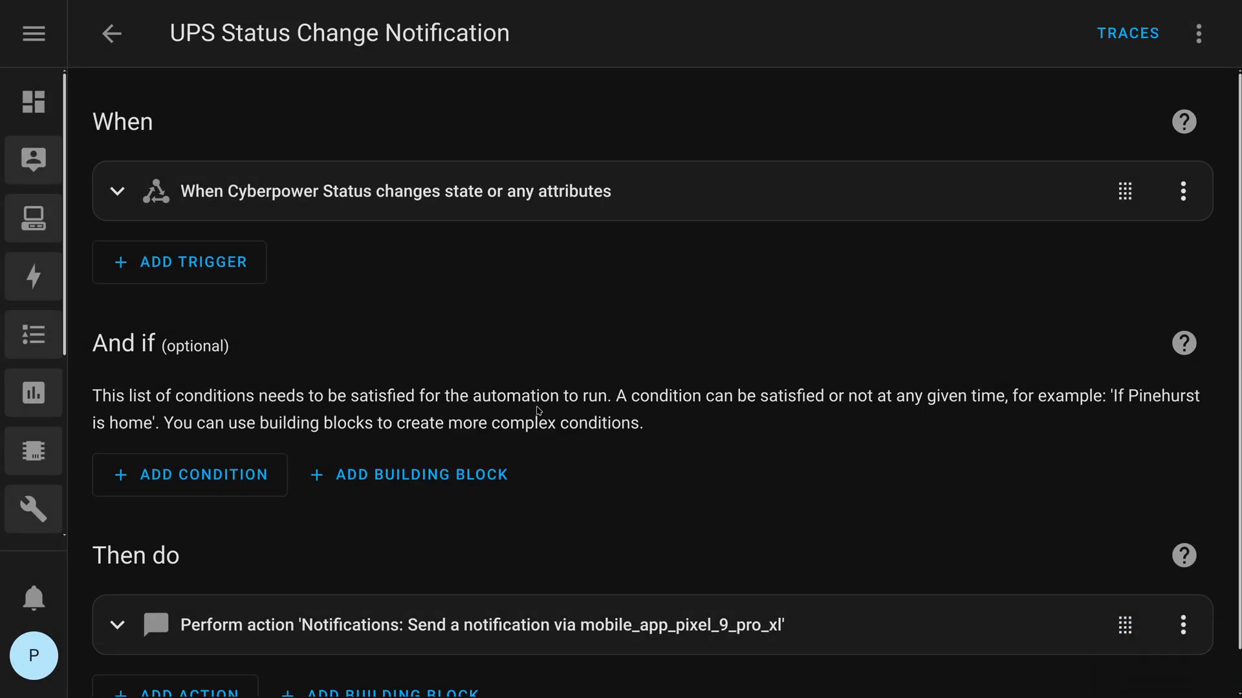
mouse_move(1198, 34)
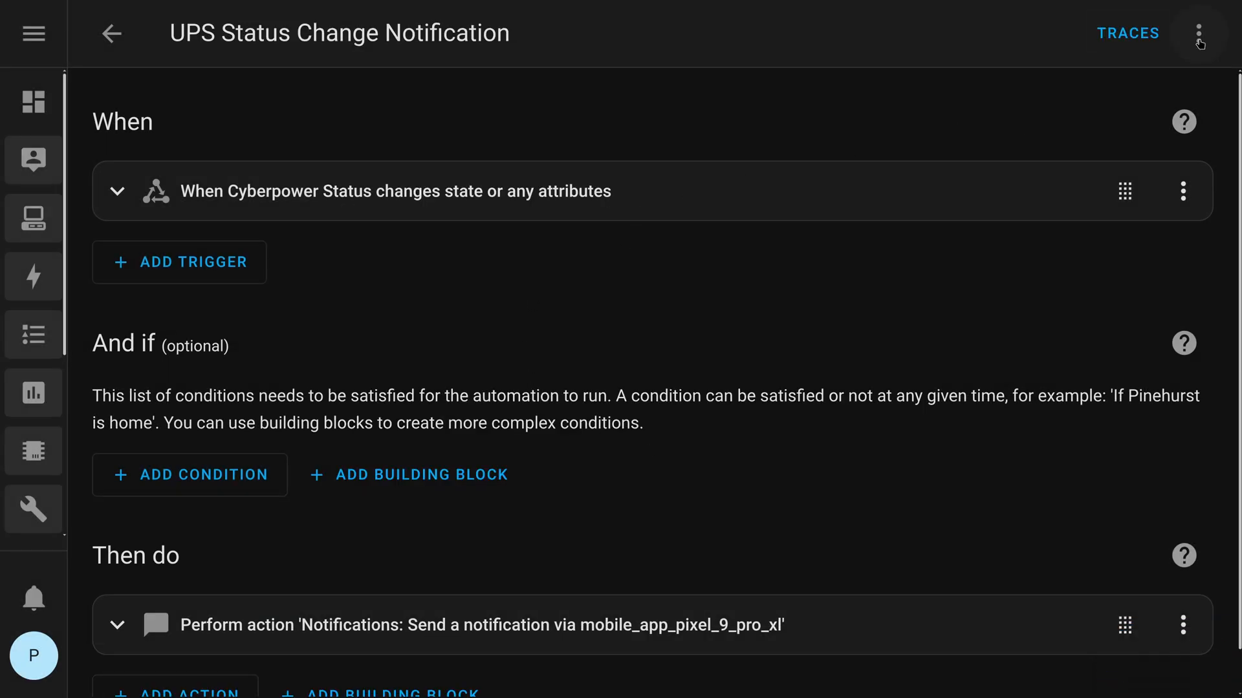
- Bring up the saved automation's three-dot menu for device info
left_click(1200, 33)
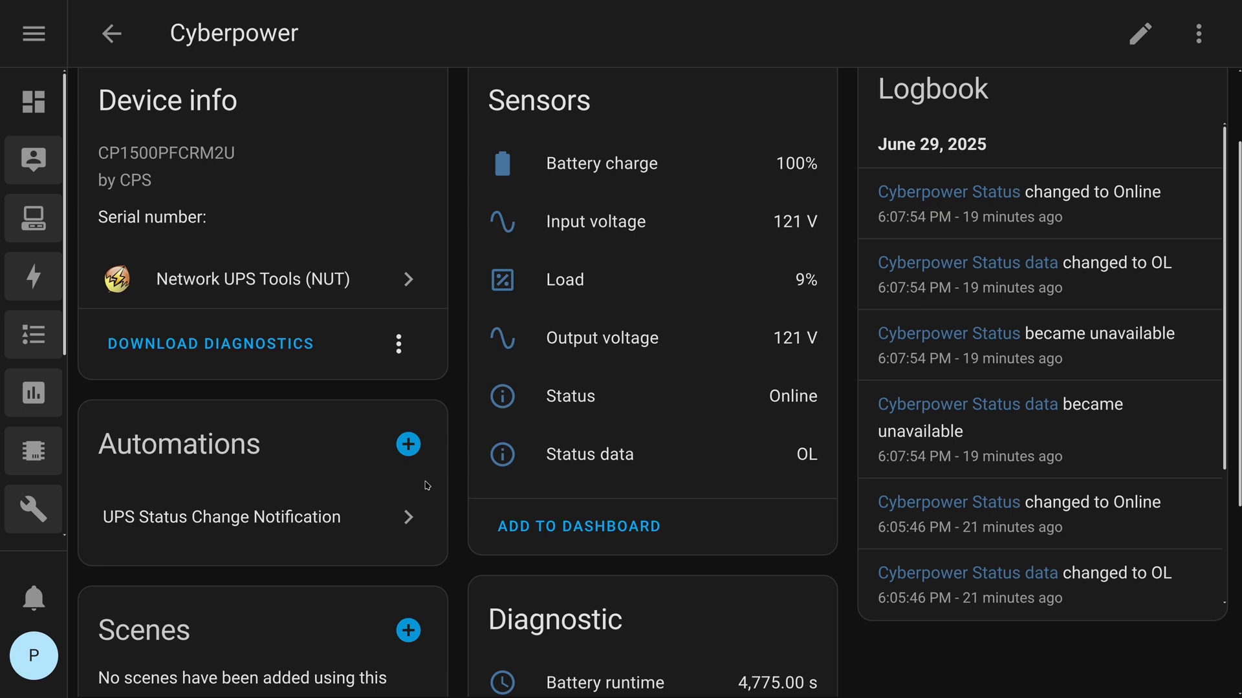
left_click(33, 393)
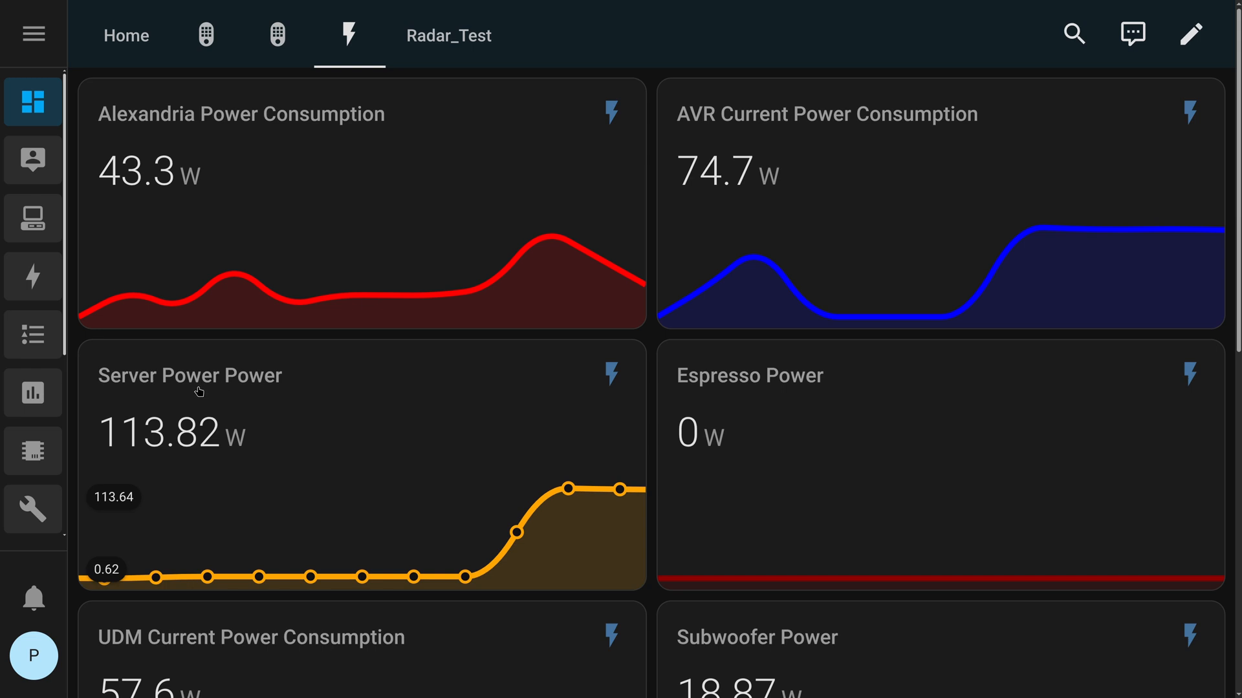
mouse_move(256, 391)
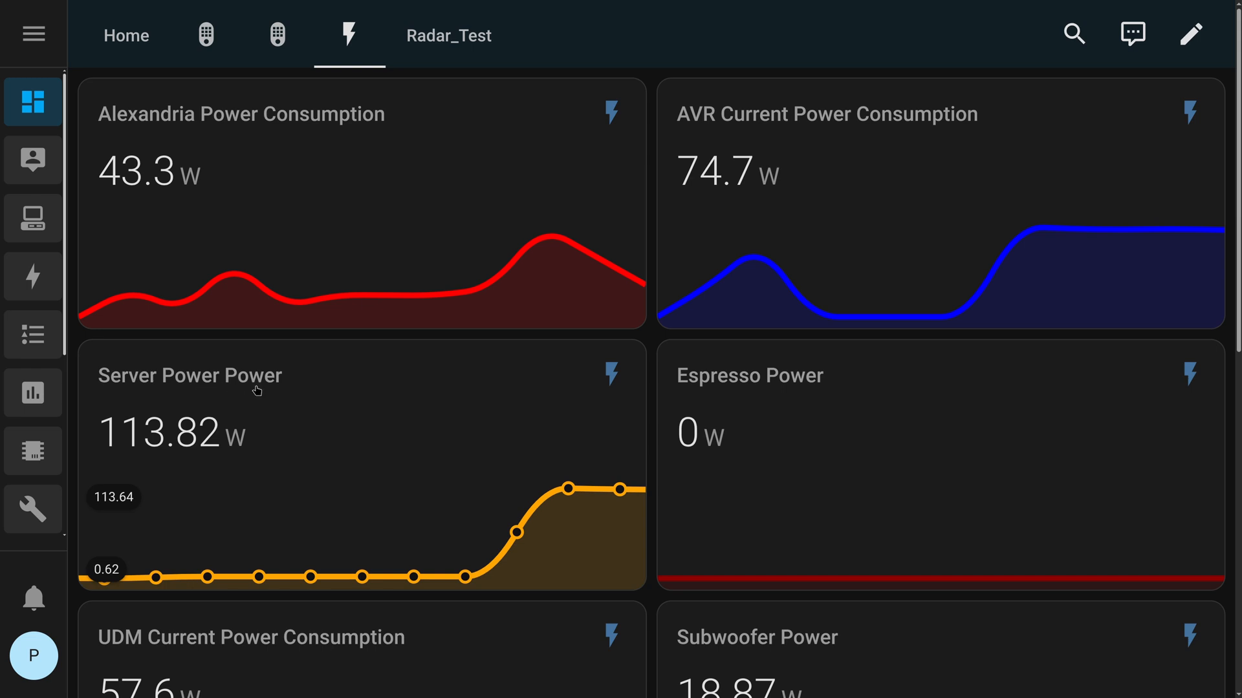
- Locate the Server Power Power card and view its full history from Jun 28 to Jun 29
scroll("down", 3)
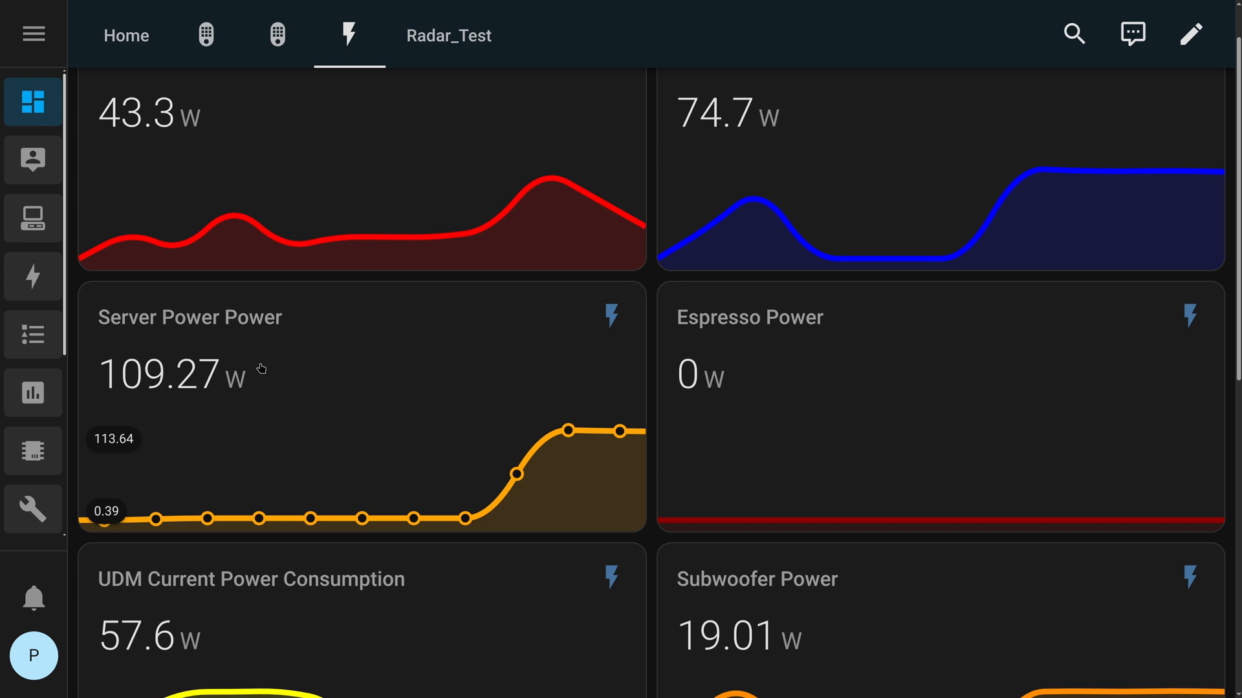
mouse_move(229, 359)
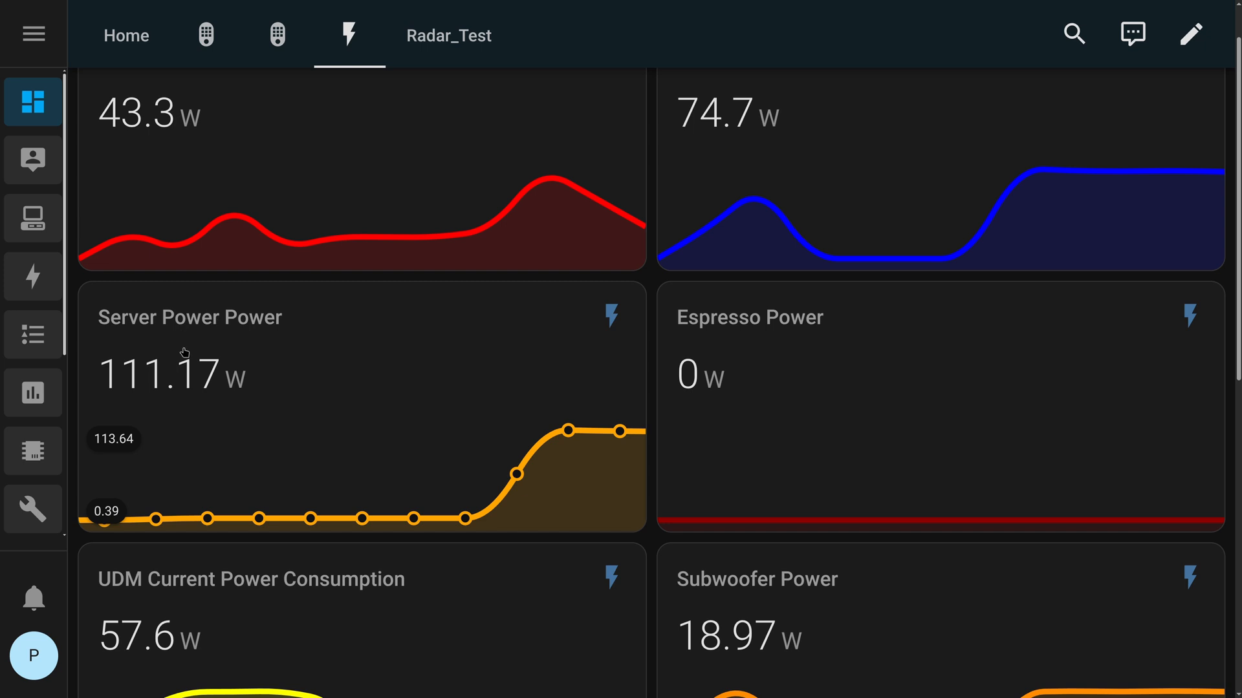
mouse_move(222, 386)
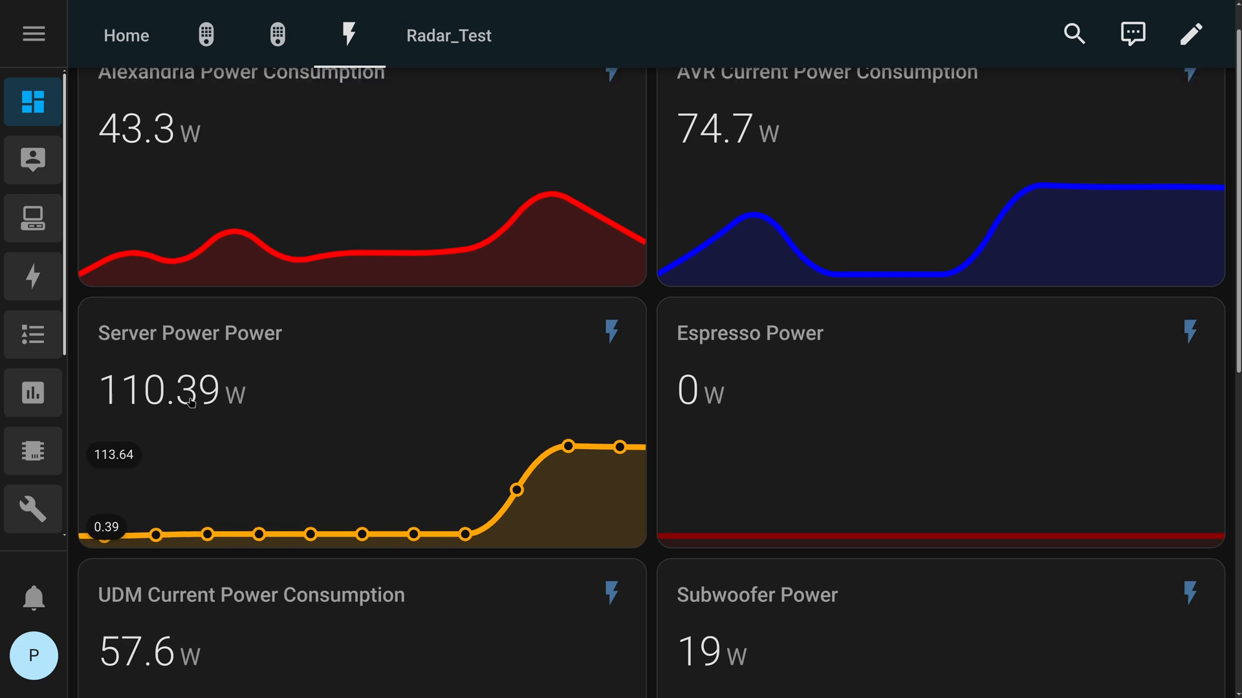
scroll("up", 3)
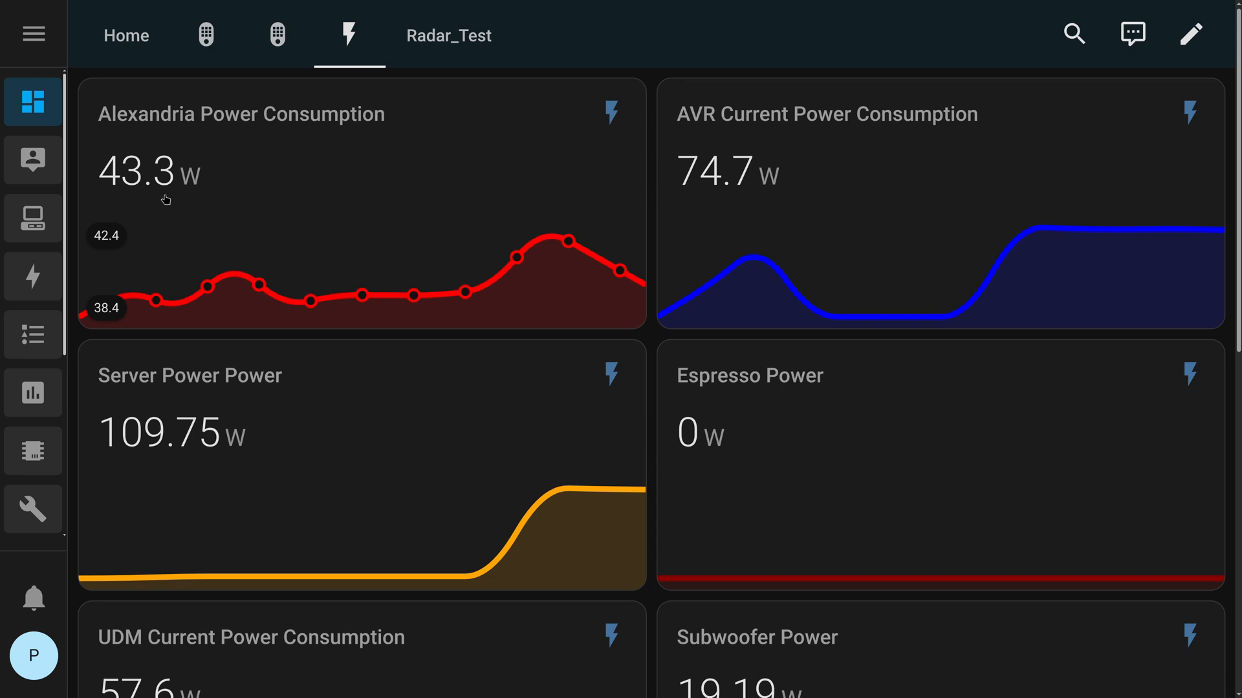
scroll("down", 3)
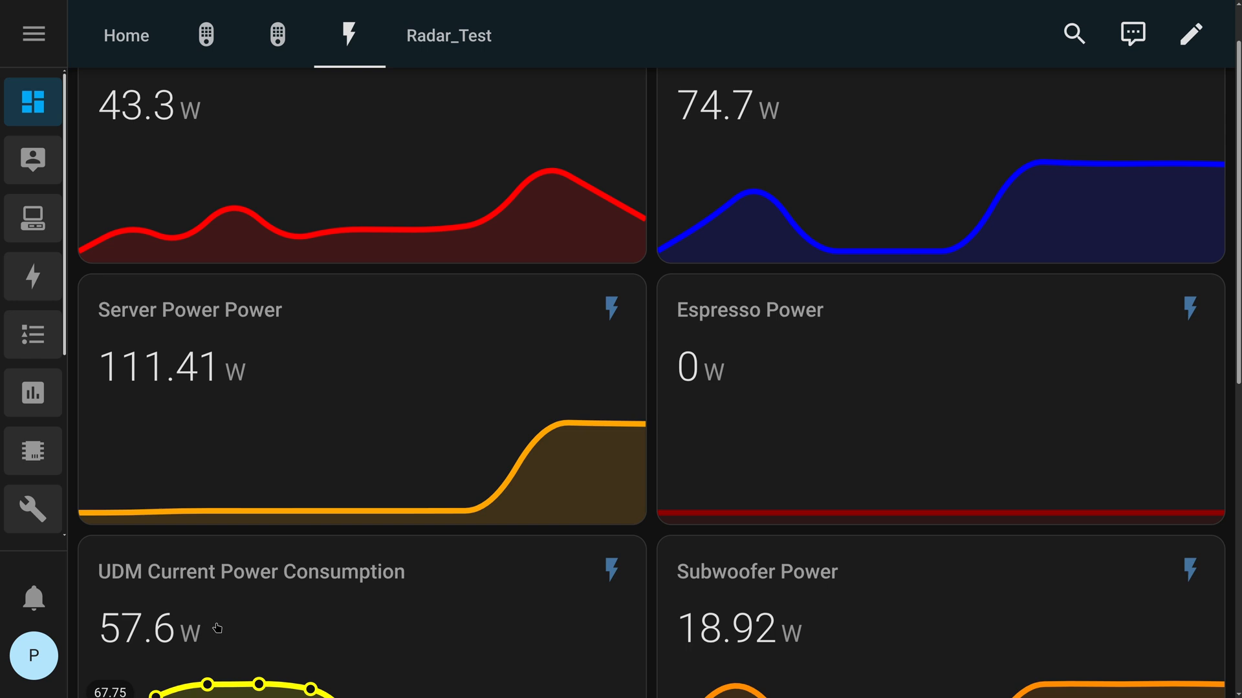
mouse_move(235, 591)
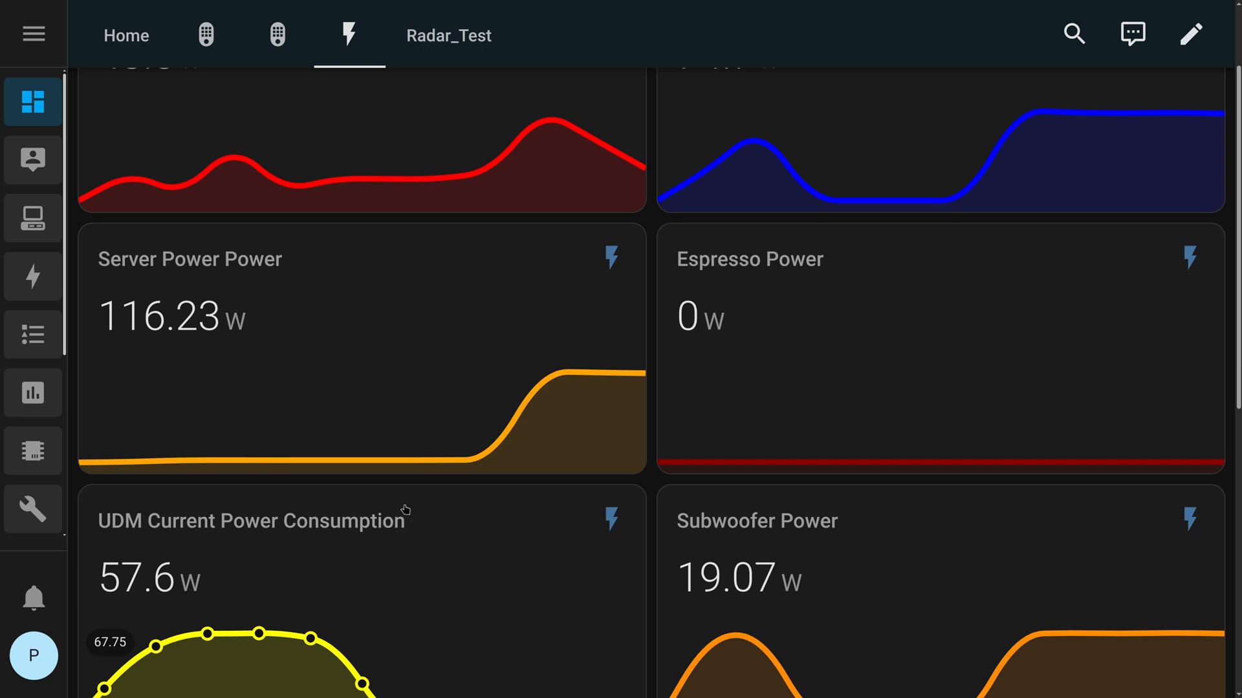
mouse_move(378, 516)
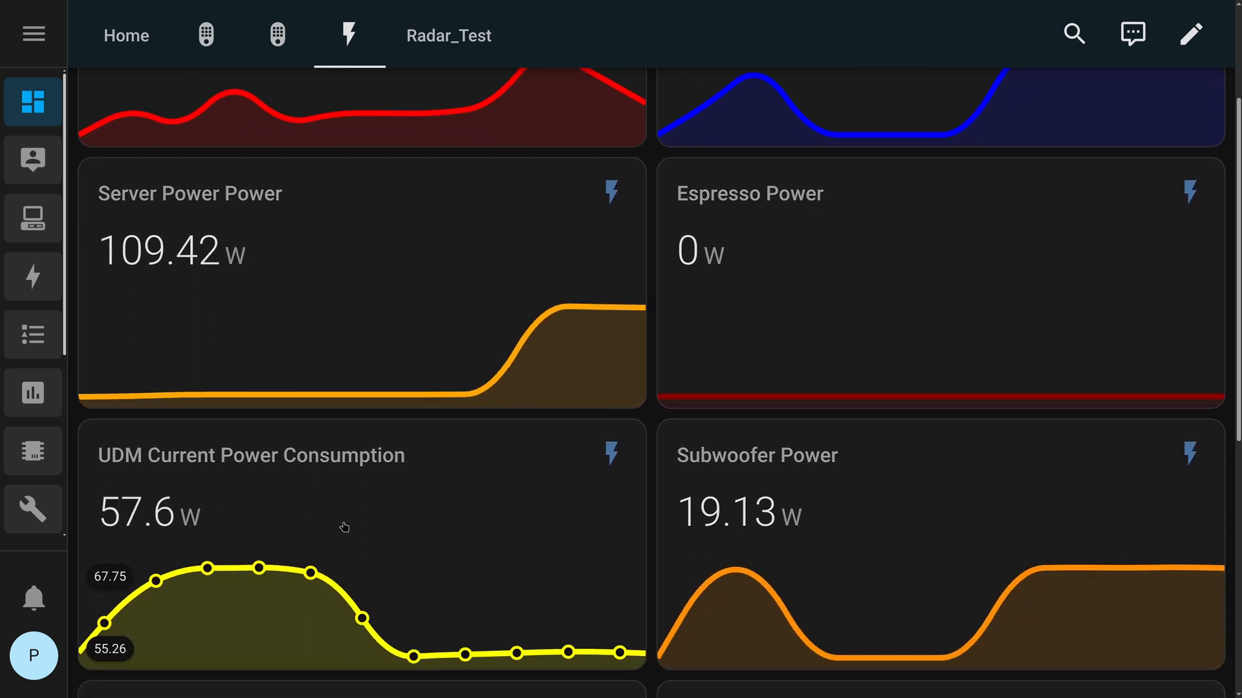
scroll("up", 3)
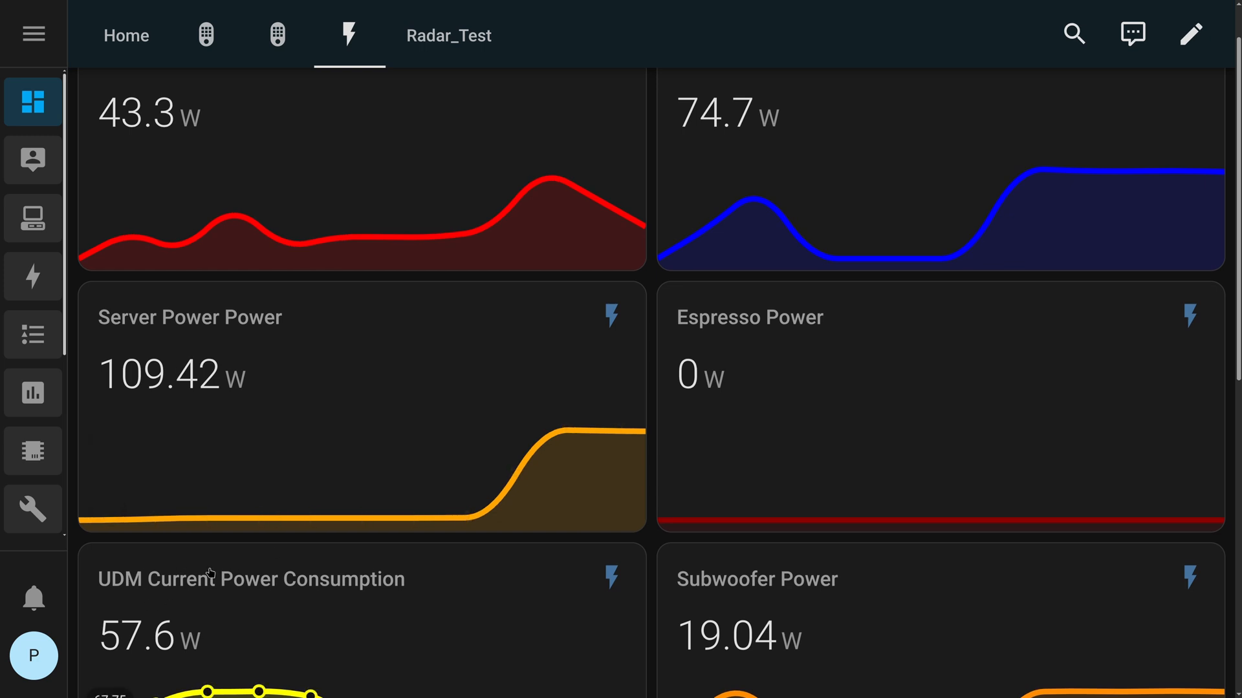
scroll("up", 3)
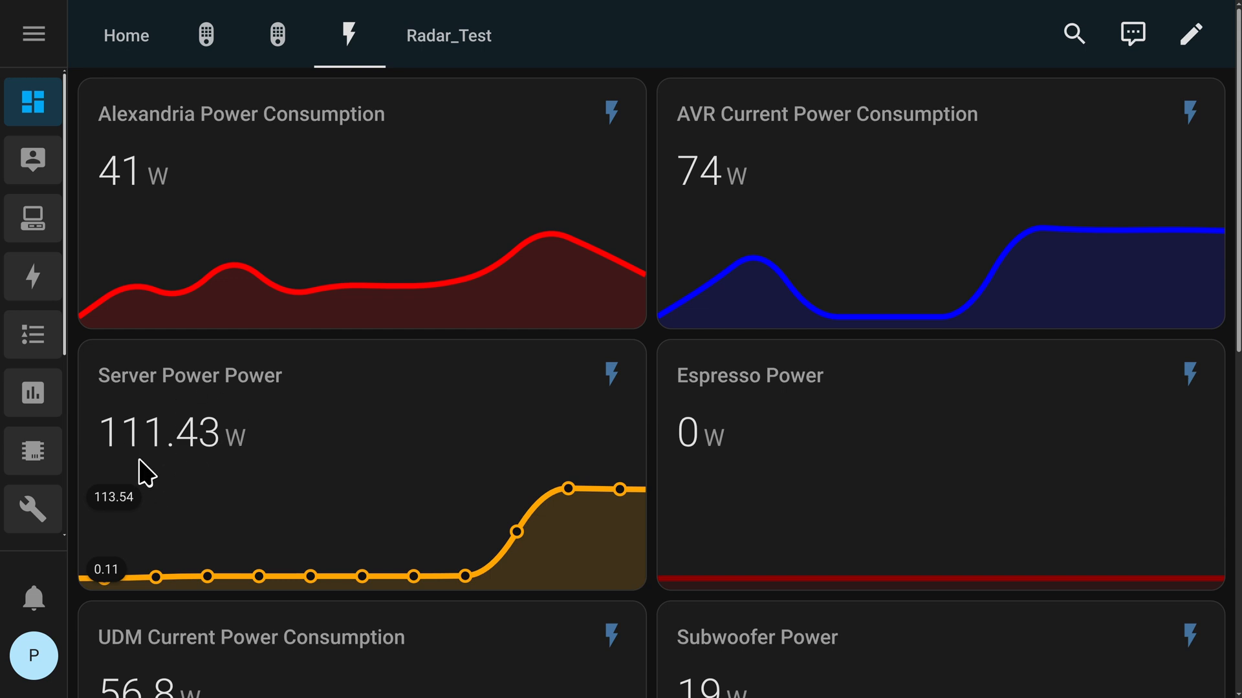
mouse_move(221, 484)
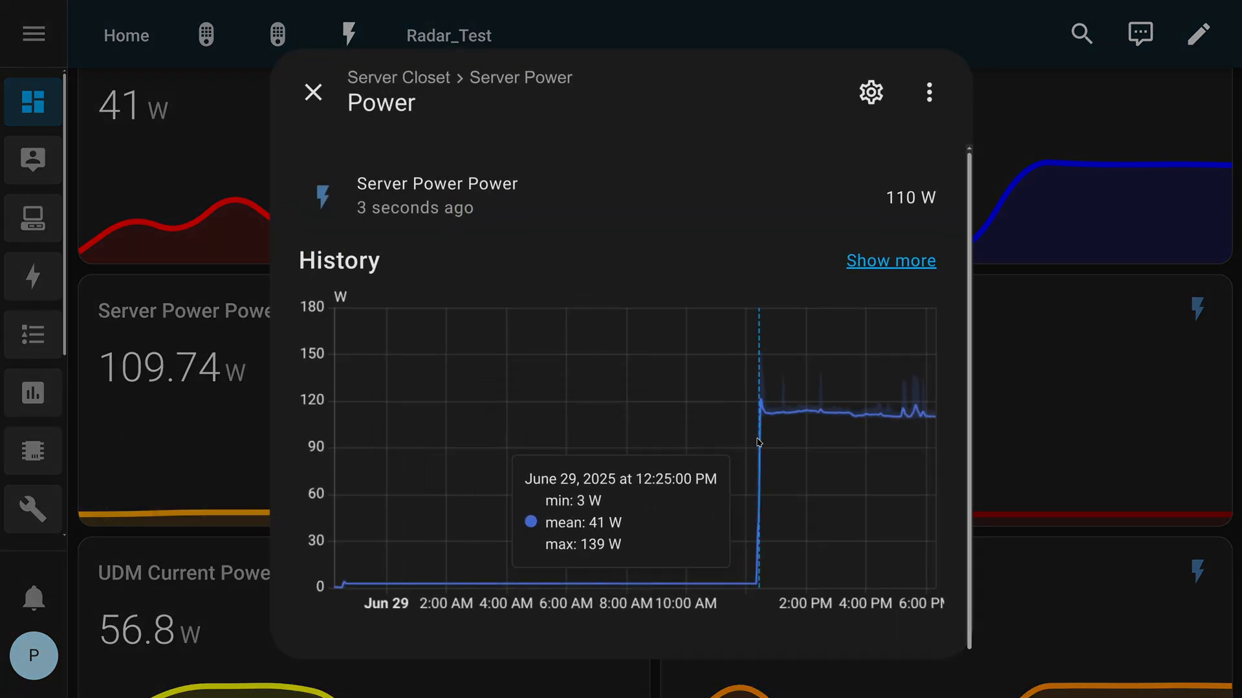
left_click(890, 260)
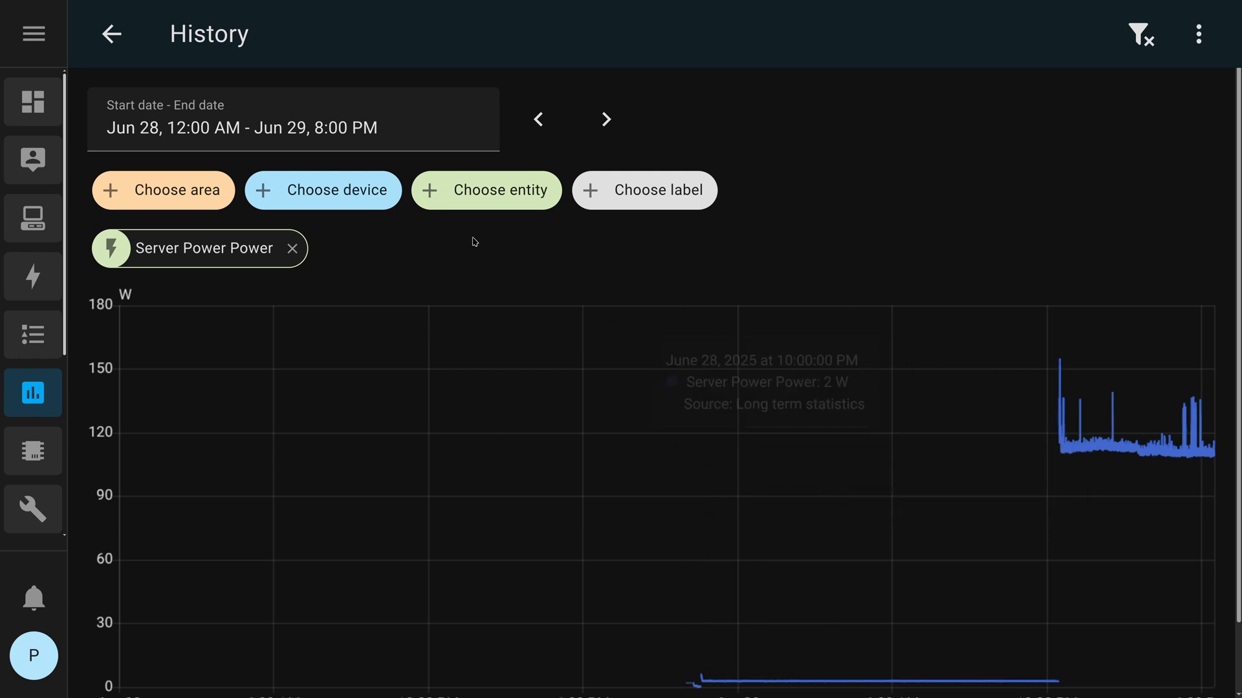
left_click(293, 128)
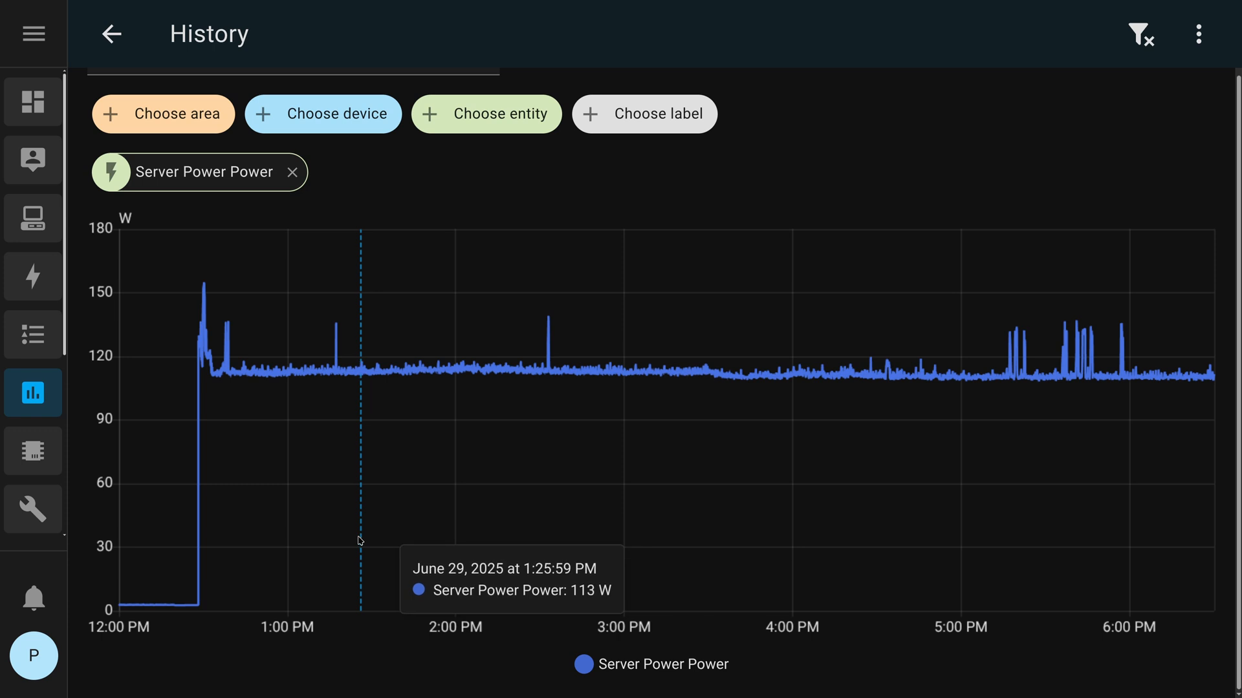
mouse_move(207, 362)
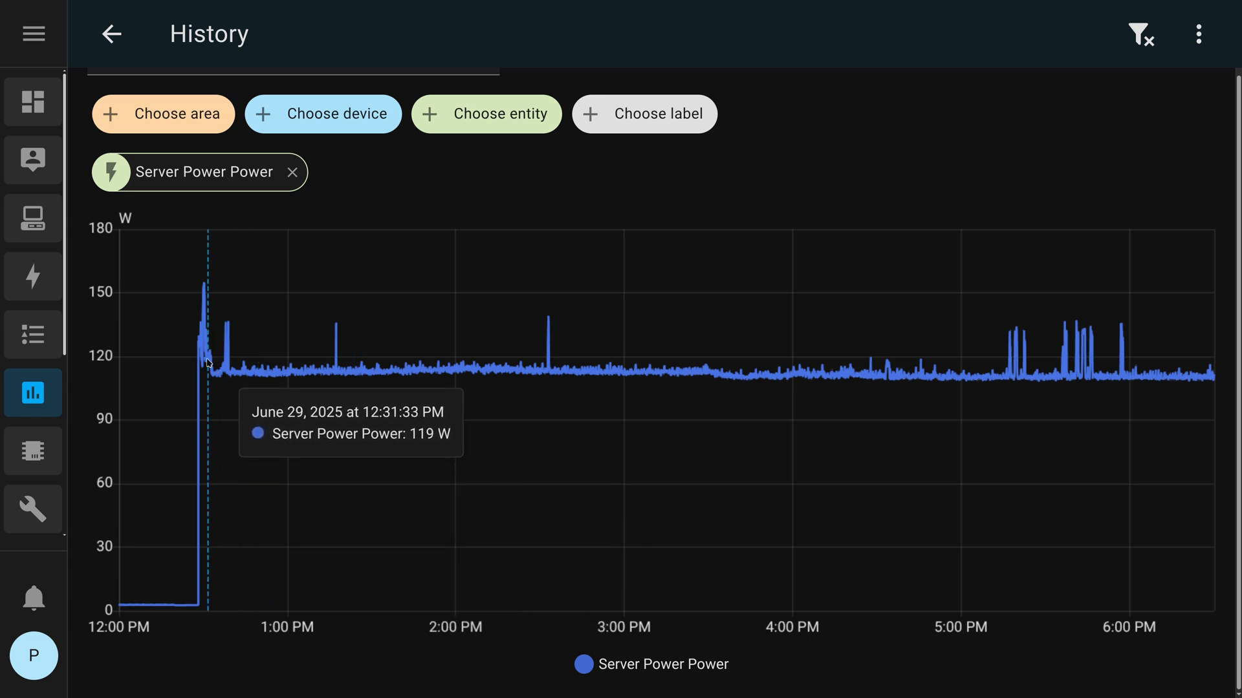
mouse_move(199, 374)
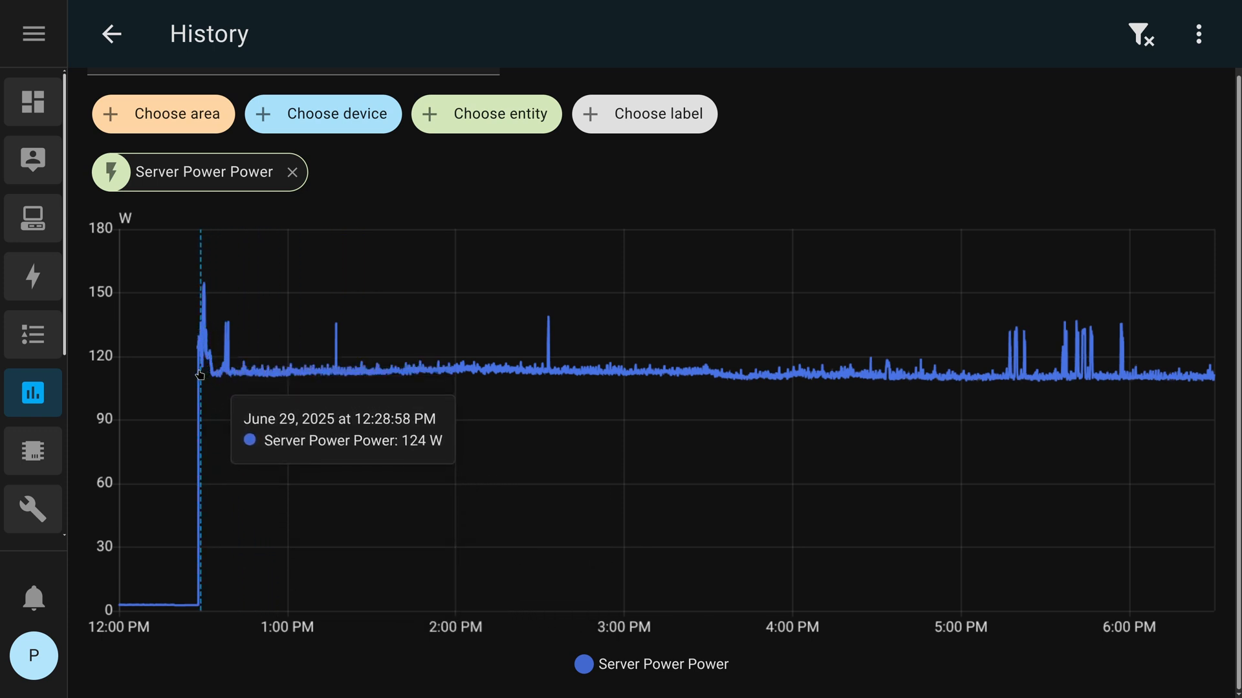
mouse_move(206, 379)
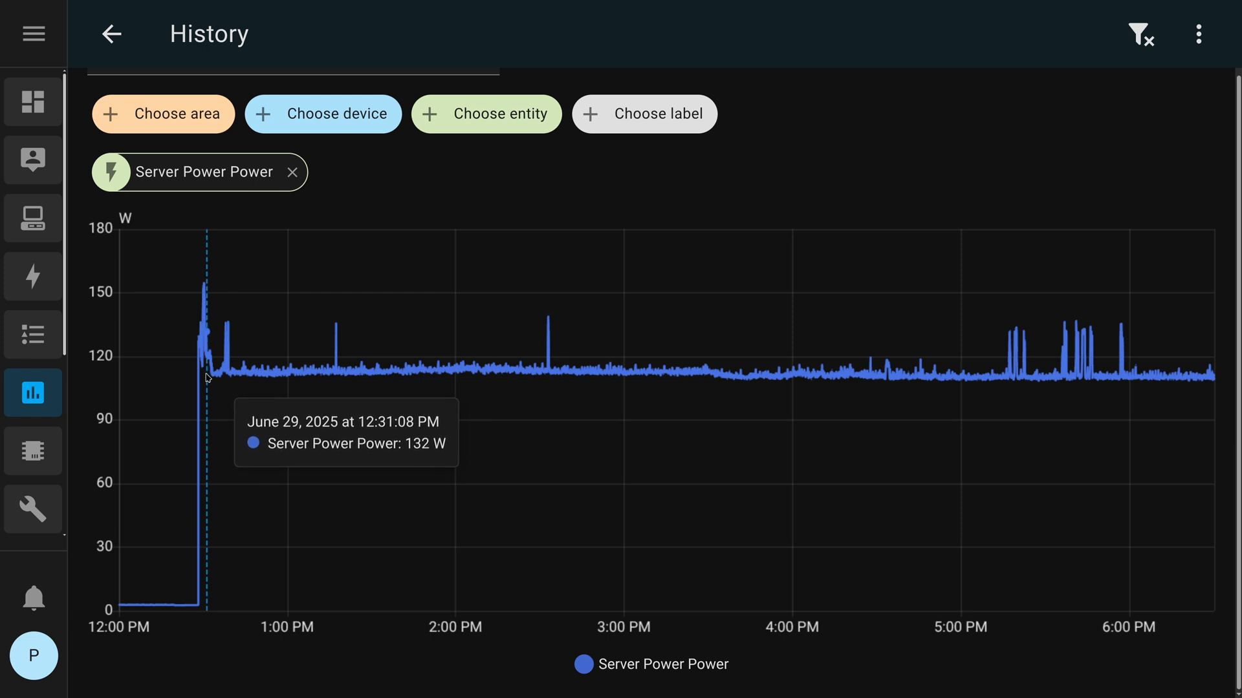
mouse_move(307, 387)
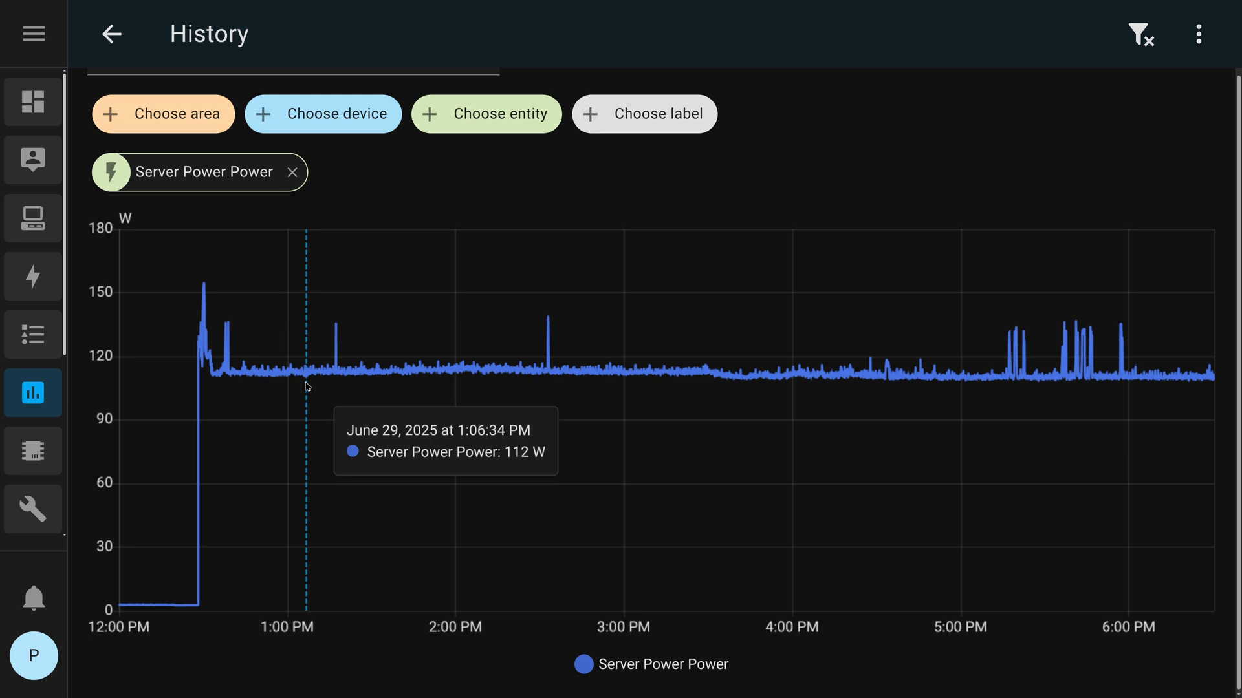
mouse_move(242, 587)
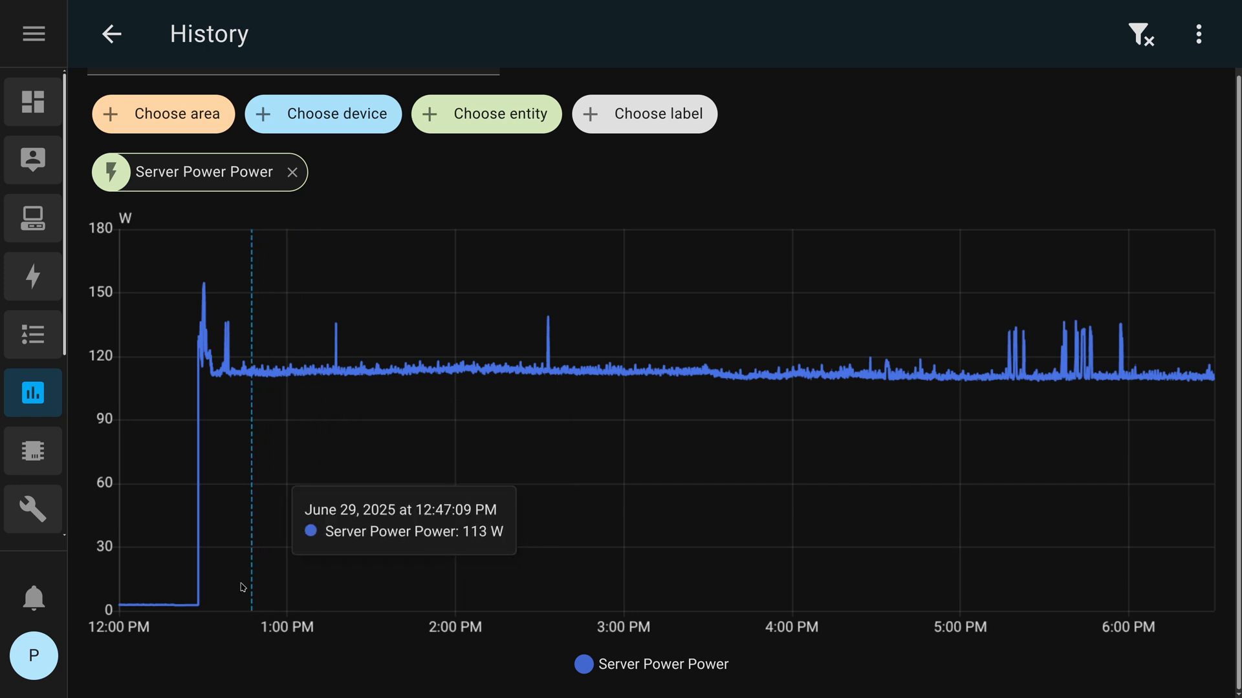
mouse_move(168, 610)
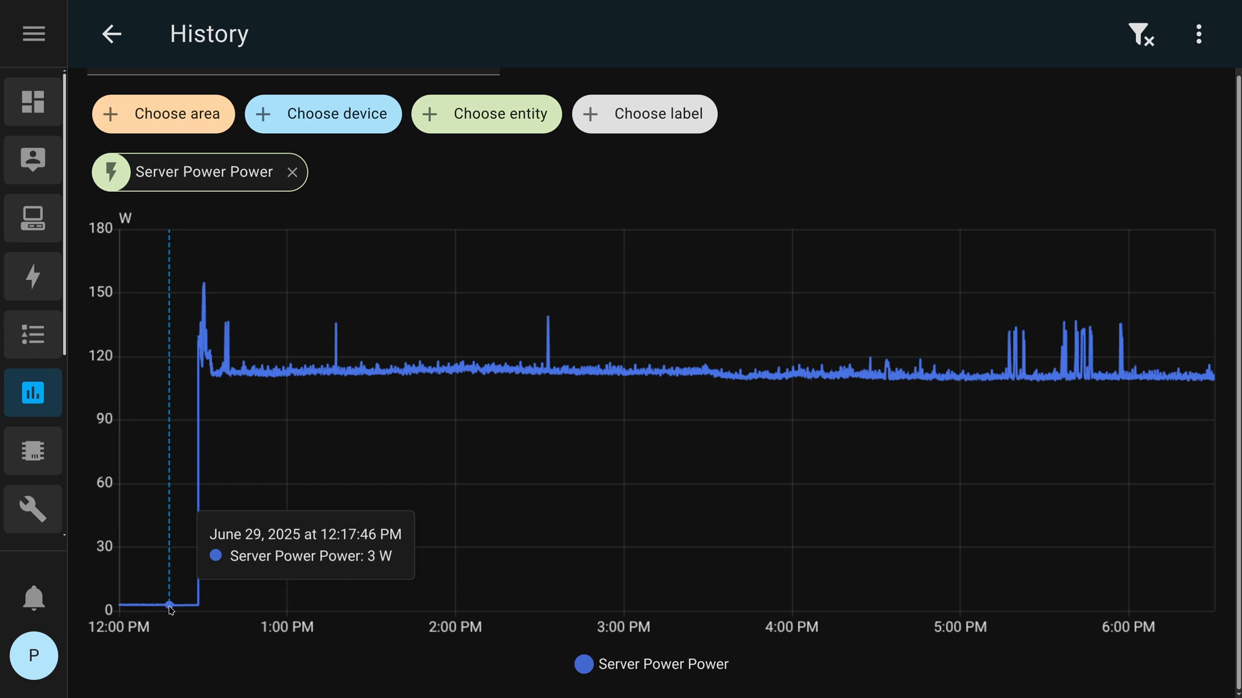
mouse_move(164, 605)
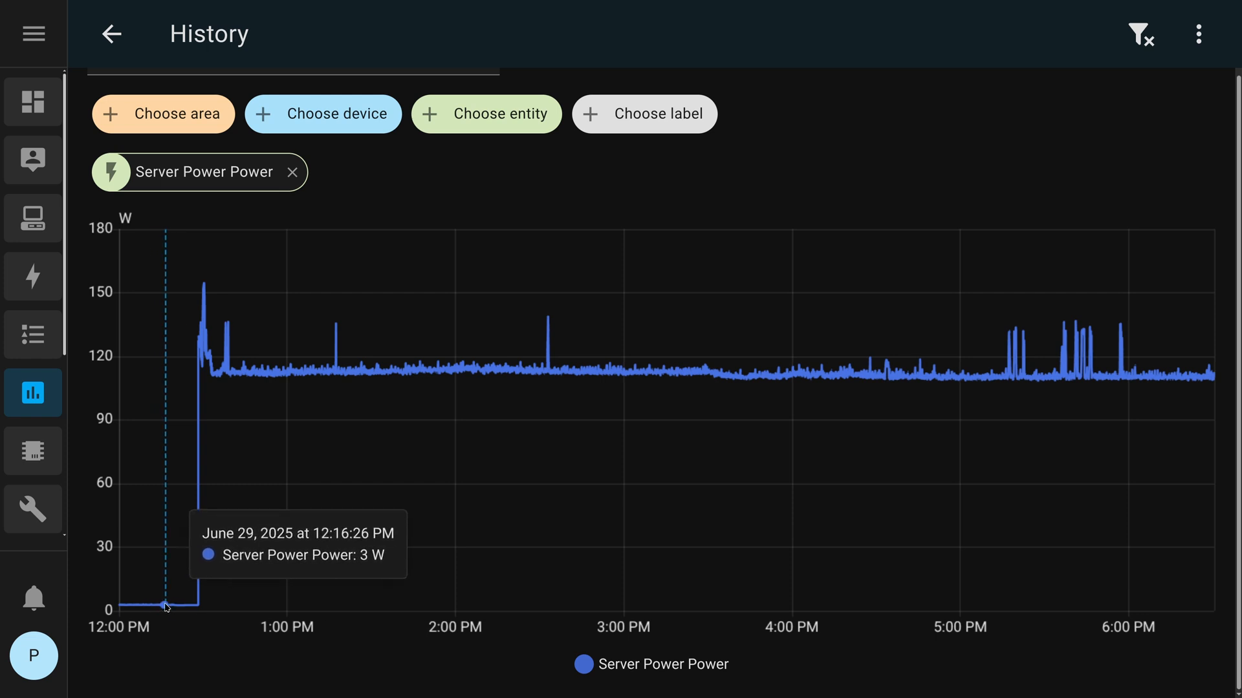
mouse_move(146, 607)
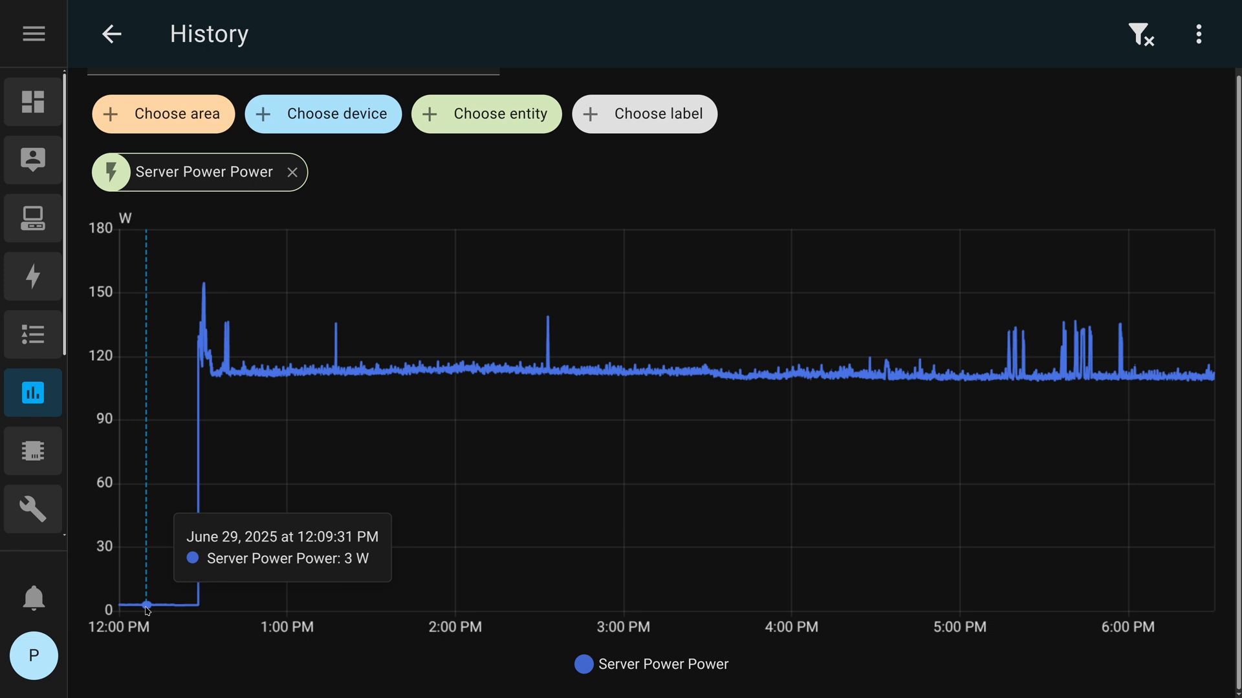
mouse_move(170, 605)
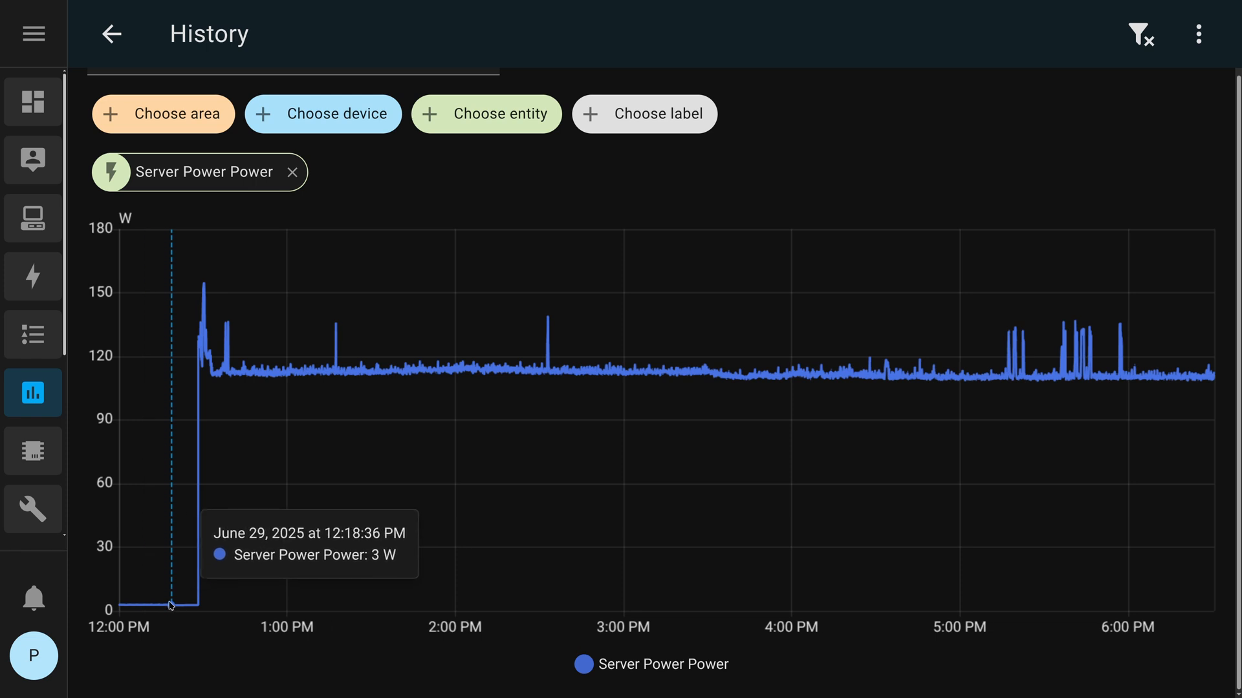
mouse_move(152, 608)
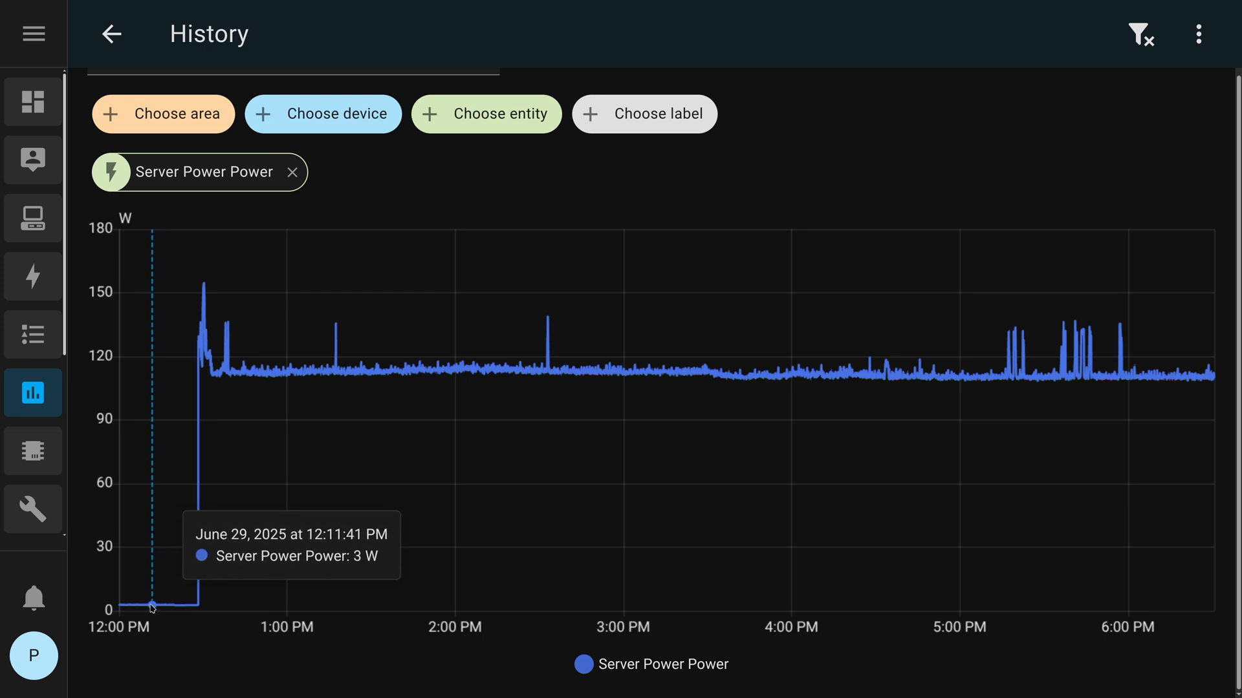
mouse_move(256, 582)
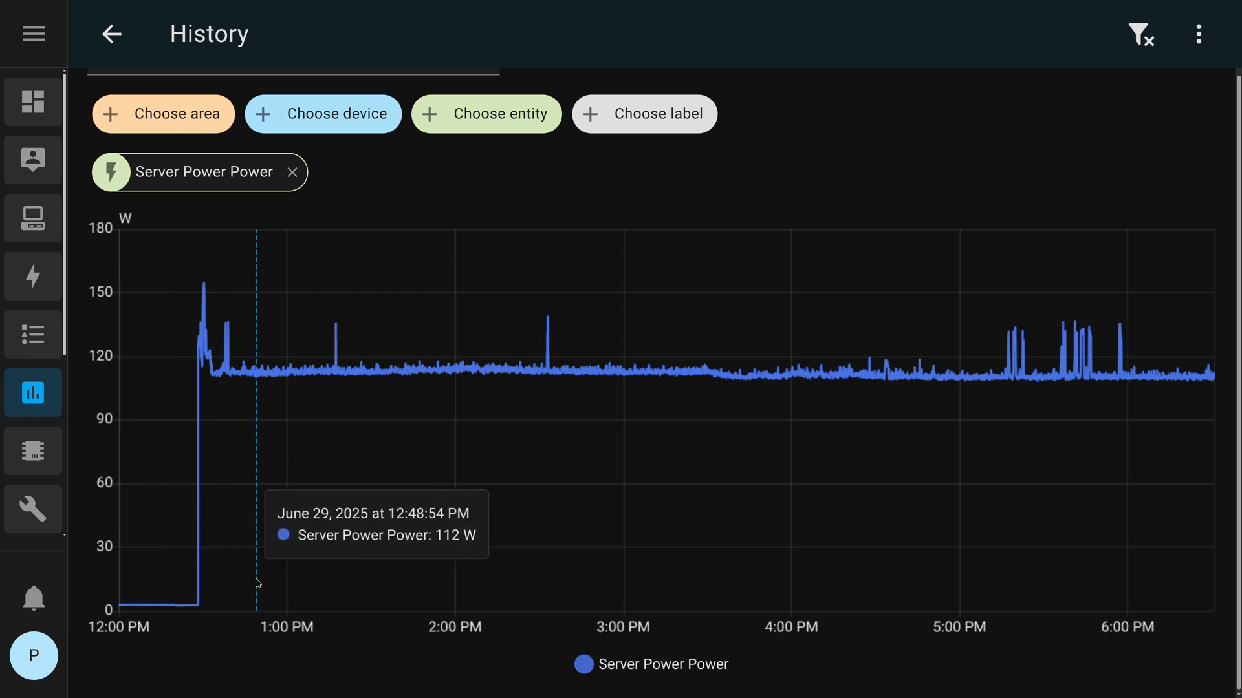
mouse_move(315, 585)
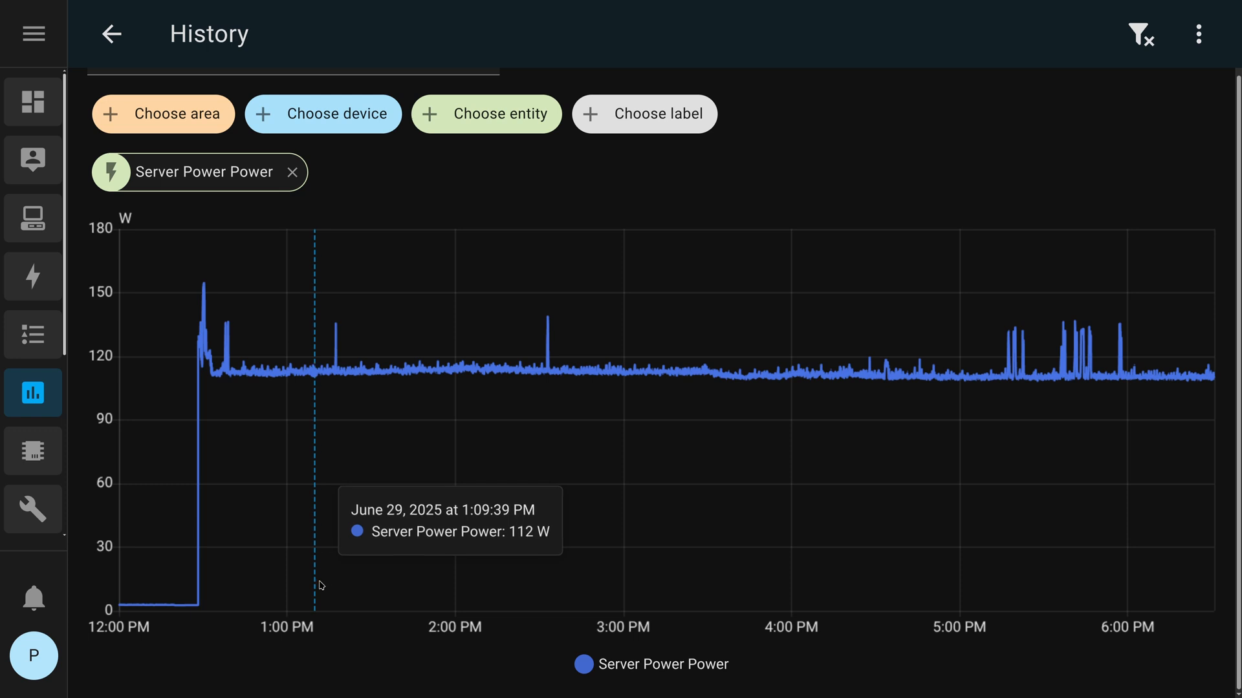
mouse_move(750, 384)
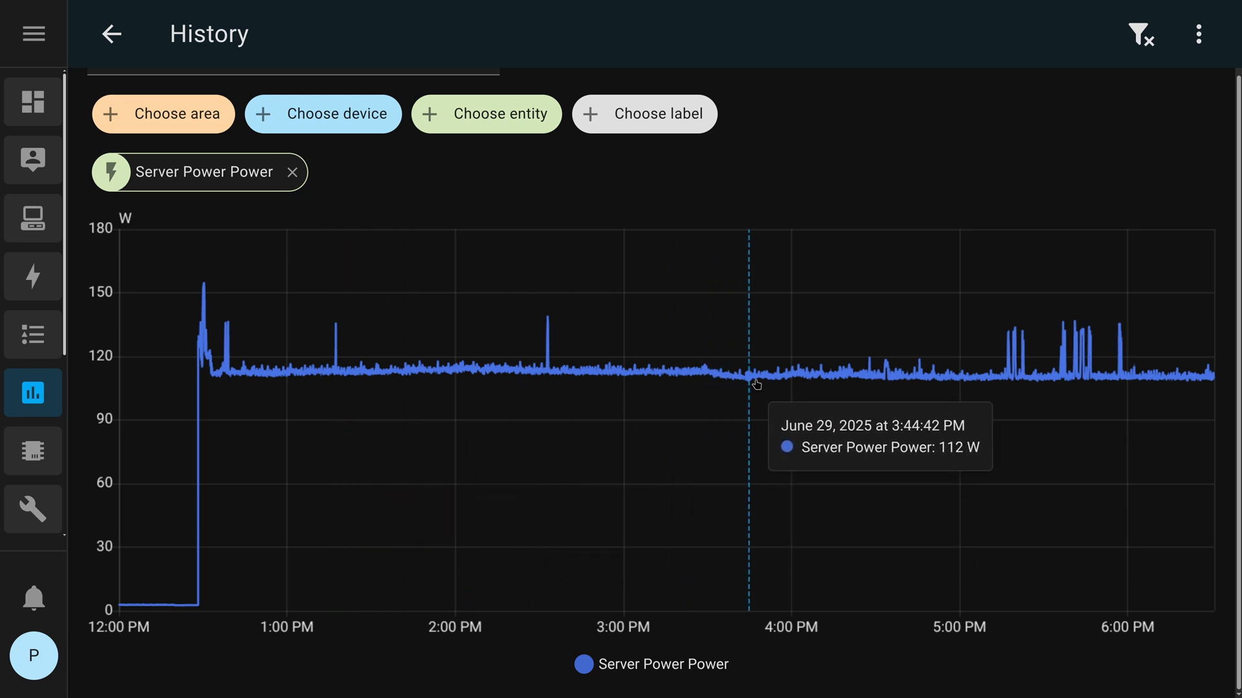
mouse_move(955, 383)
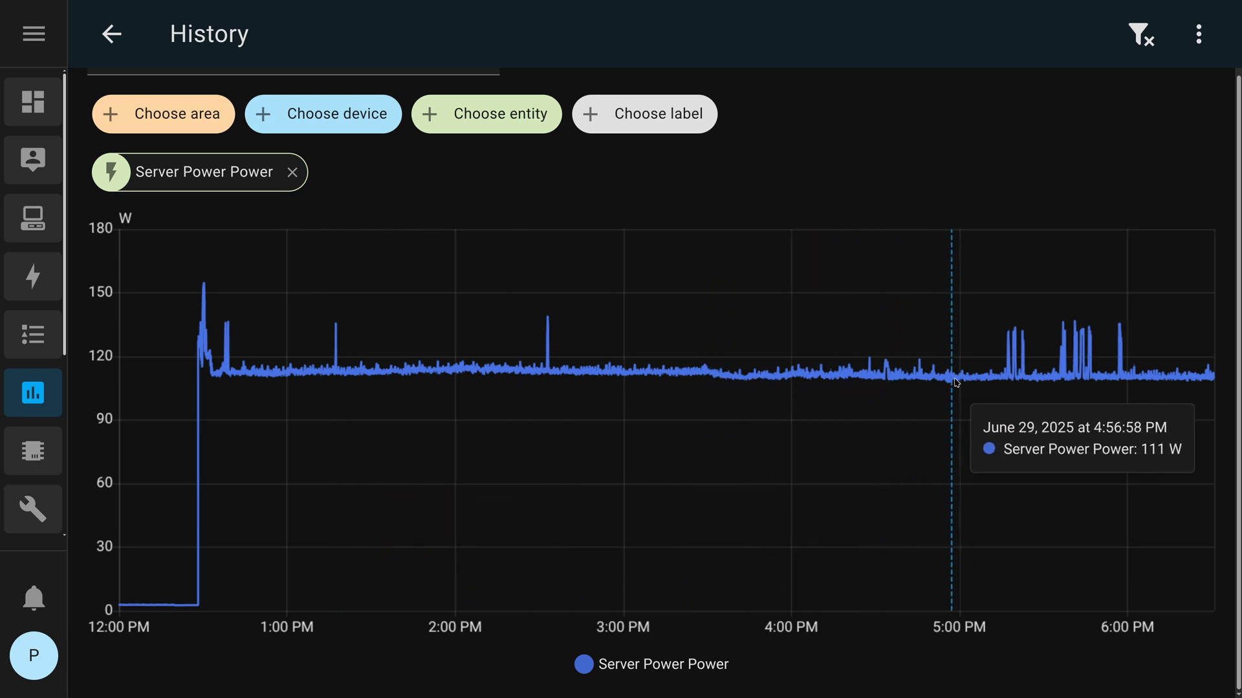
mouse_move(962, 381)
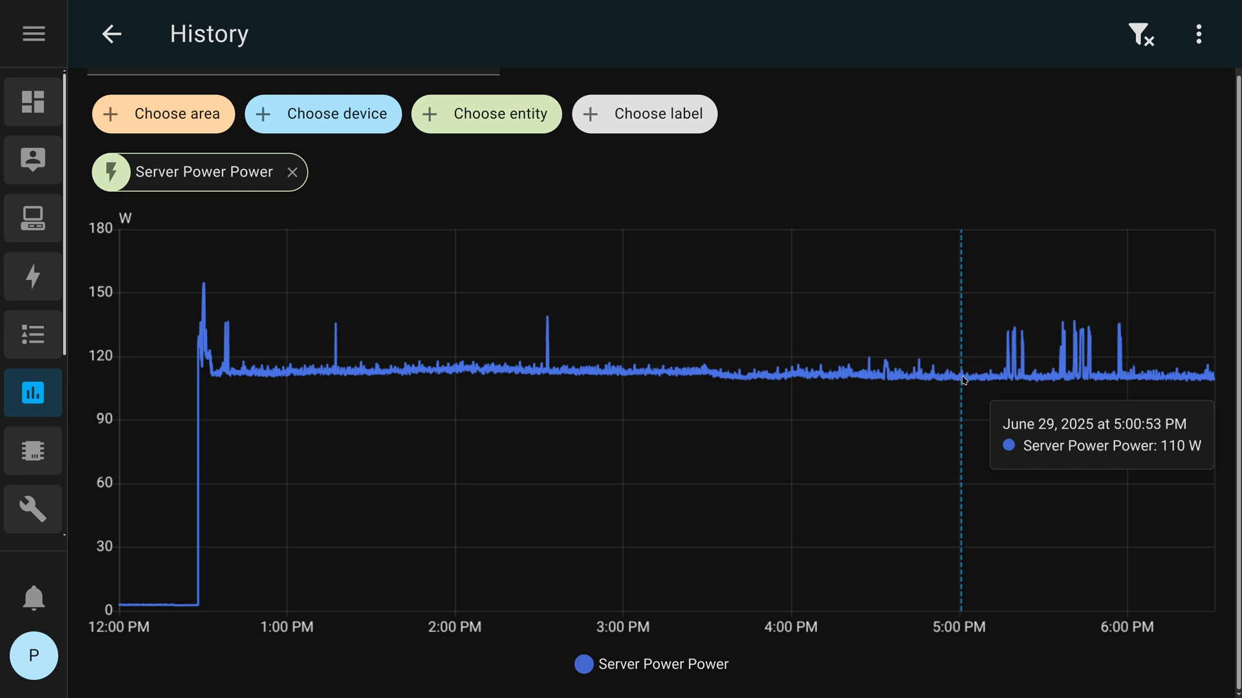
mouse_move(1065, 386)
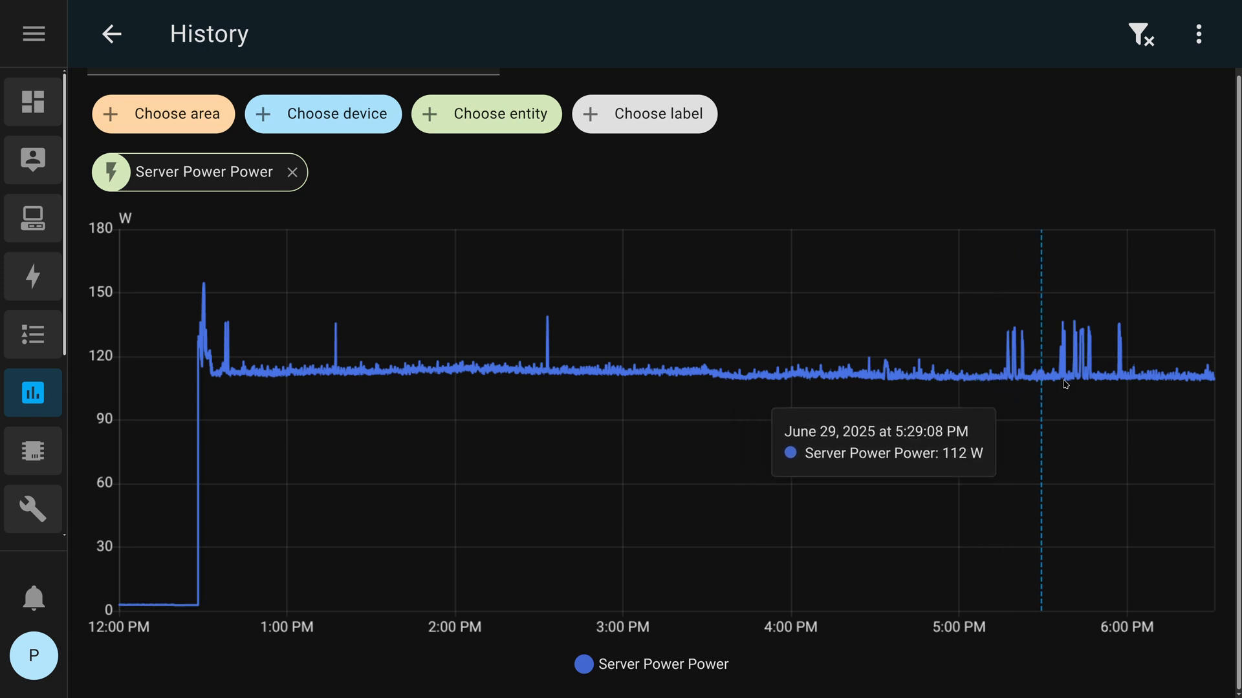
mouse_move(1155, 377)
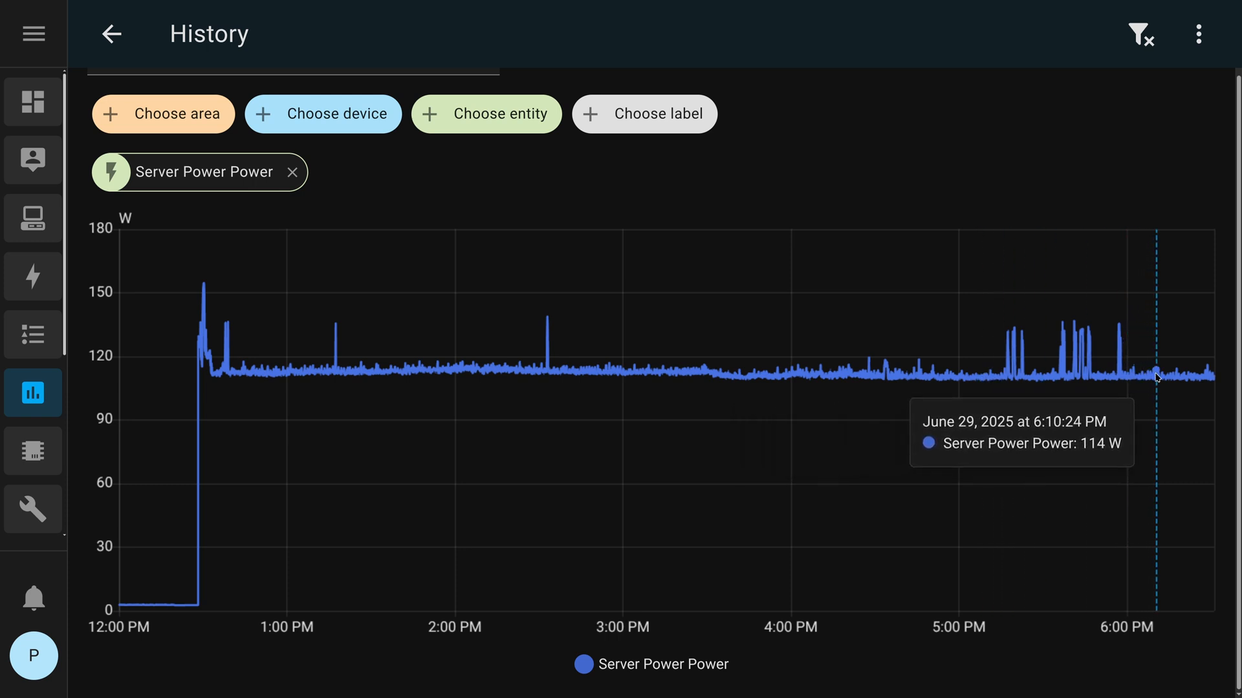
mouse_move(1186, 377)
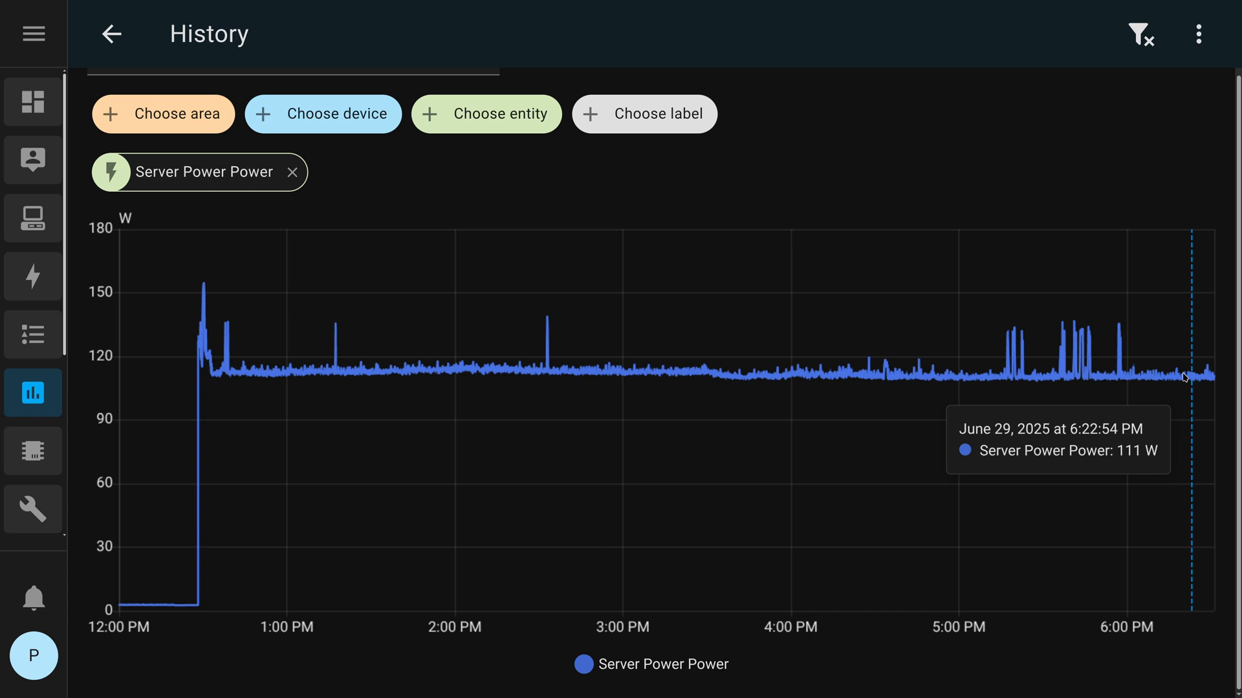
mouse_move(961, 223)
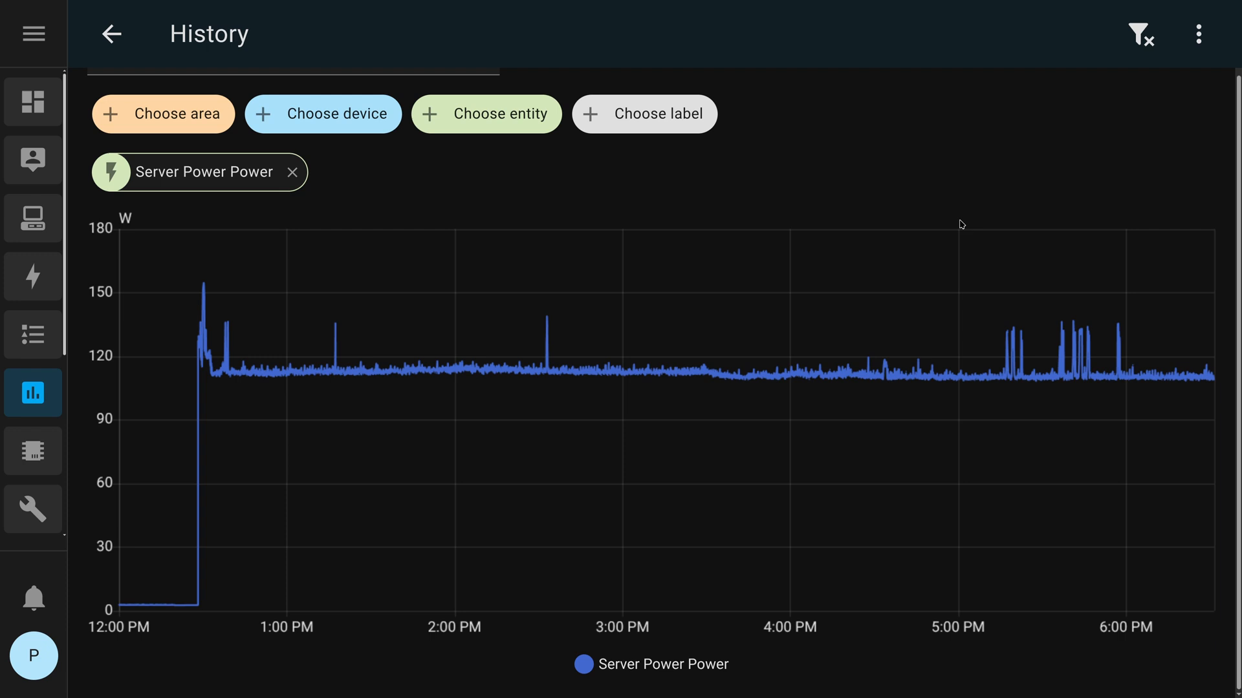
mouse_move(951, 238)
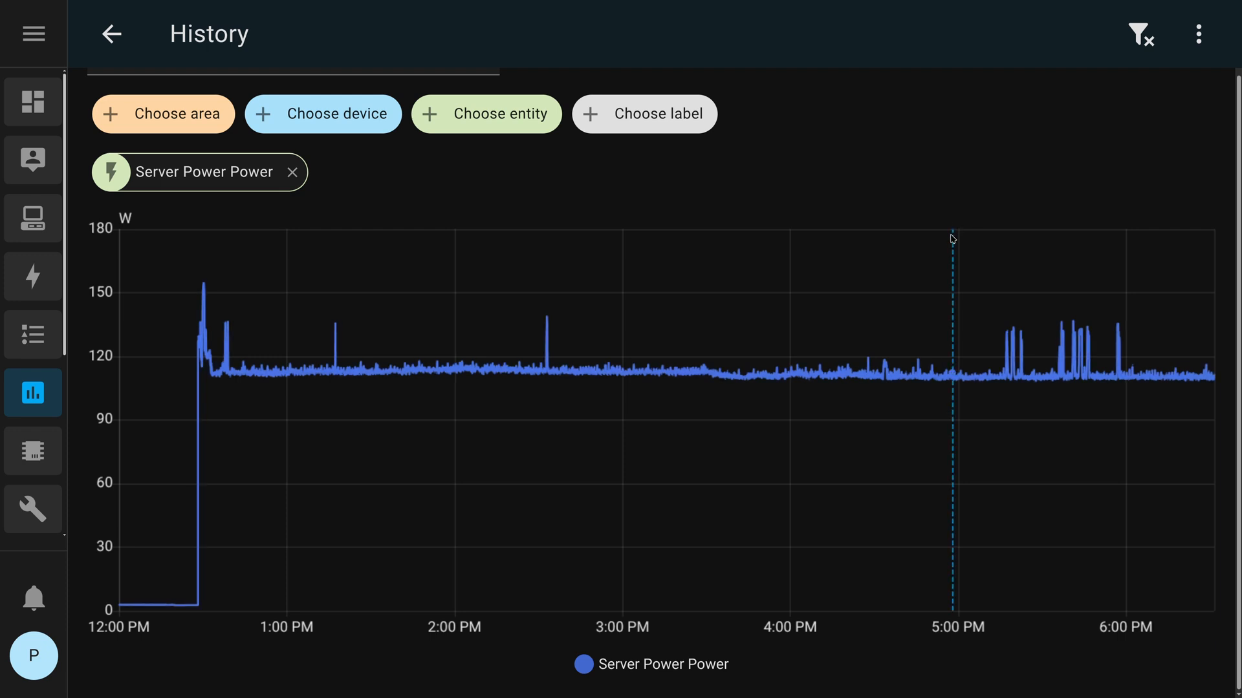